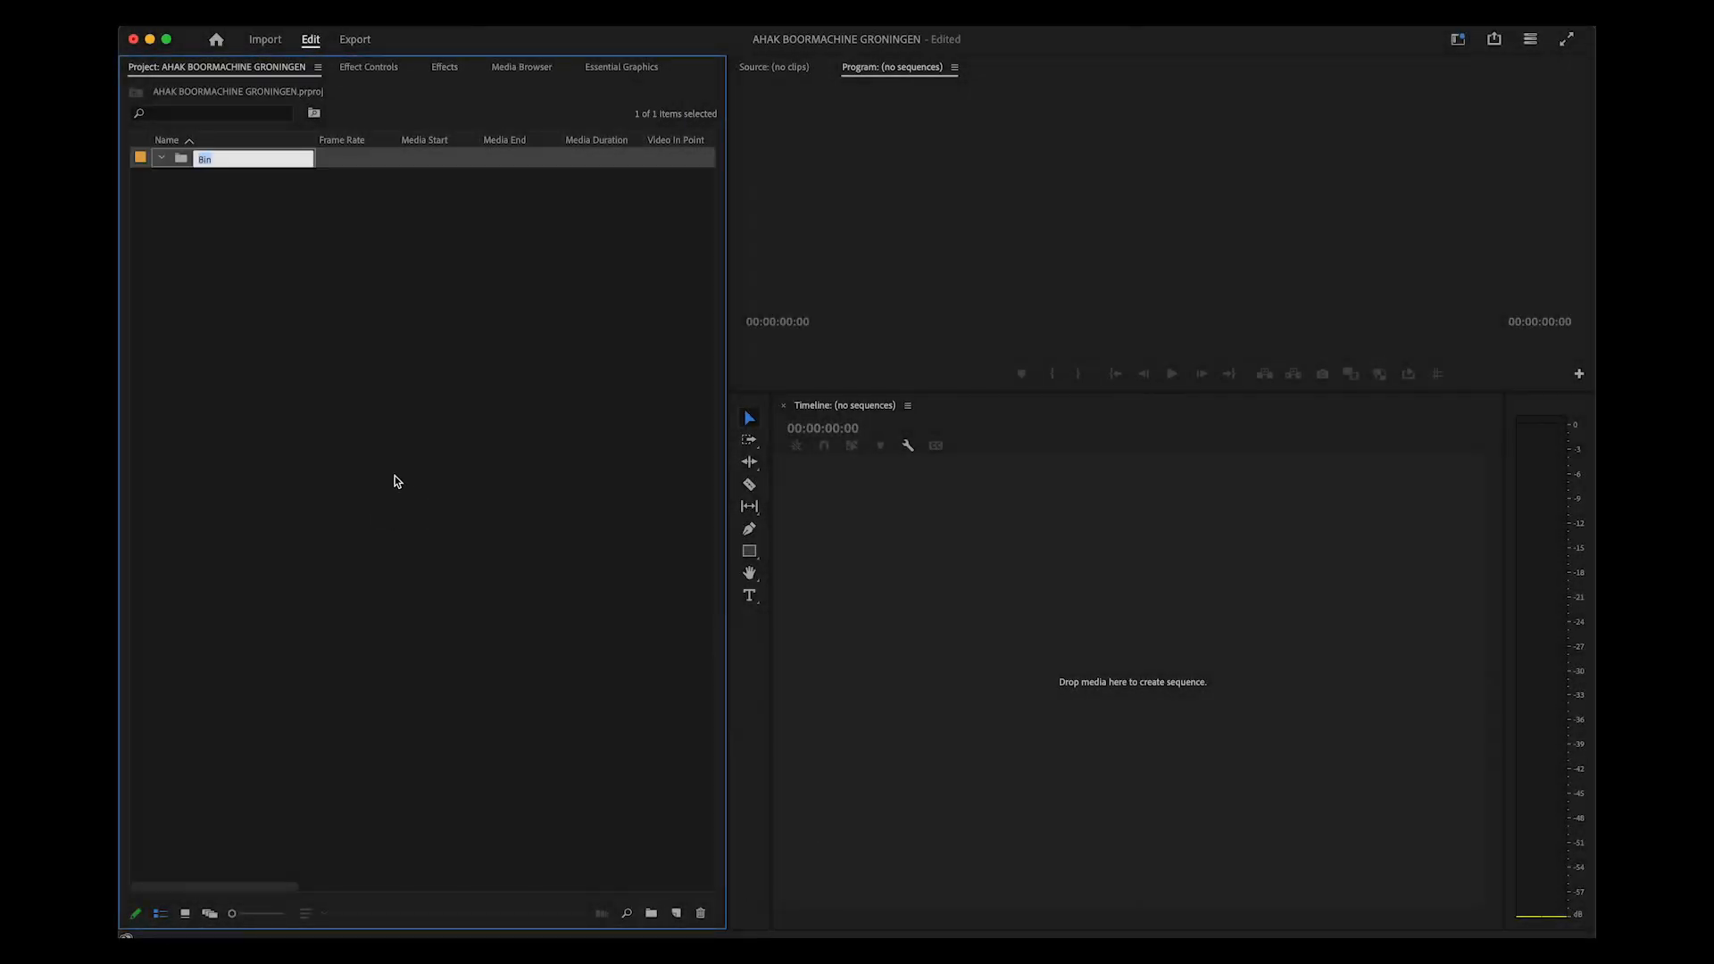
Name three new bins 01 SEQUENCES, 02 MEDIA and 03 ASSETS, then select 01 SEQUENCES
type("01 SEQUENCES")
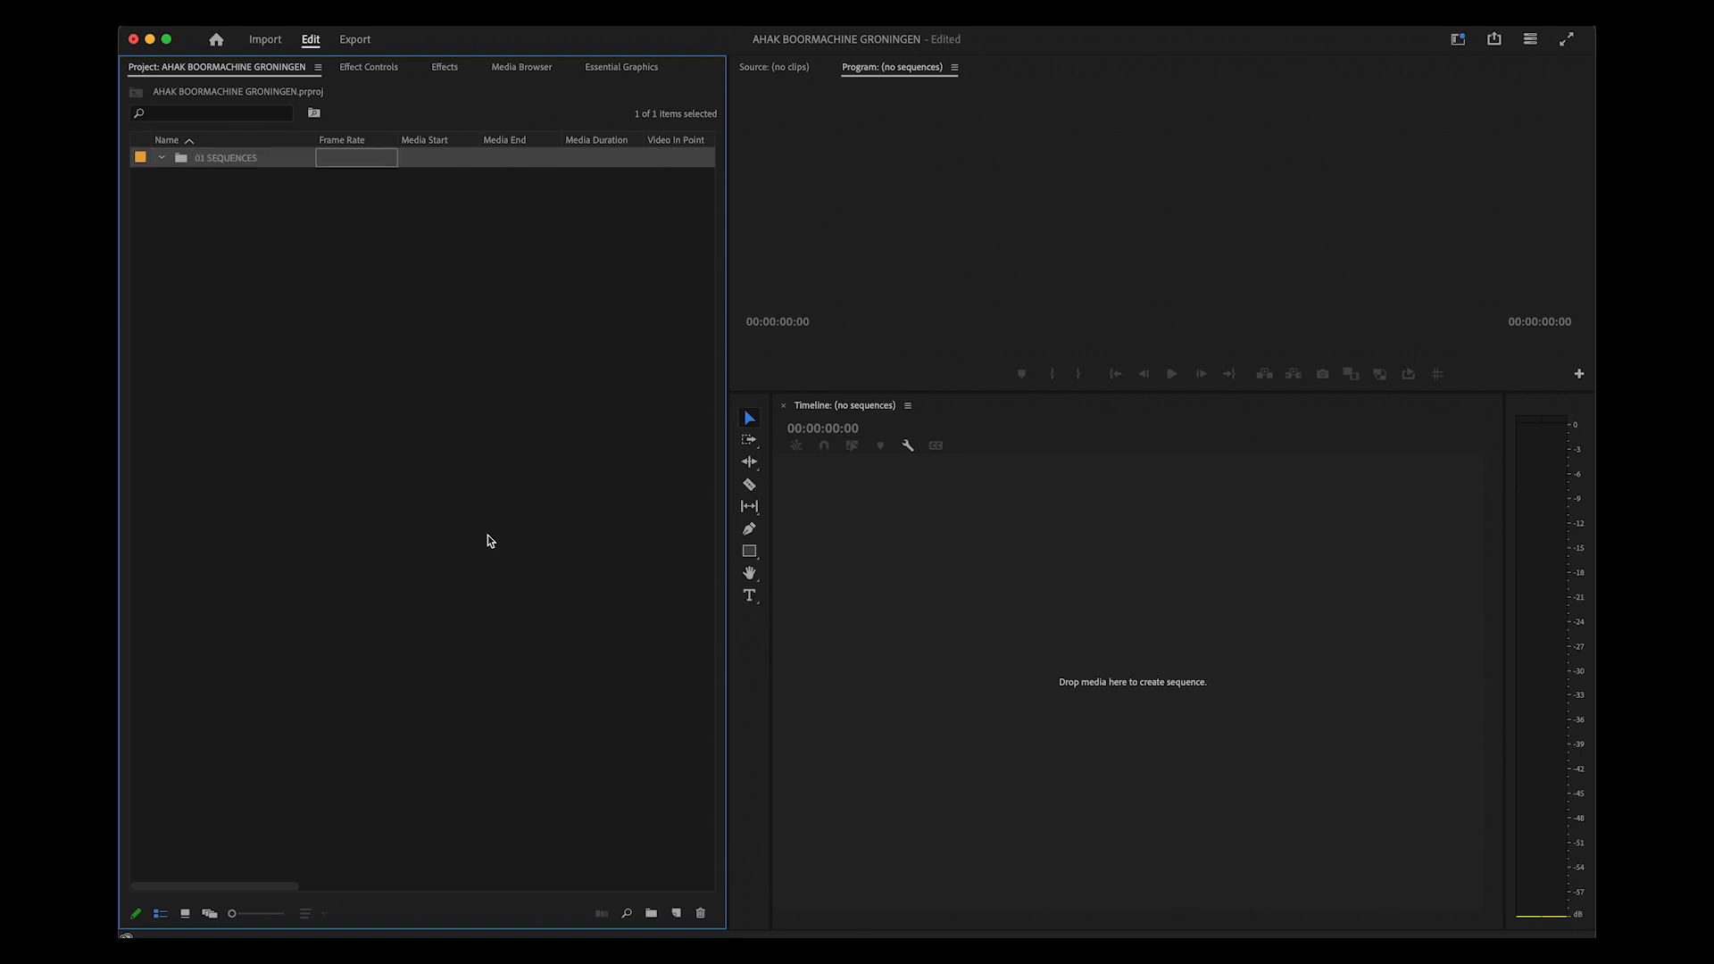
left_click(650, 912)
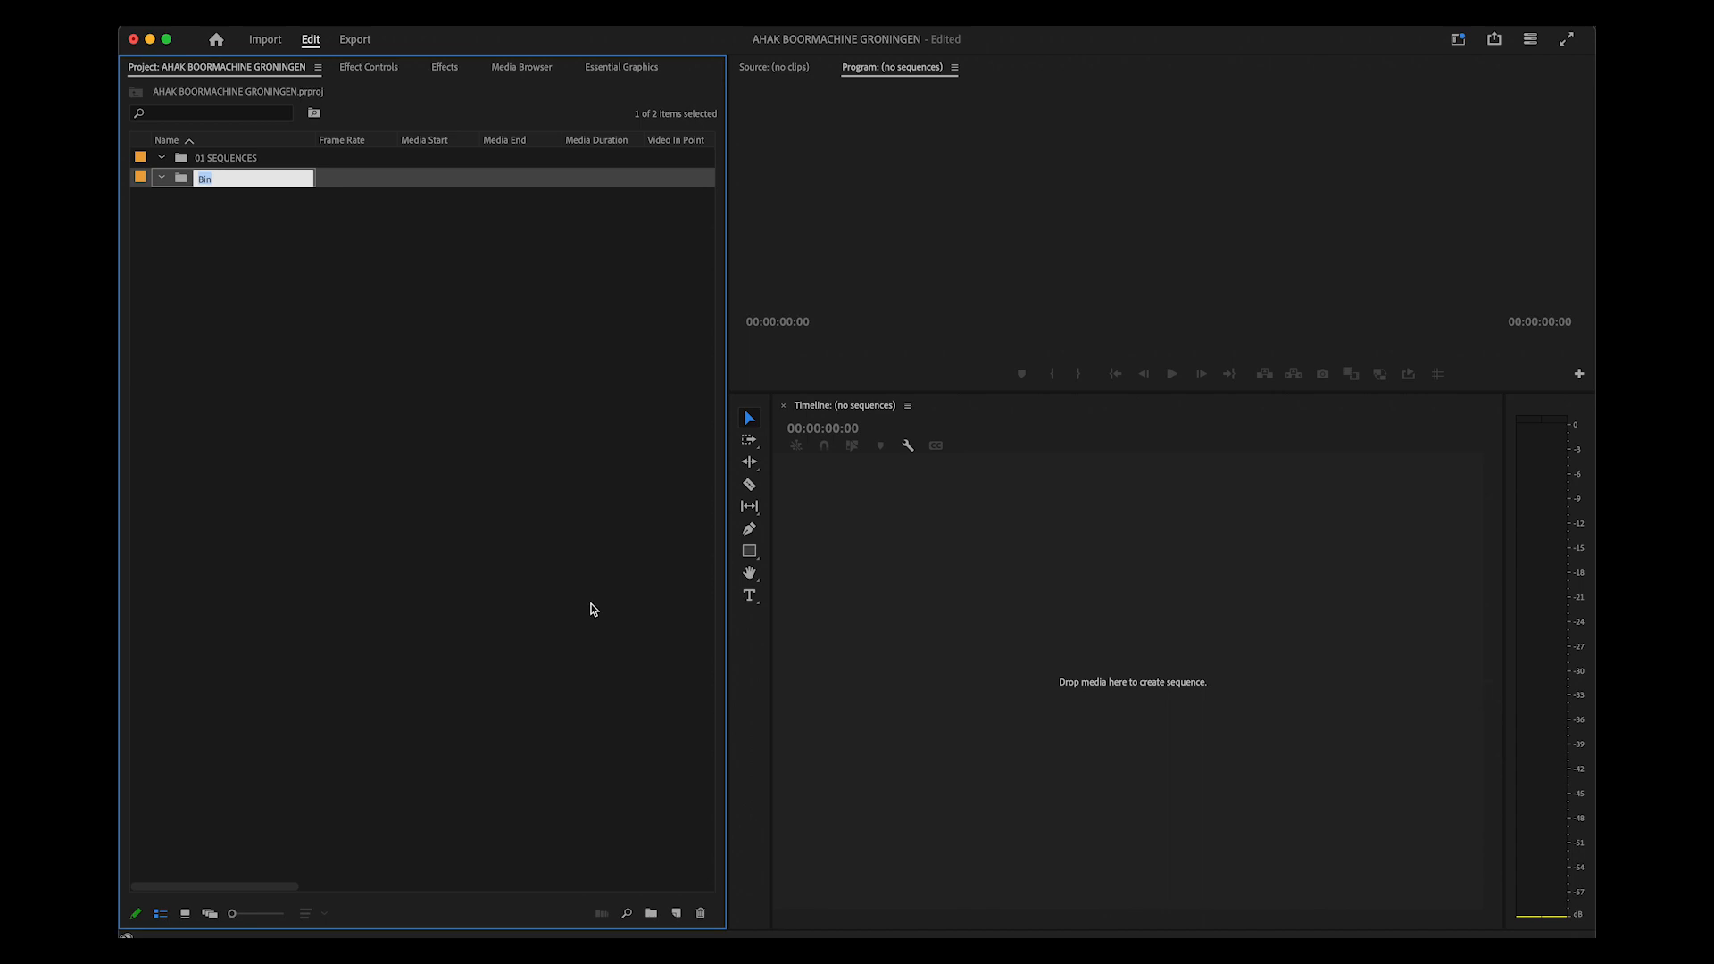
type("02 MEDIA")
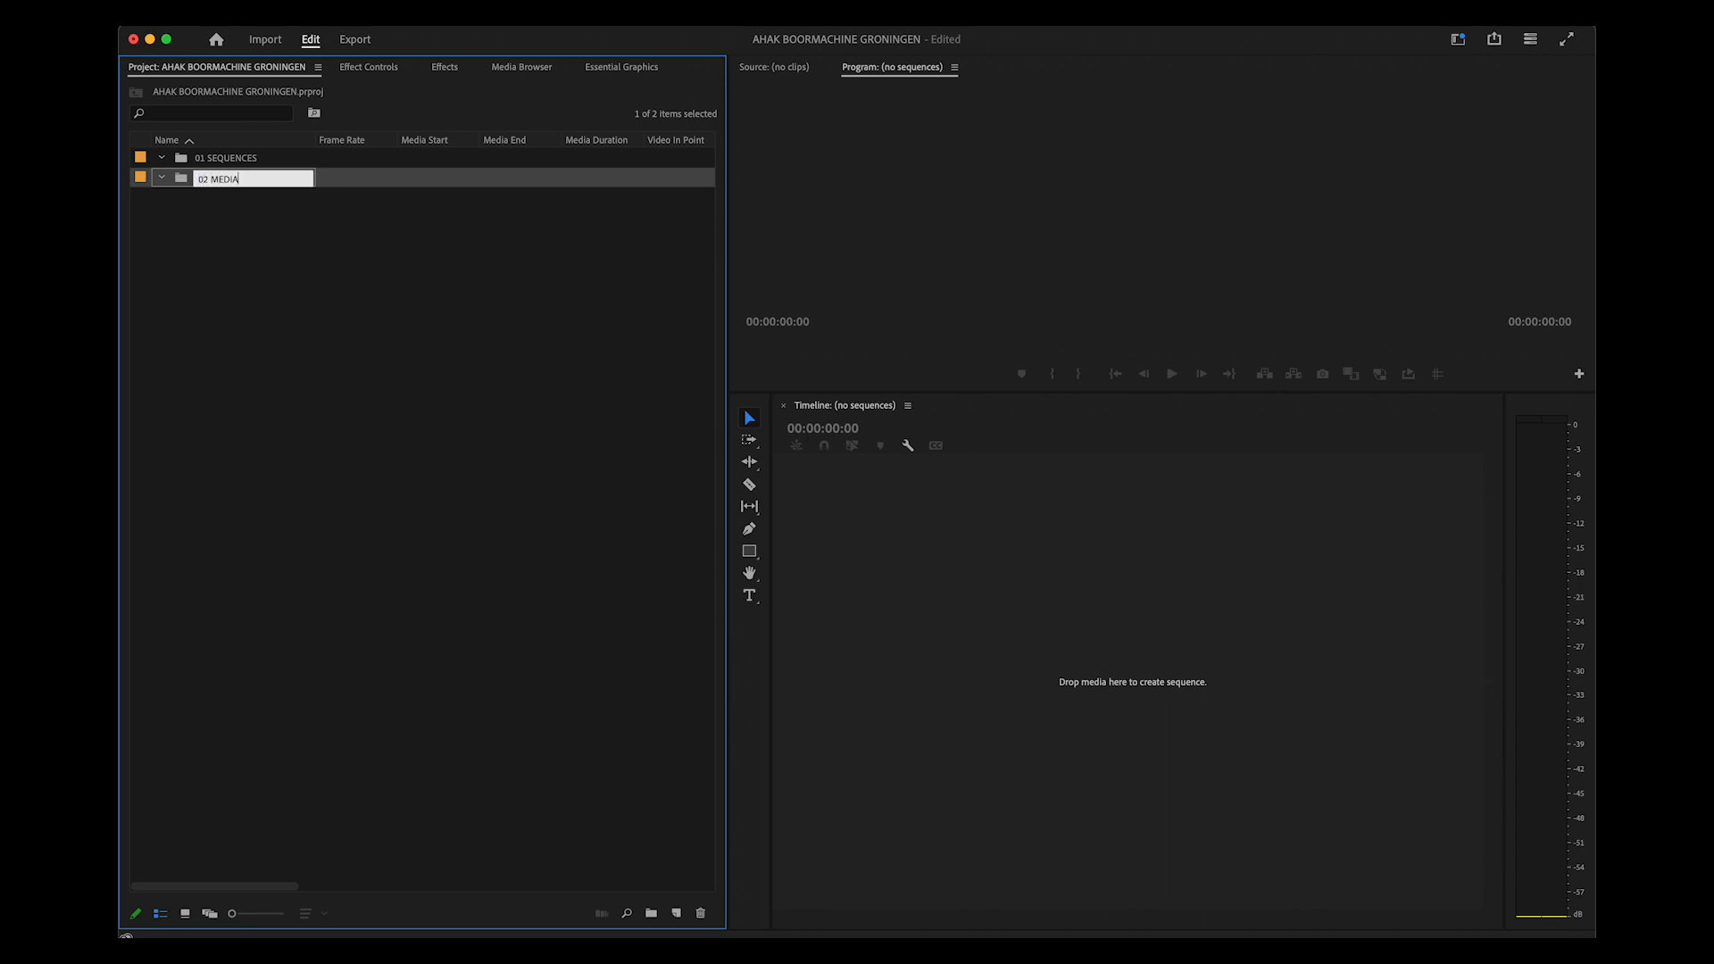
left_click(650, 912)
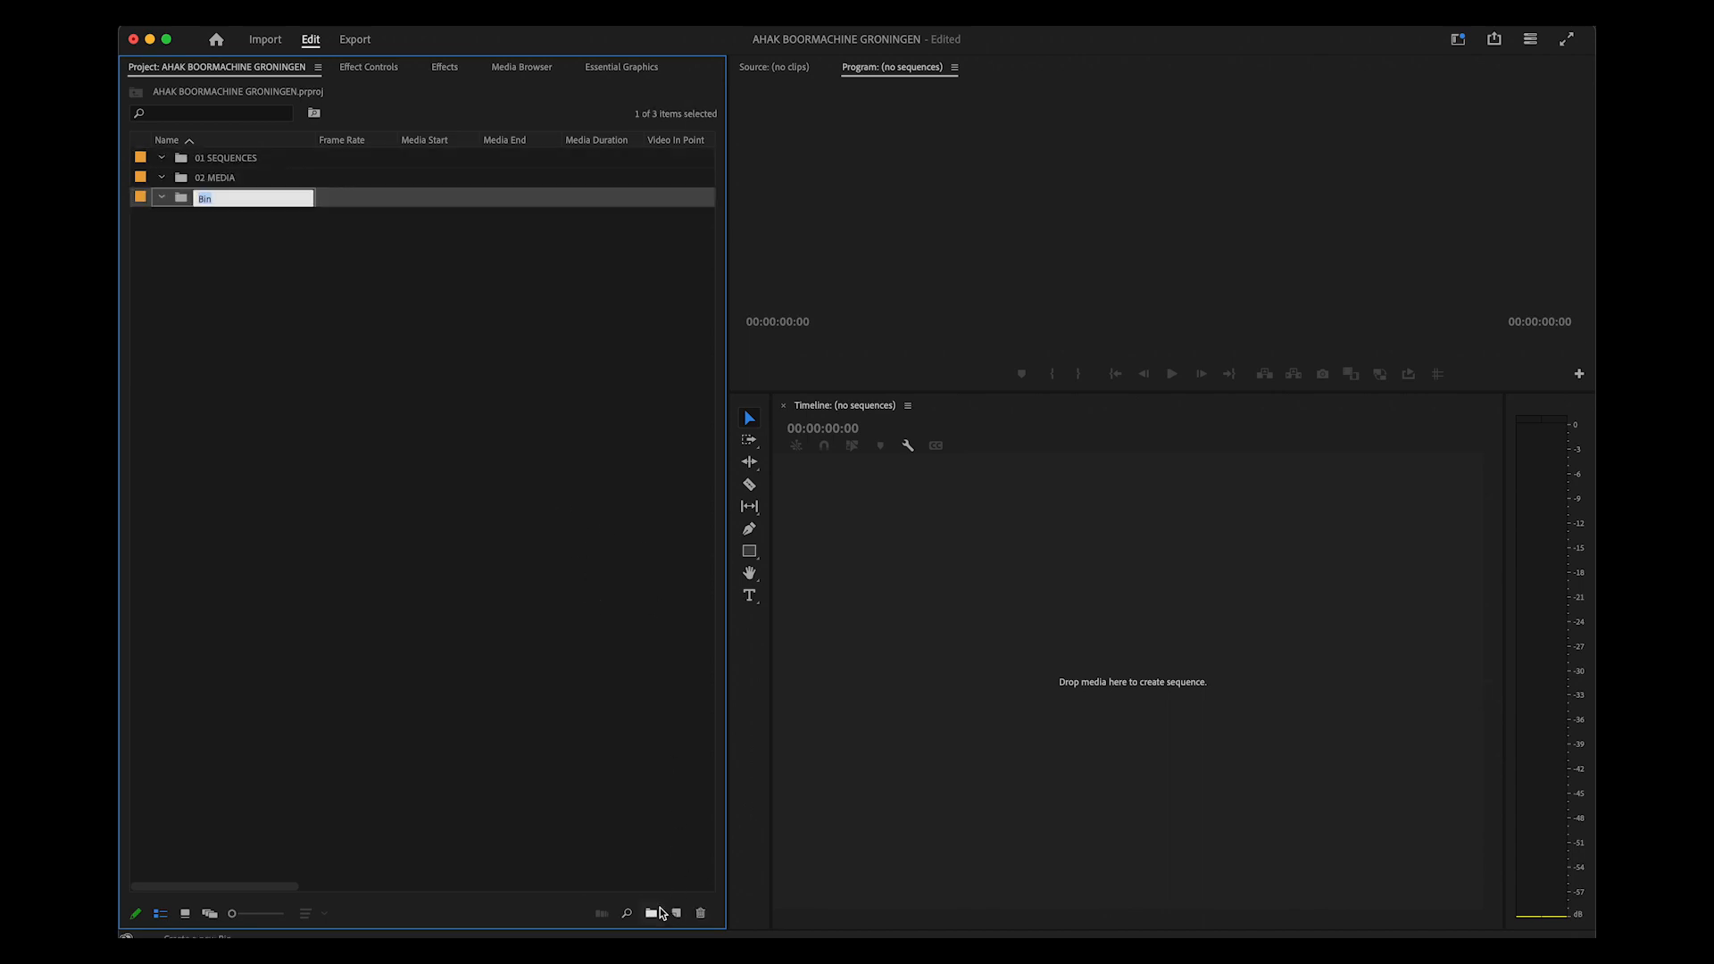
type("03 ASSETS")
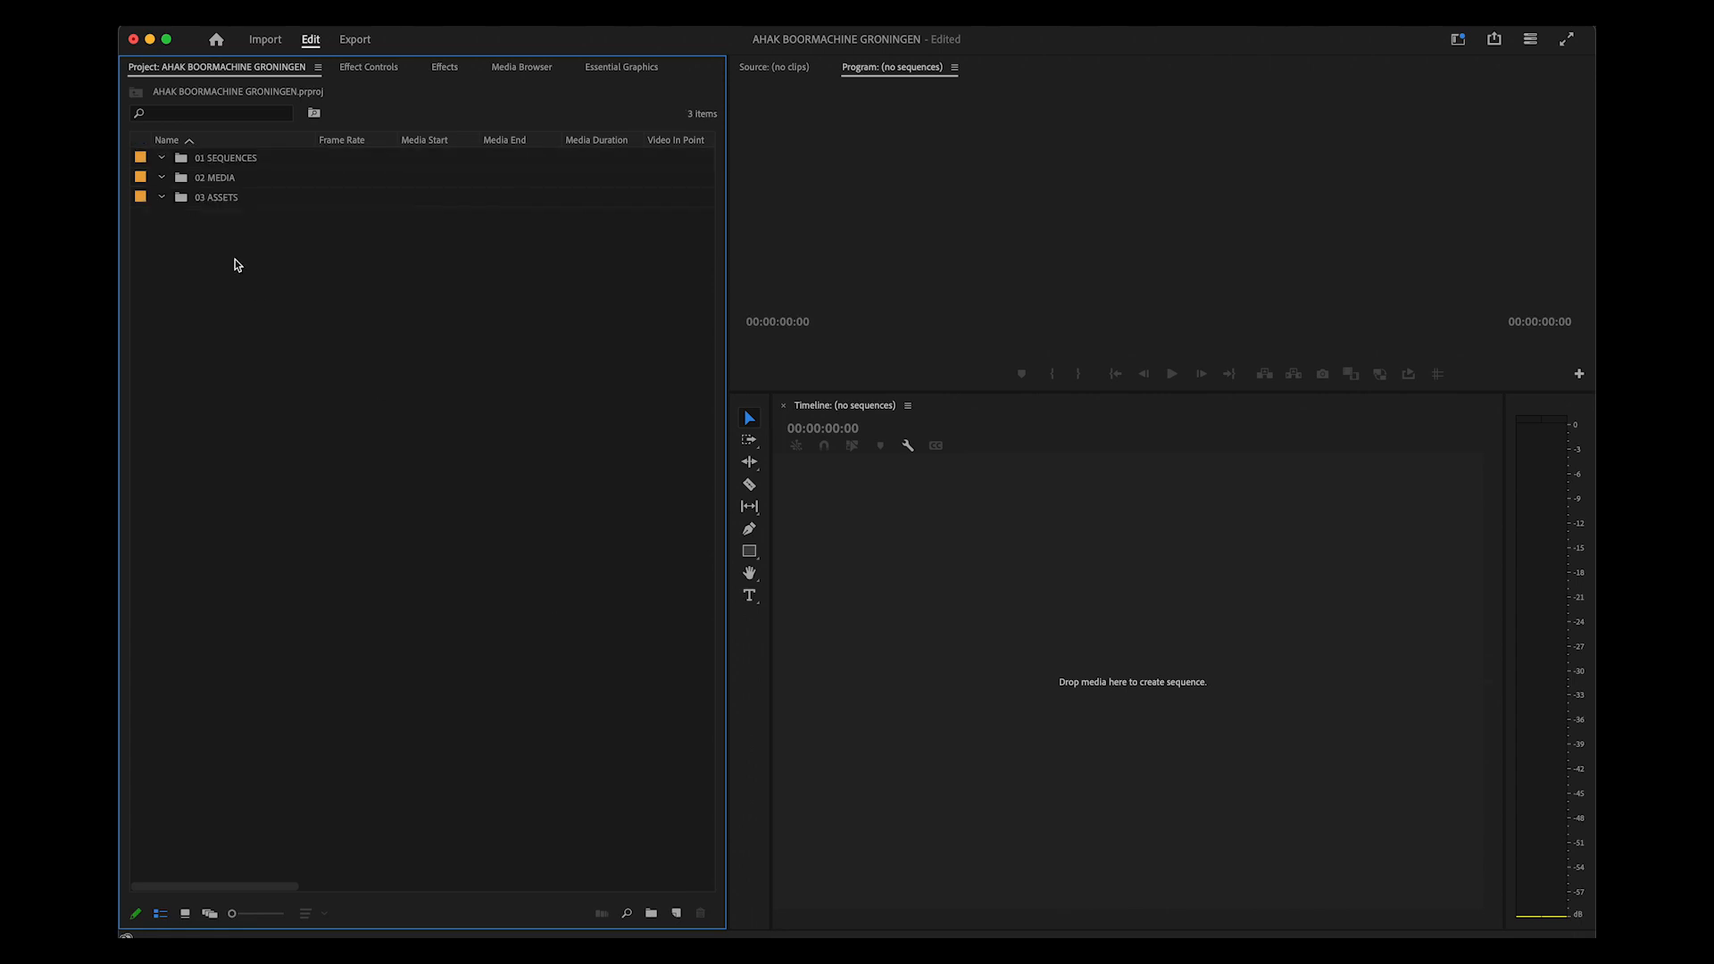
left_click(227, 157)
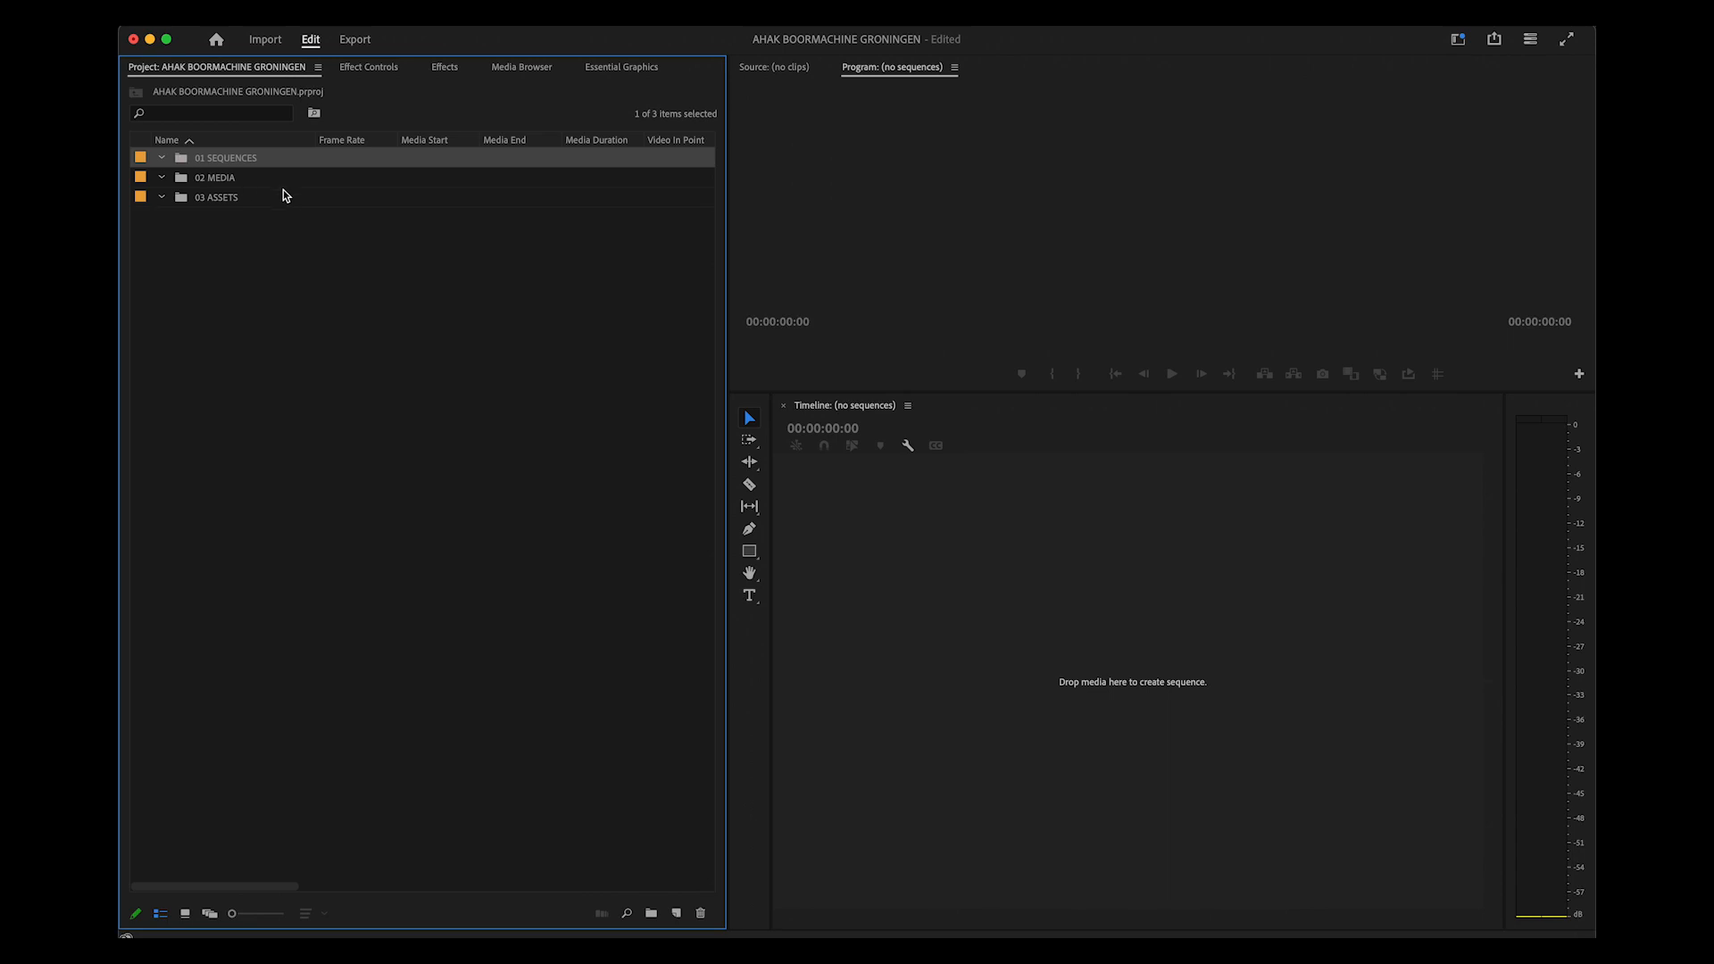
Create a Custom HD 1080p 25 fps sequence named VIDEO 1 in the 01 SEQUENCES bin
left_click(677, 912)
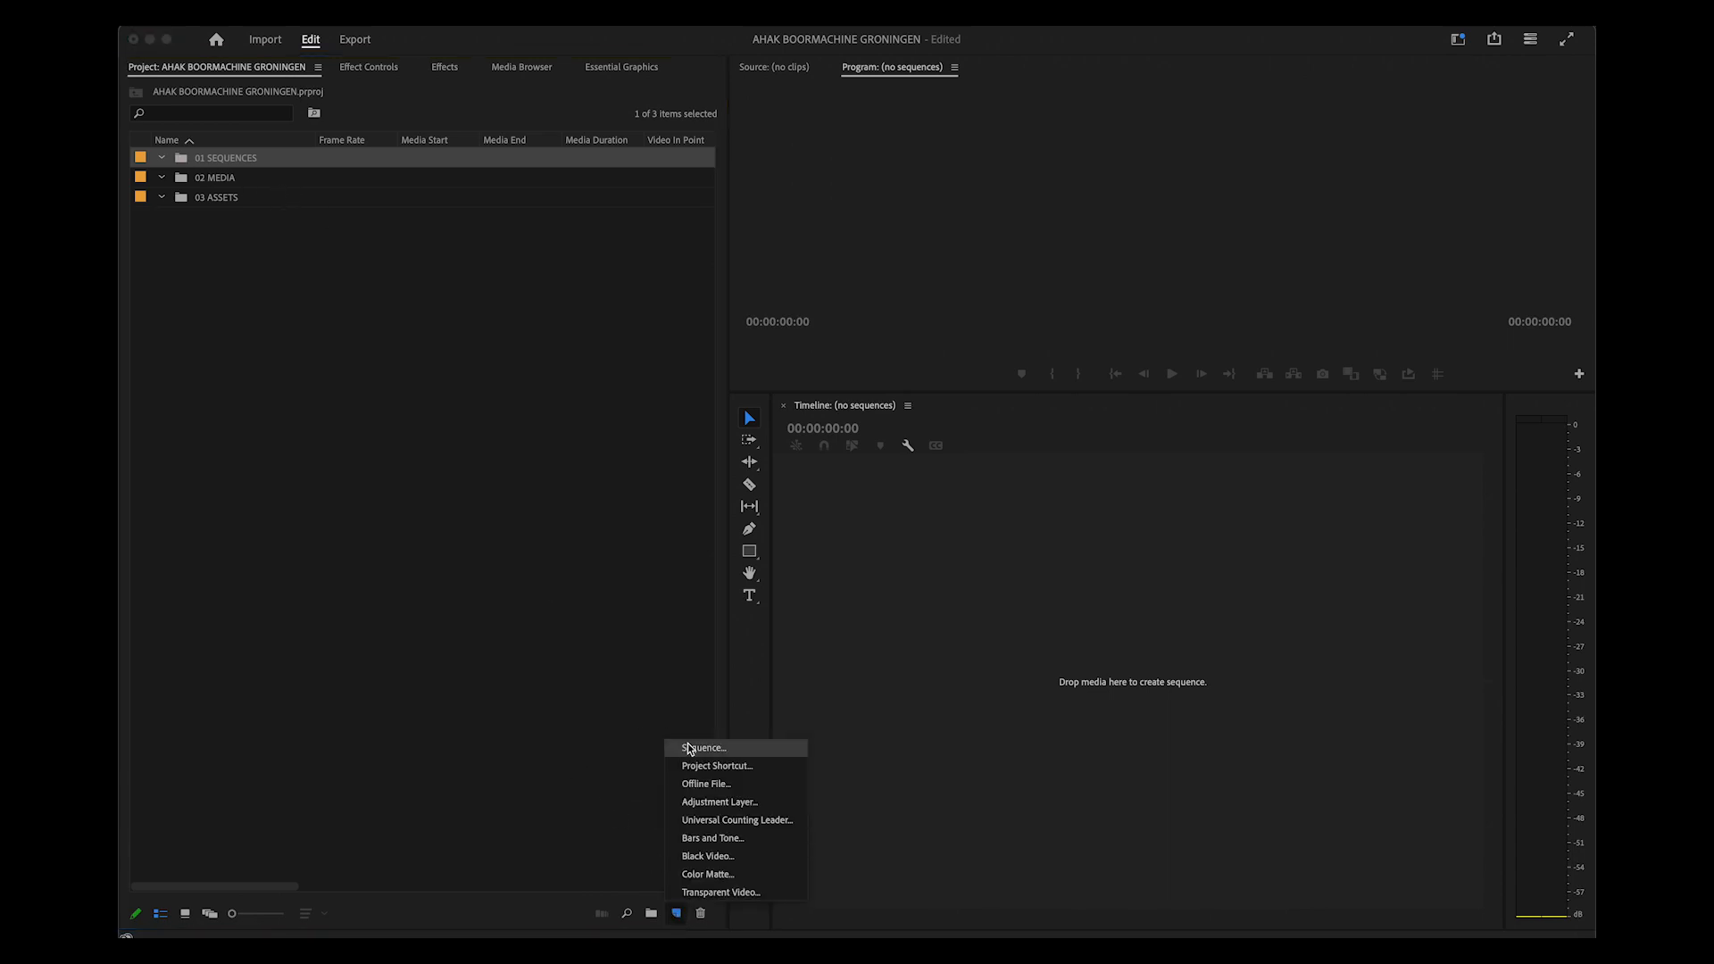
left_click(702, 748)
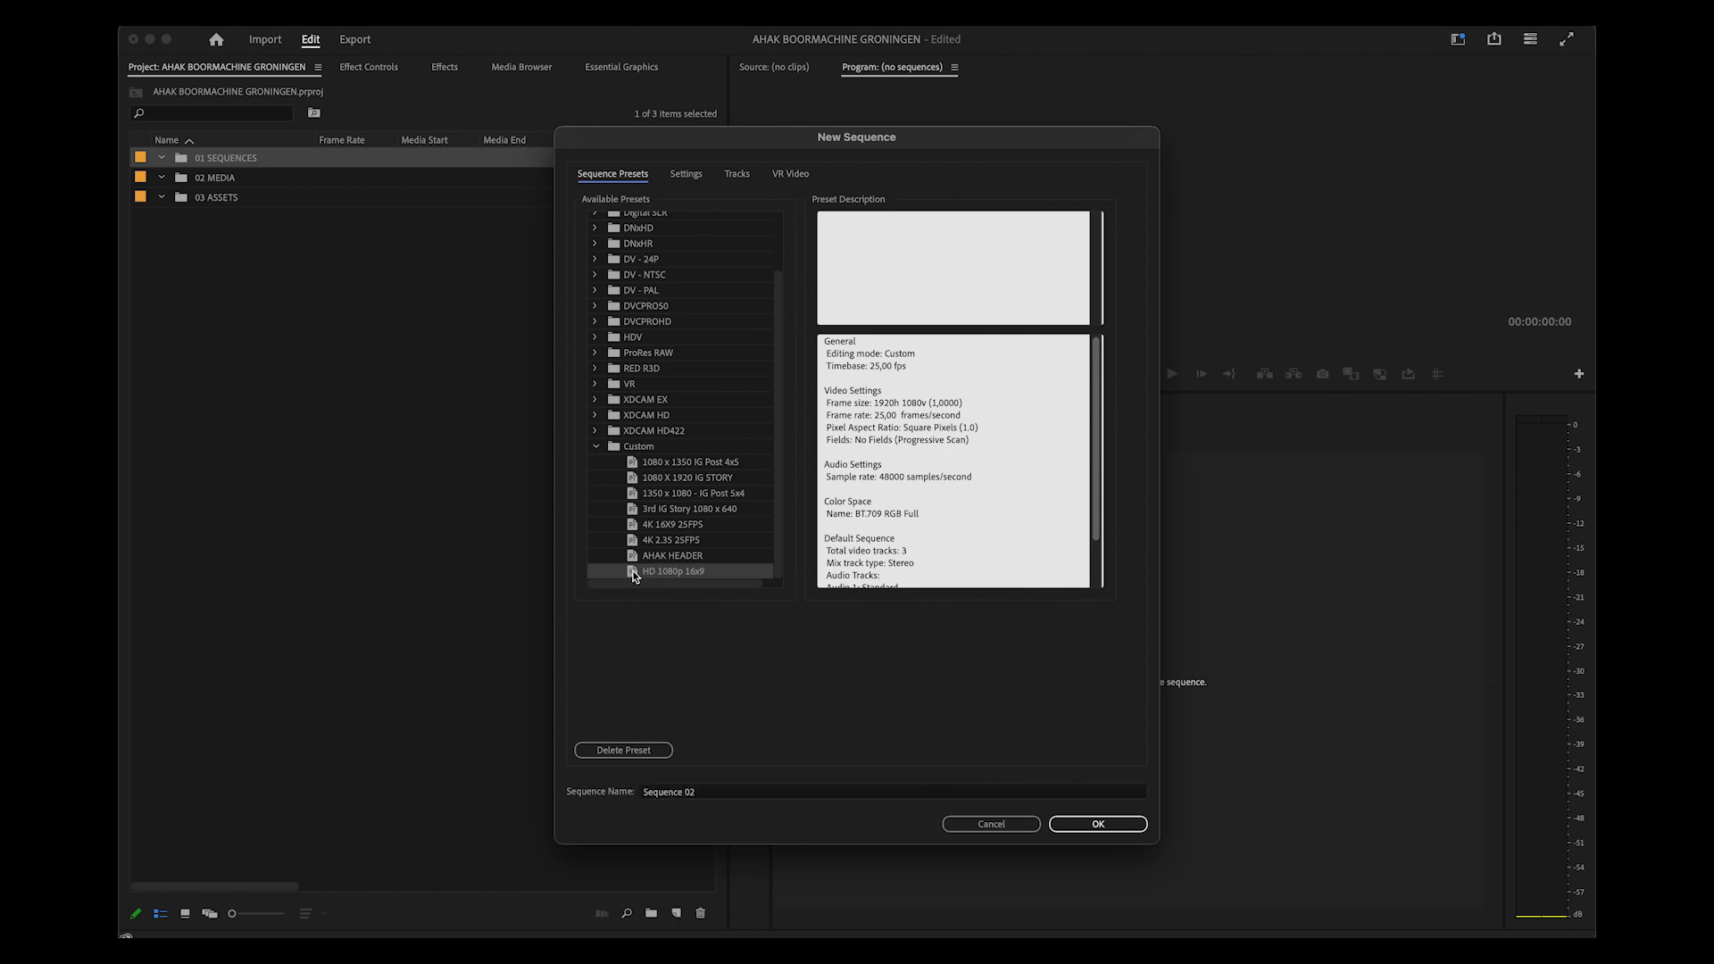
mouse_move(757, 698)
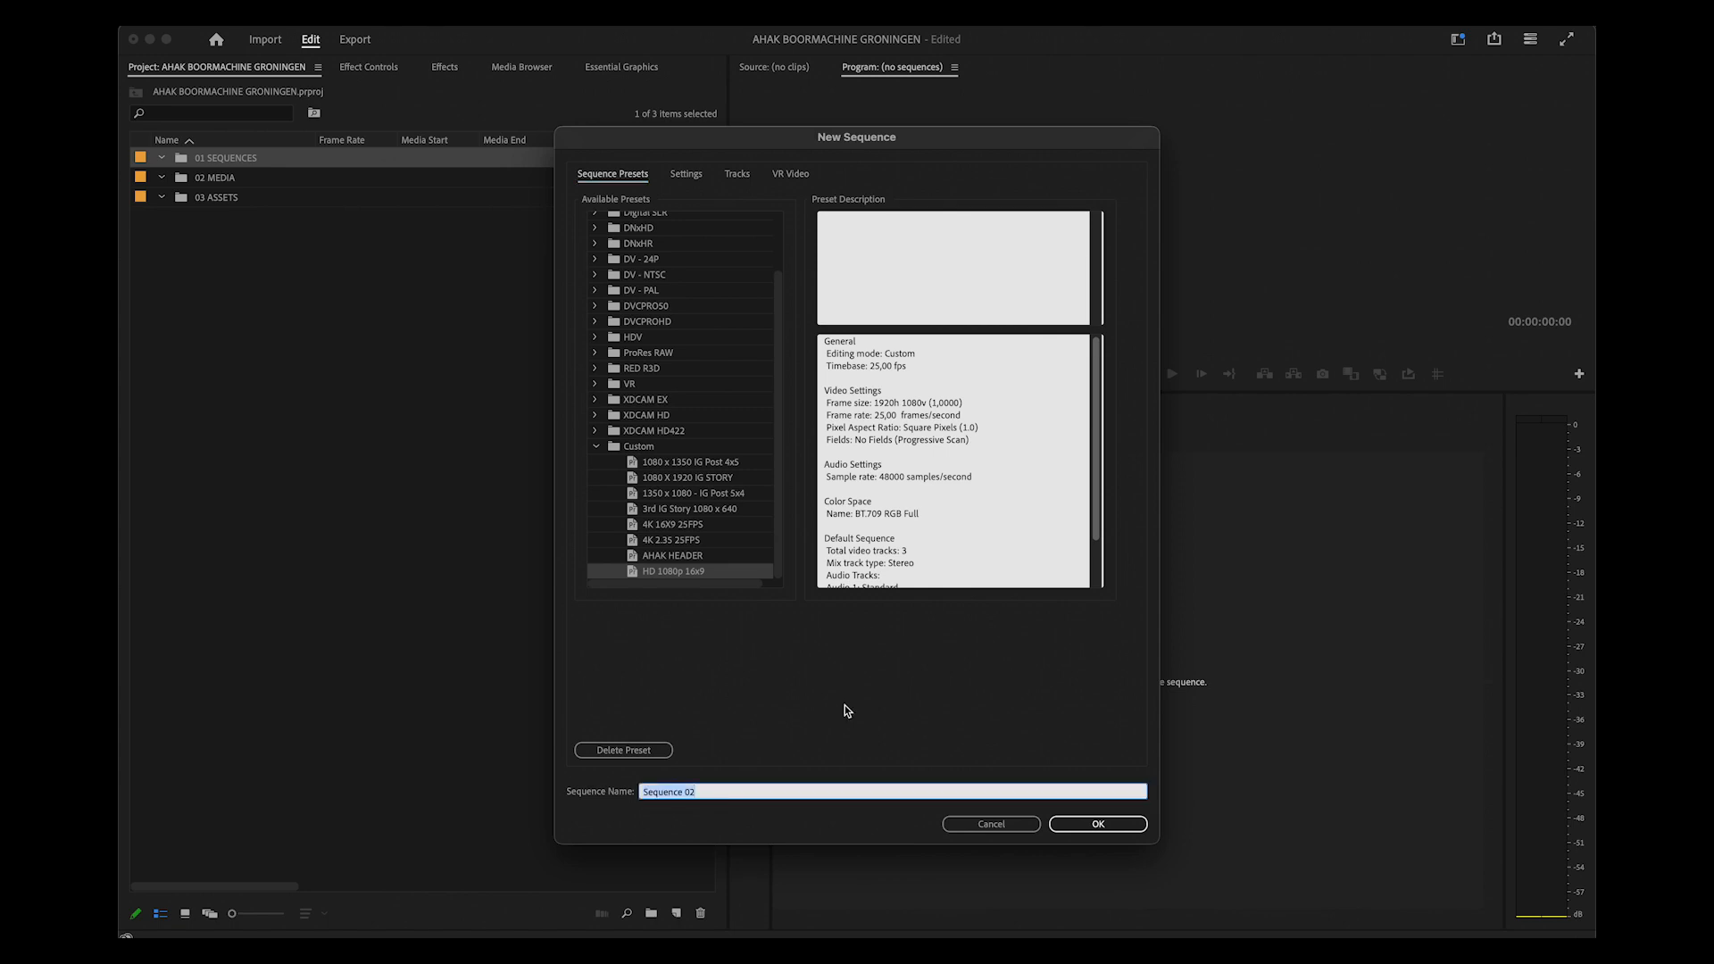
mouse_move(868, 633)
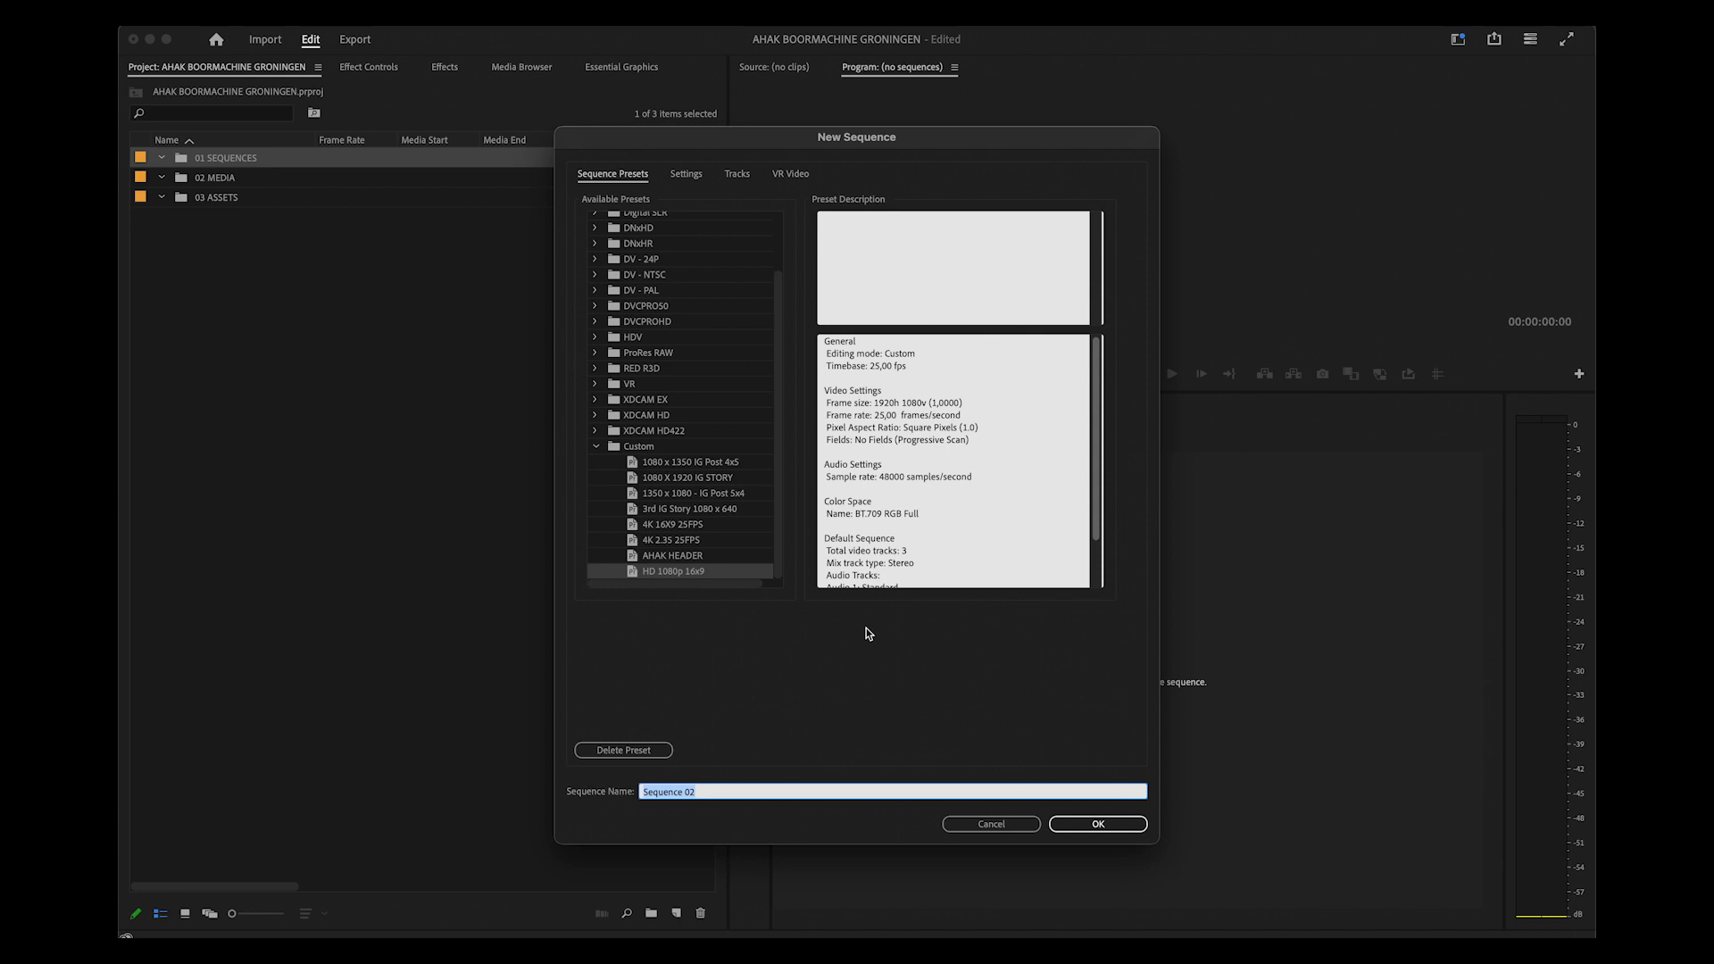
type("VIDEO 1")
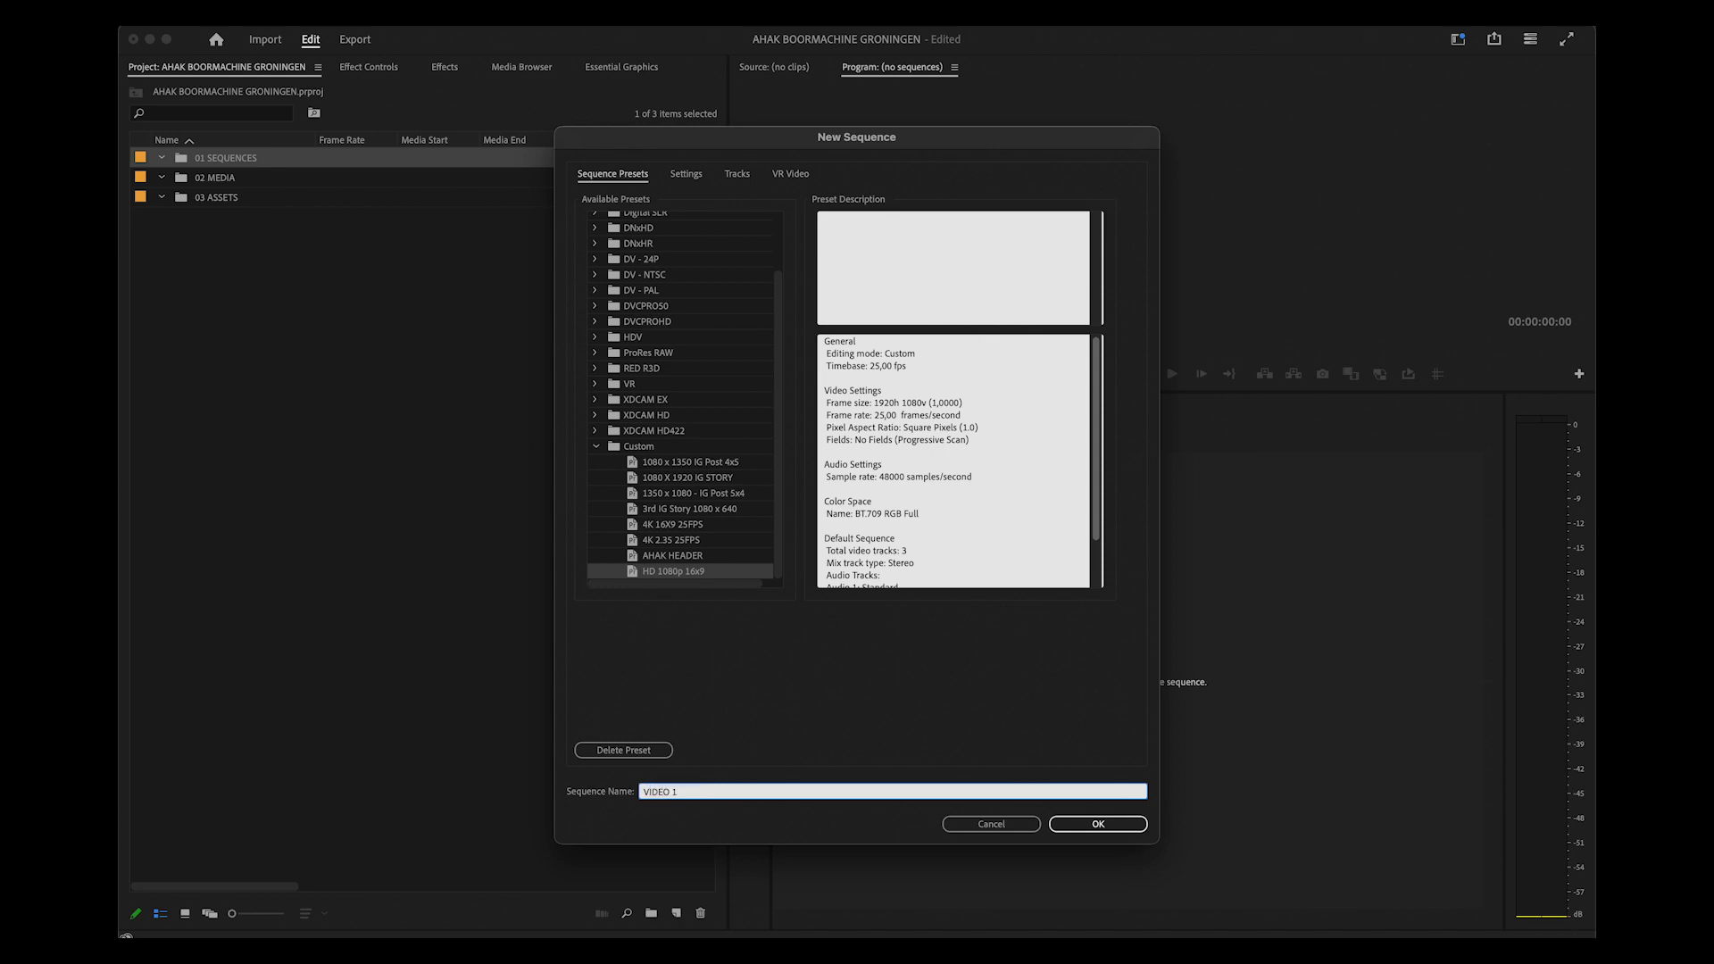
left_click(1096, 823)
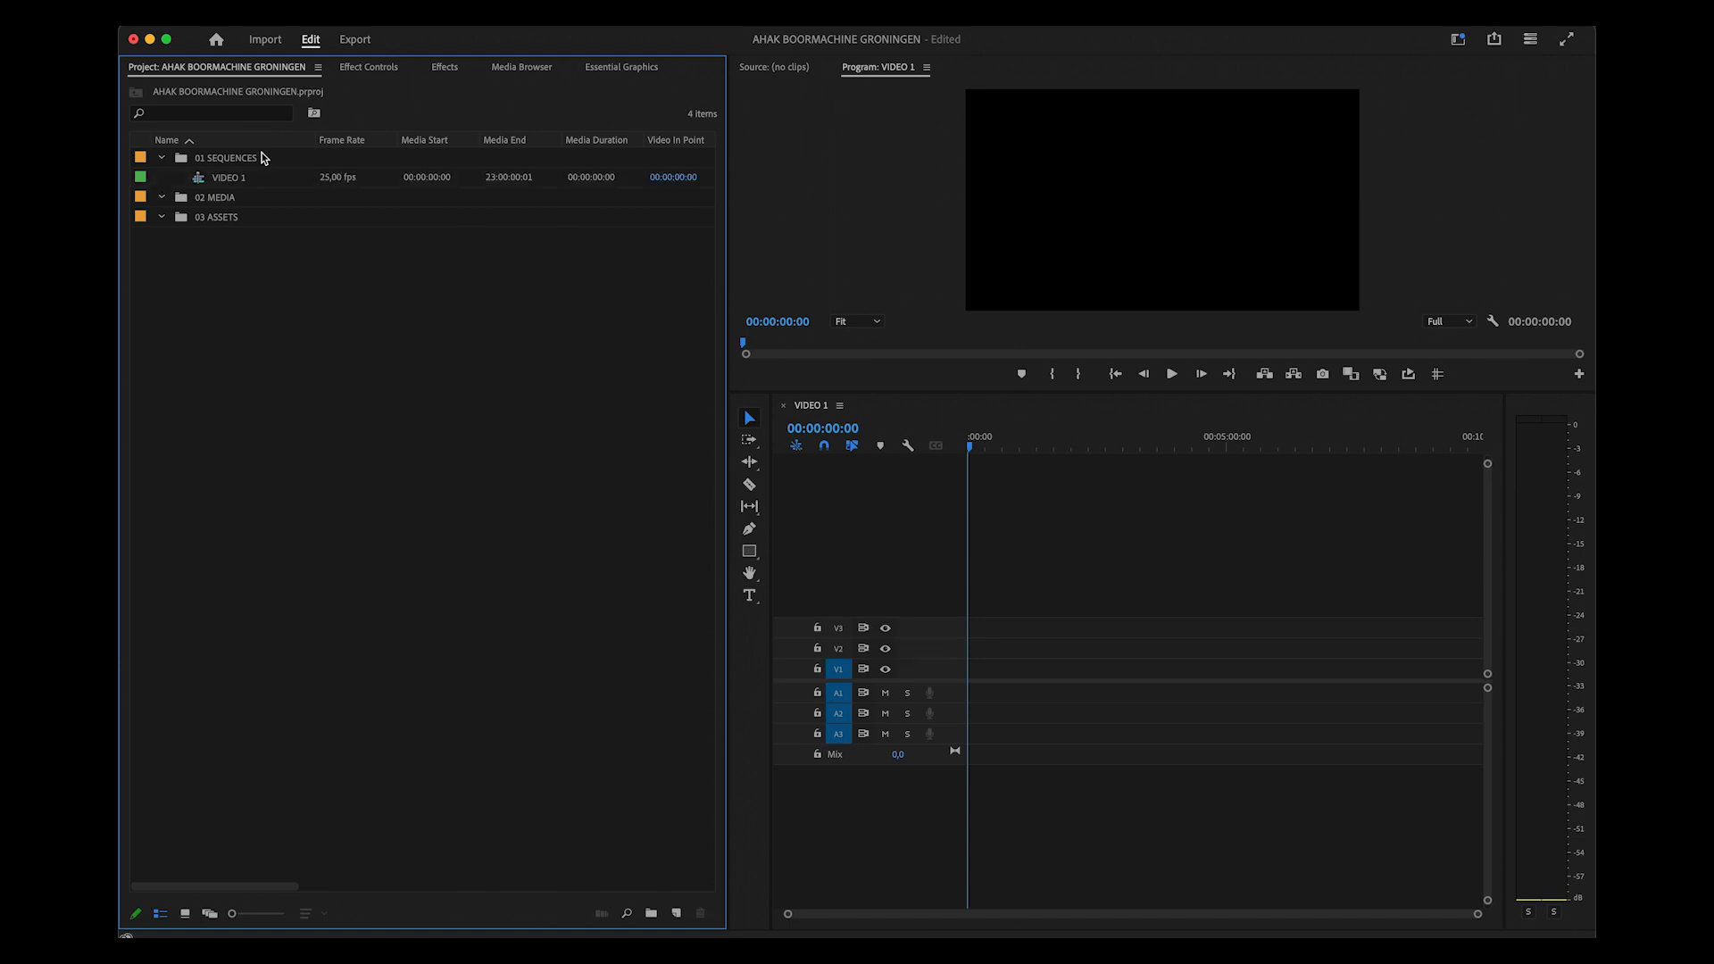
Create a RED sub-bin inside 02 MEDIA and show the 4TB AHAK3 drive in Finder
left_click(216, 196)
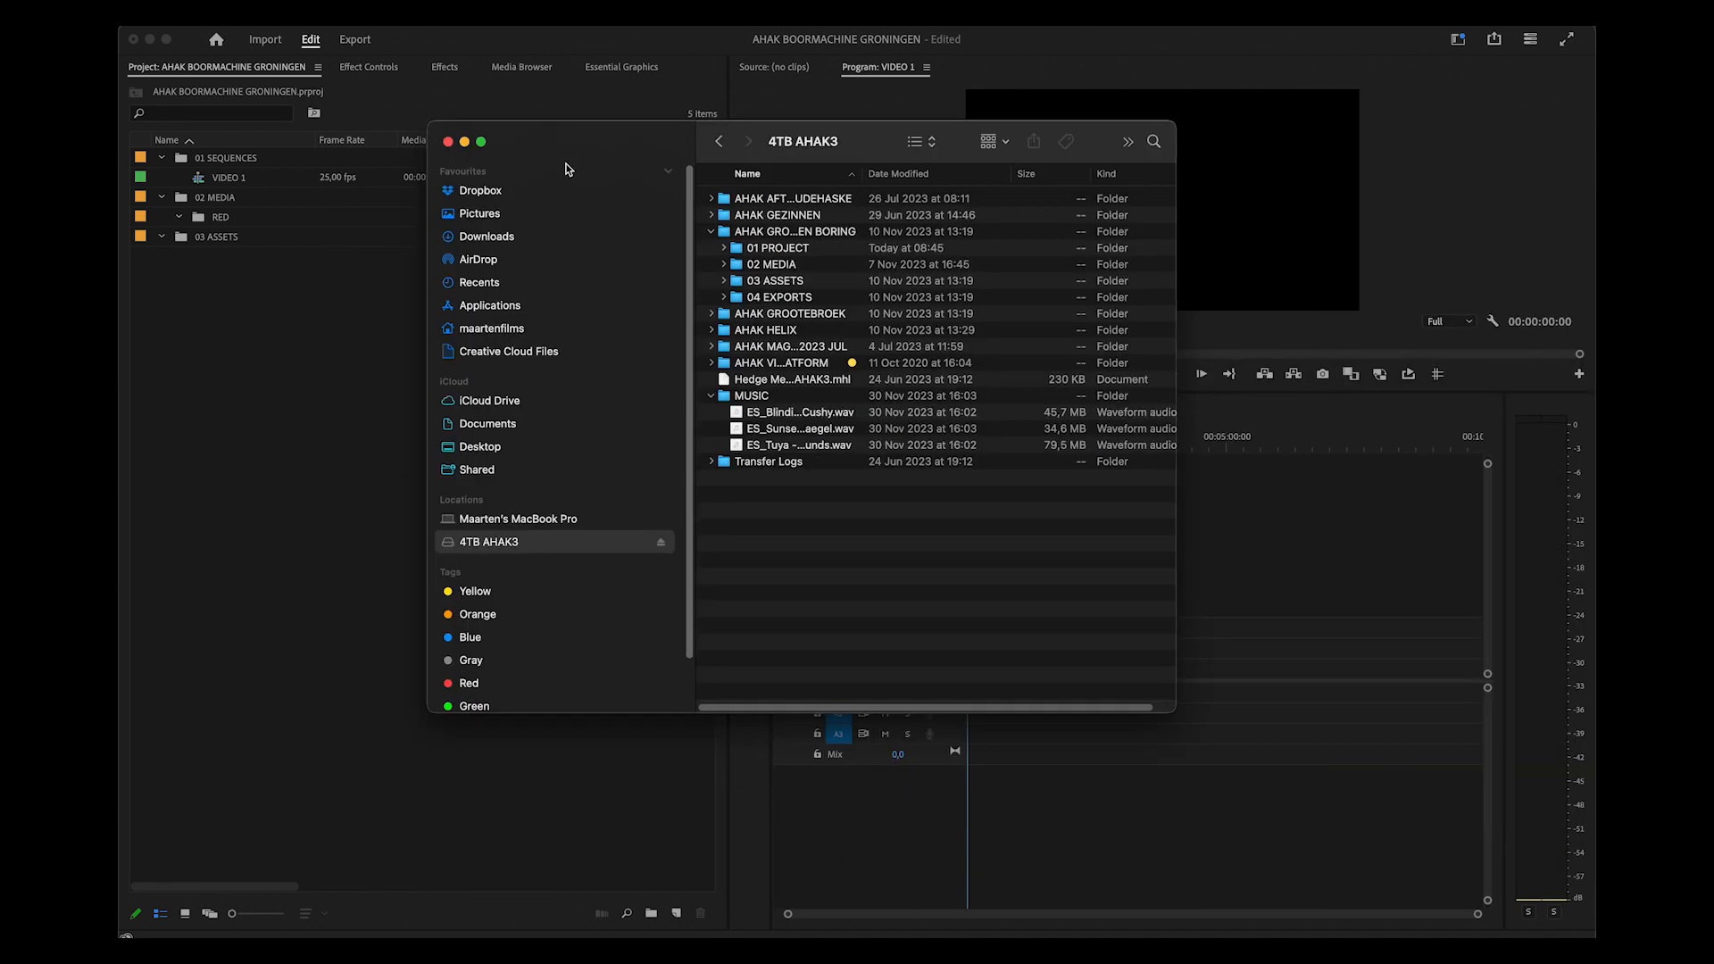
Browse the AHAK GRONINGEN BORING project folder on 4TB AHAK3 in column view
left_click(712, 396)
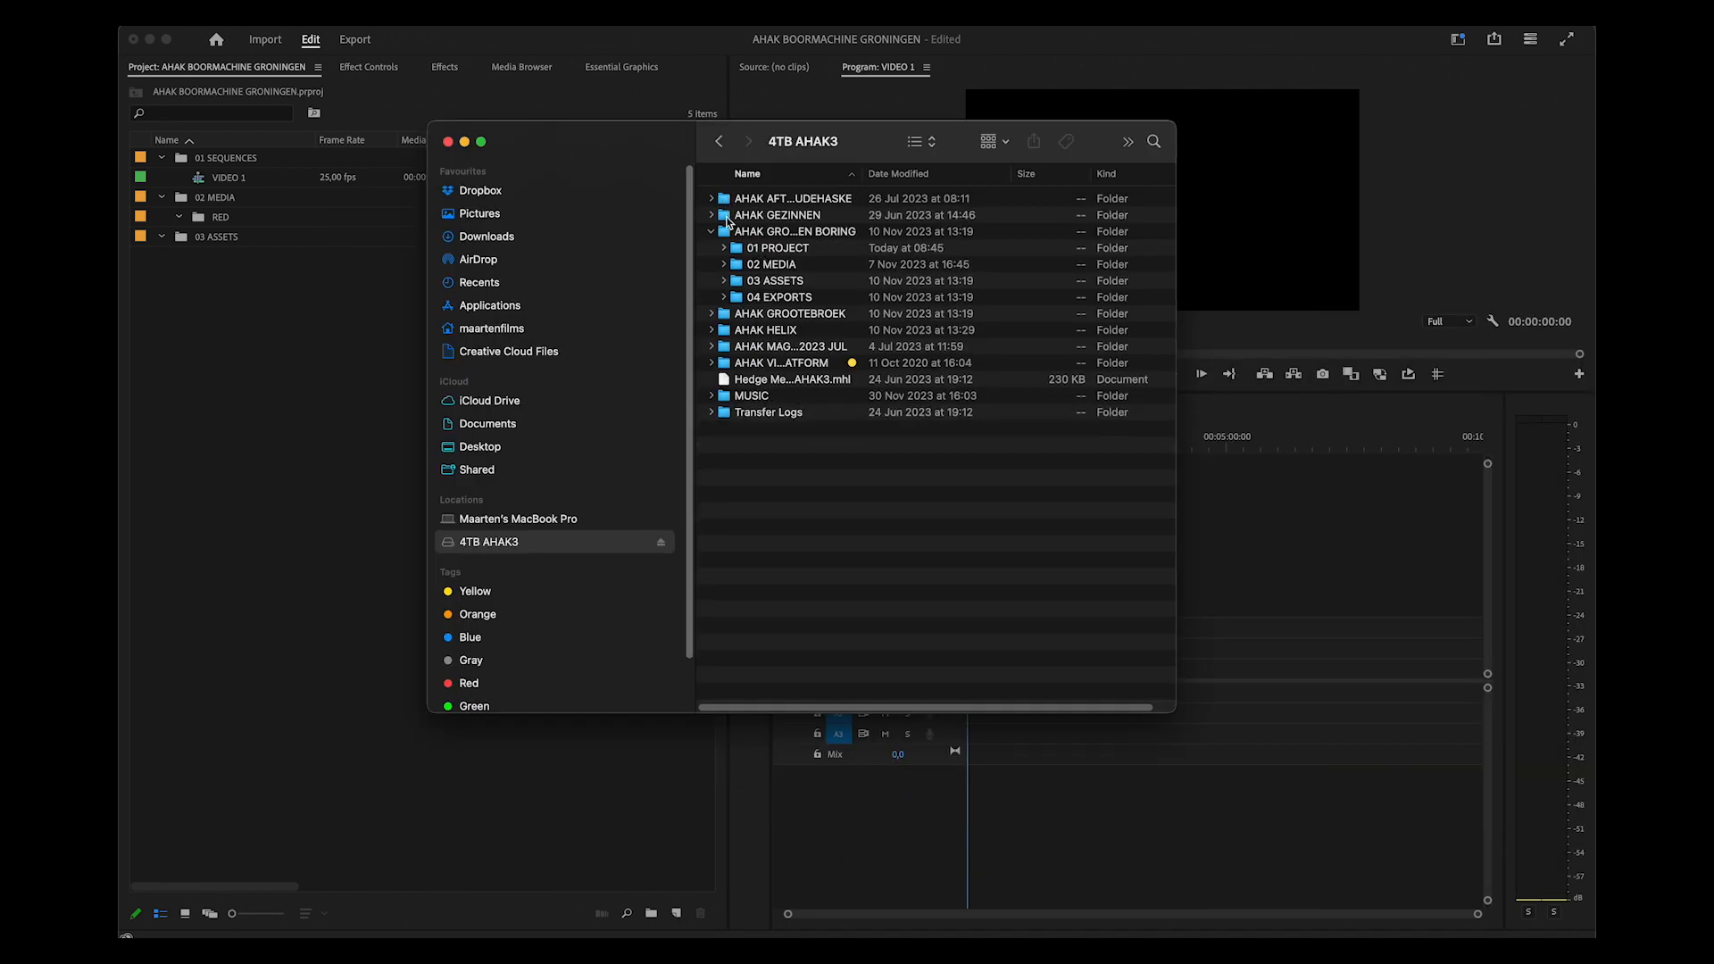
left_click(793, 231)
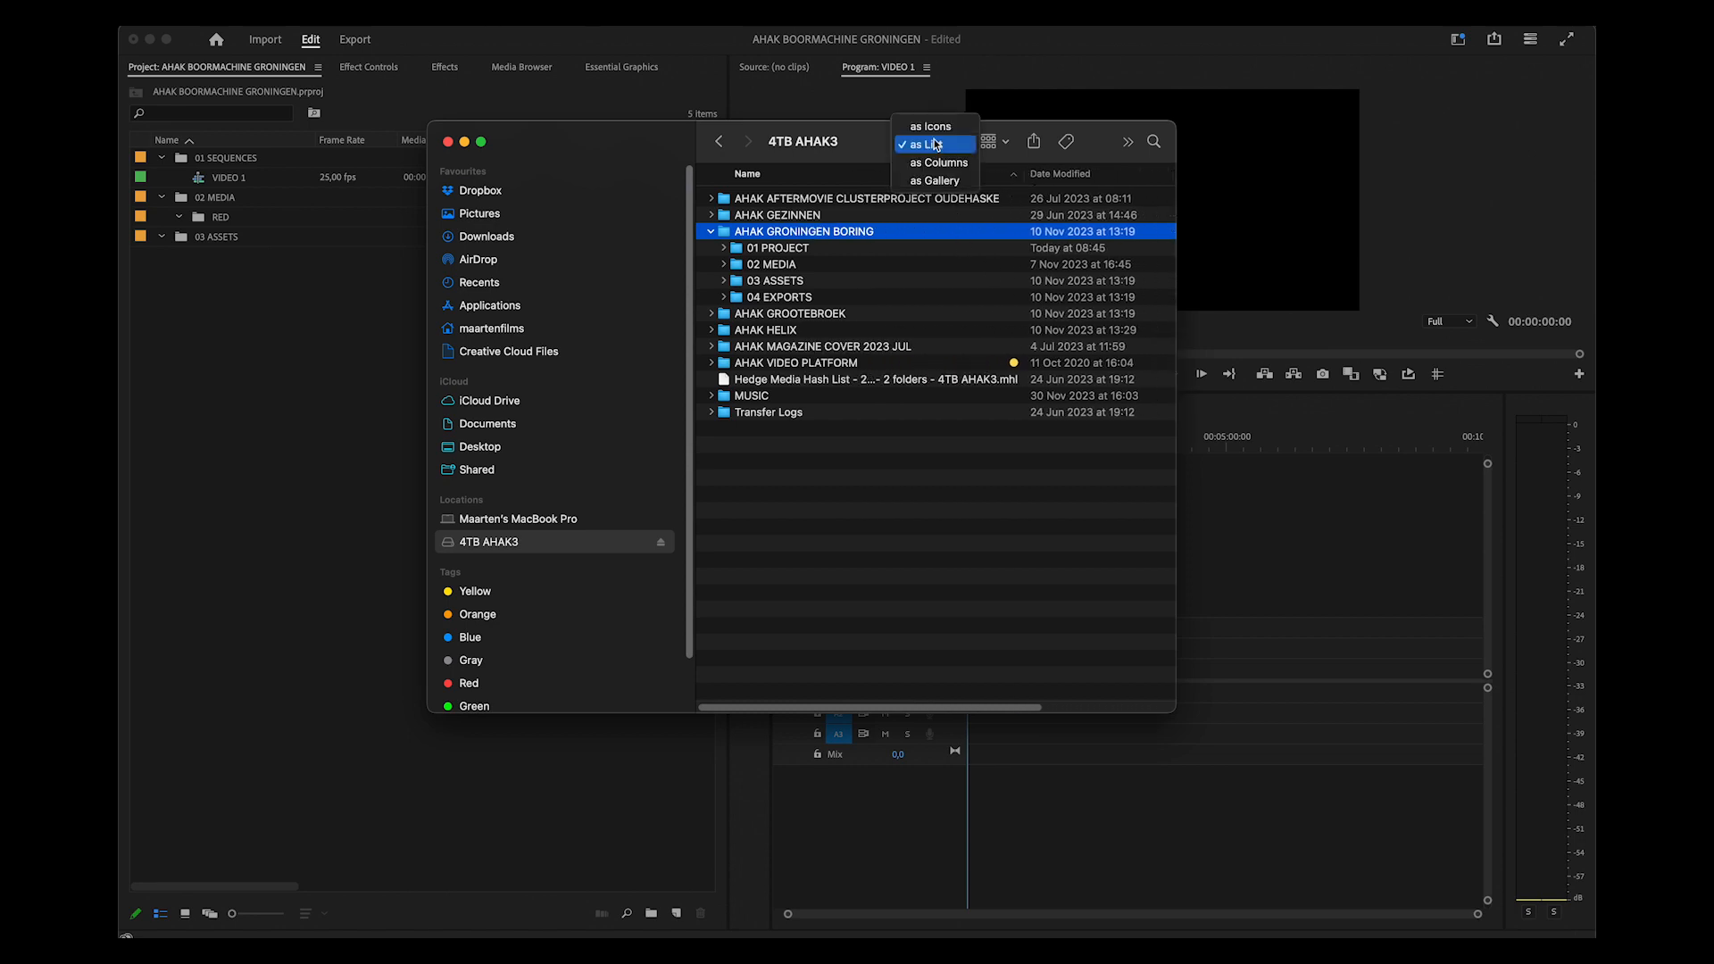
left_click(938, 162)
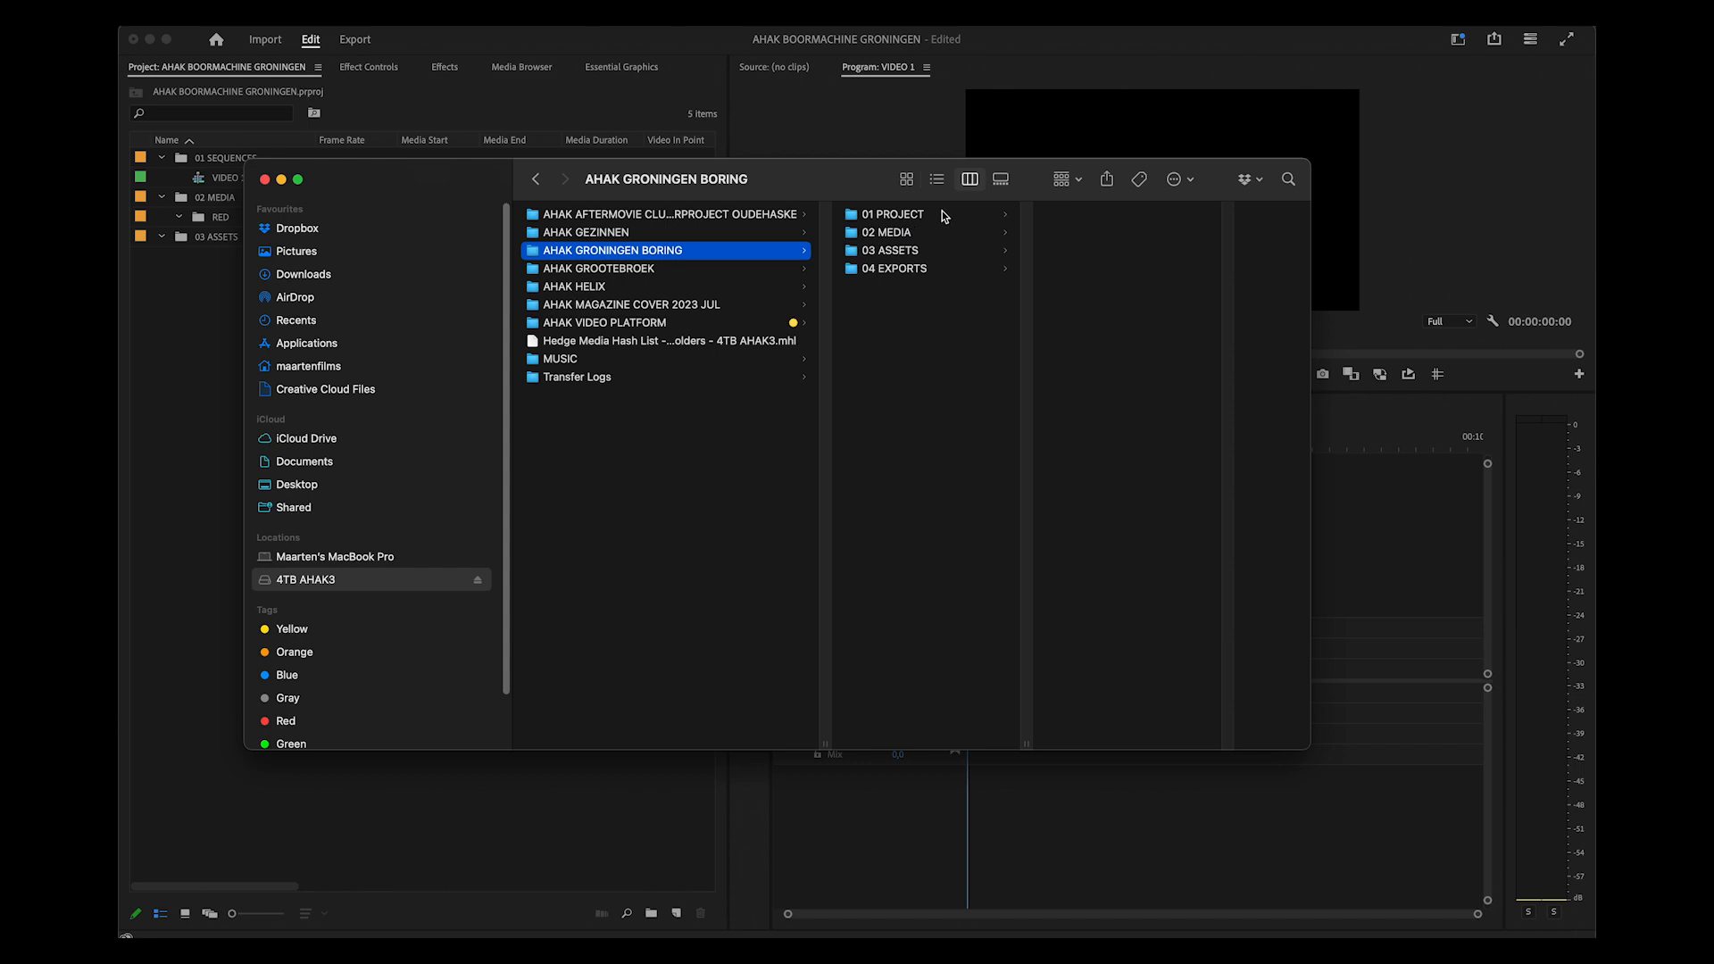
left_click(587, 232)
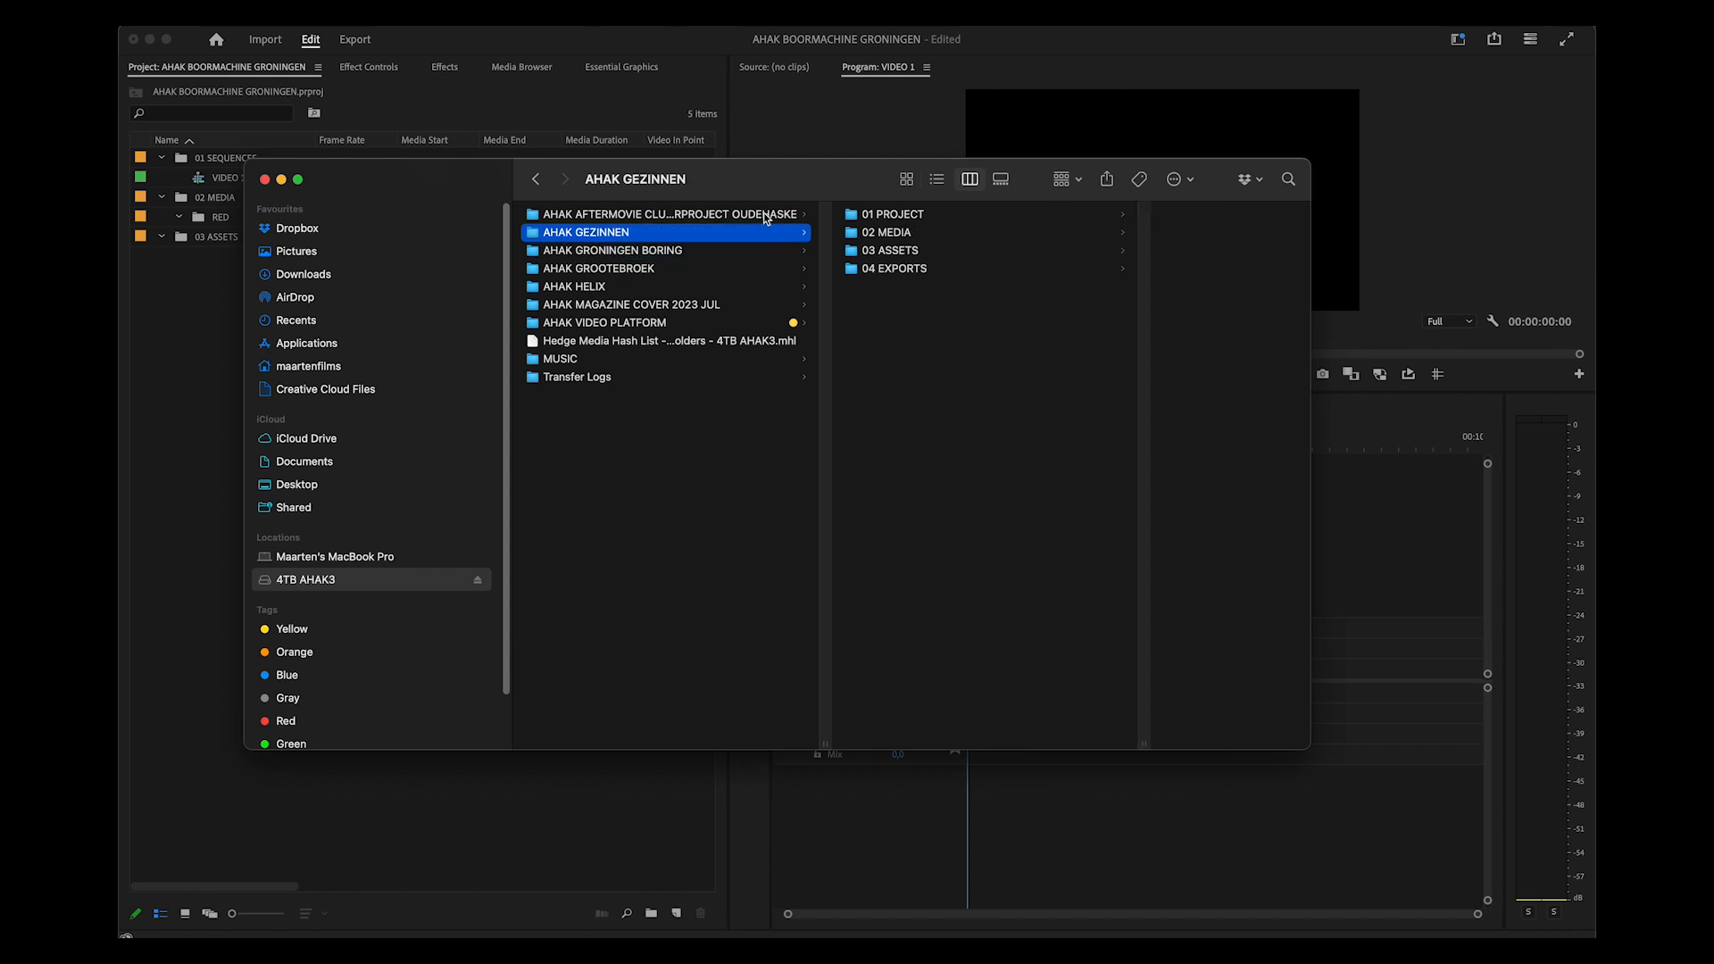
left_click(616, 250)
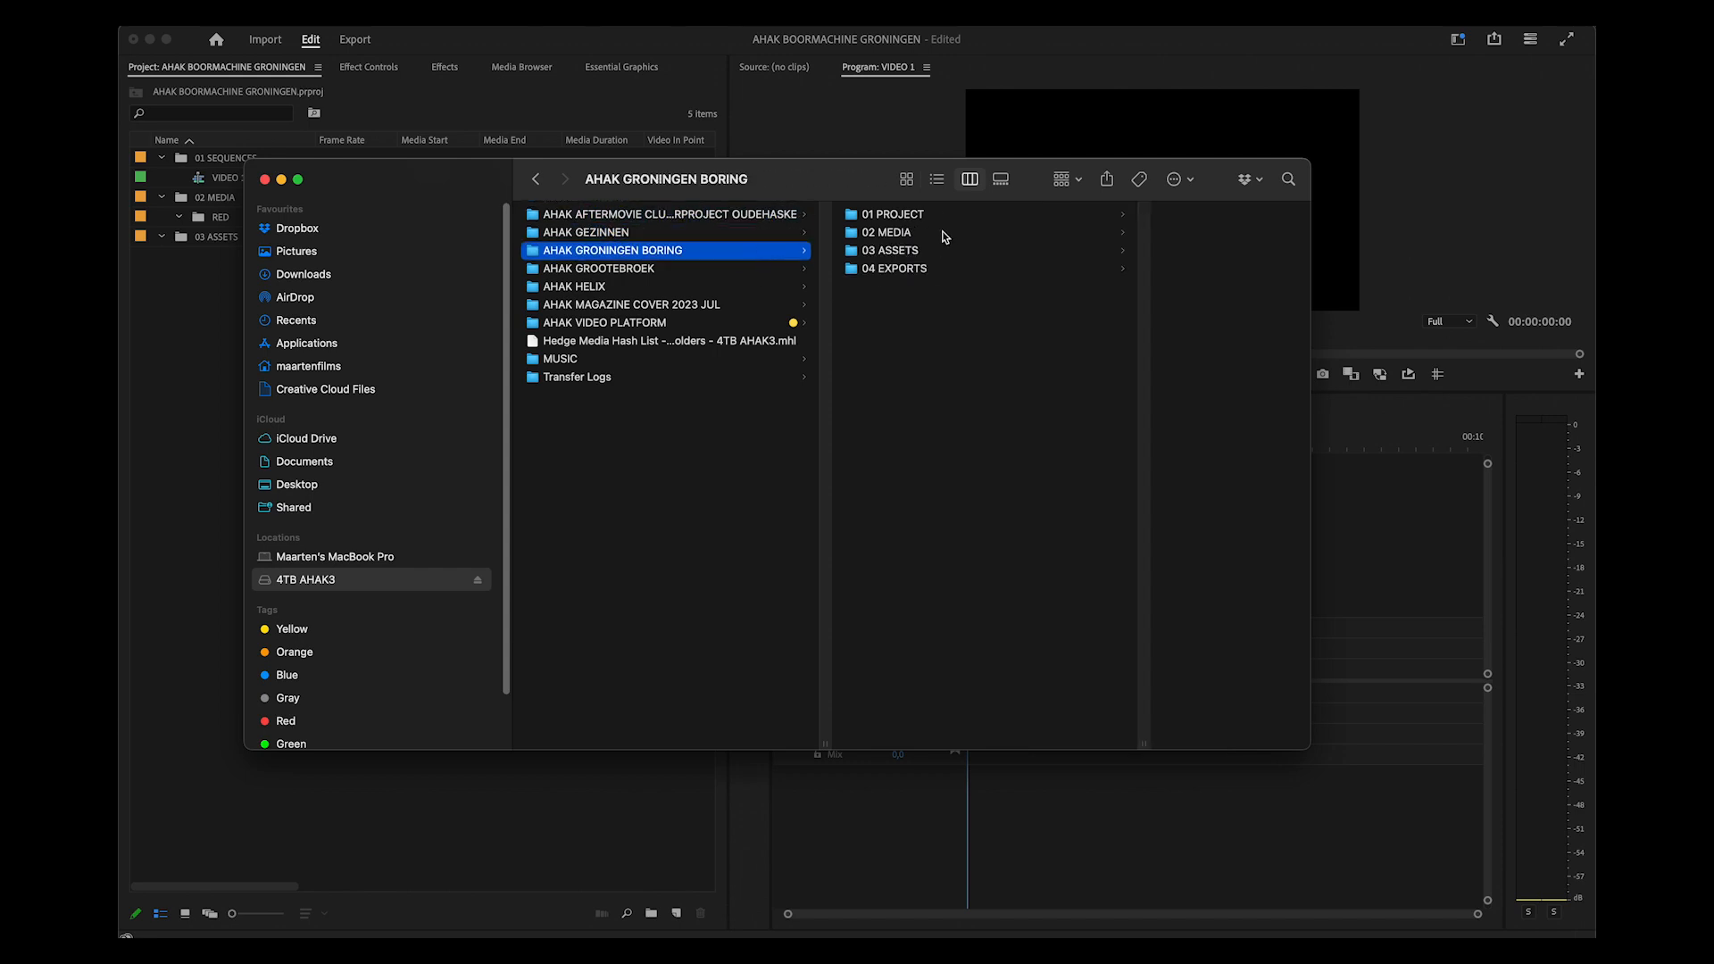
left_click(893, 212)
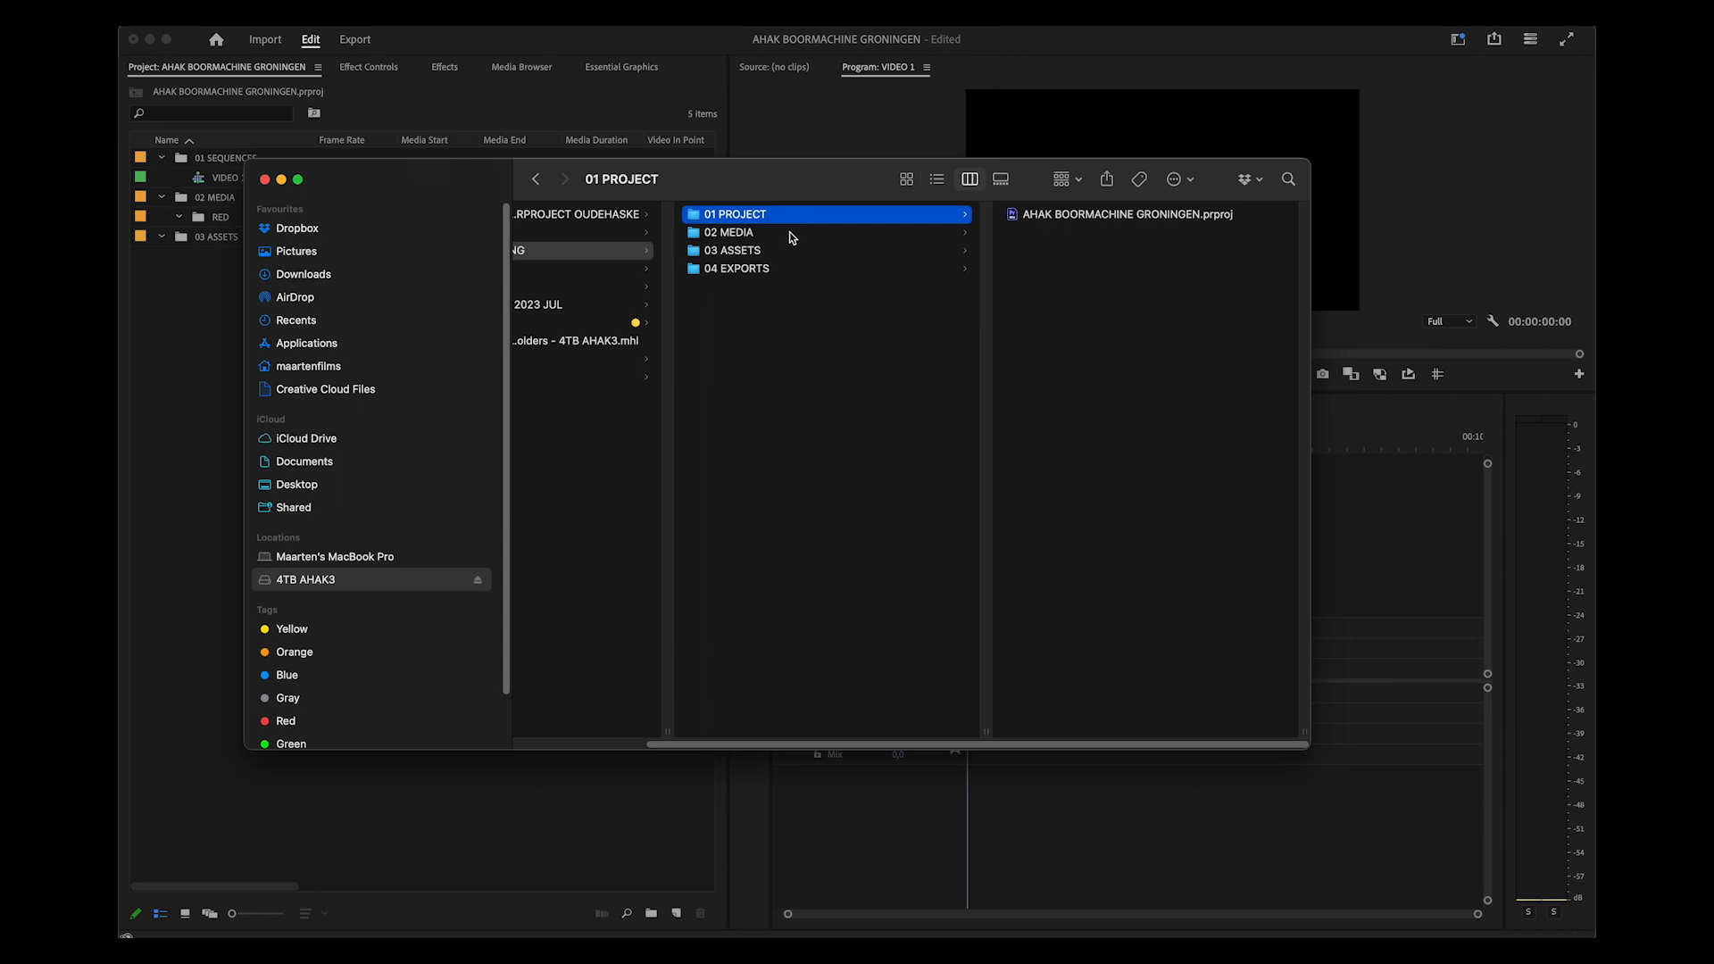
Show the 02 MEDIA folder listing the RED .RDC clip folders, comparing with the aftermovie project's media
left_click(727, 232)
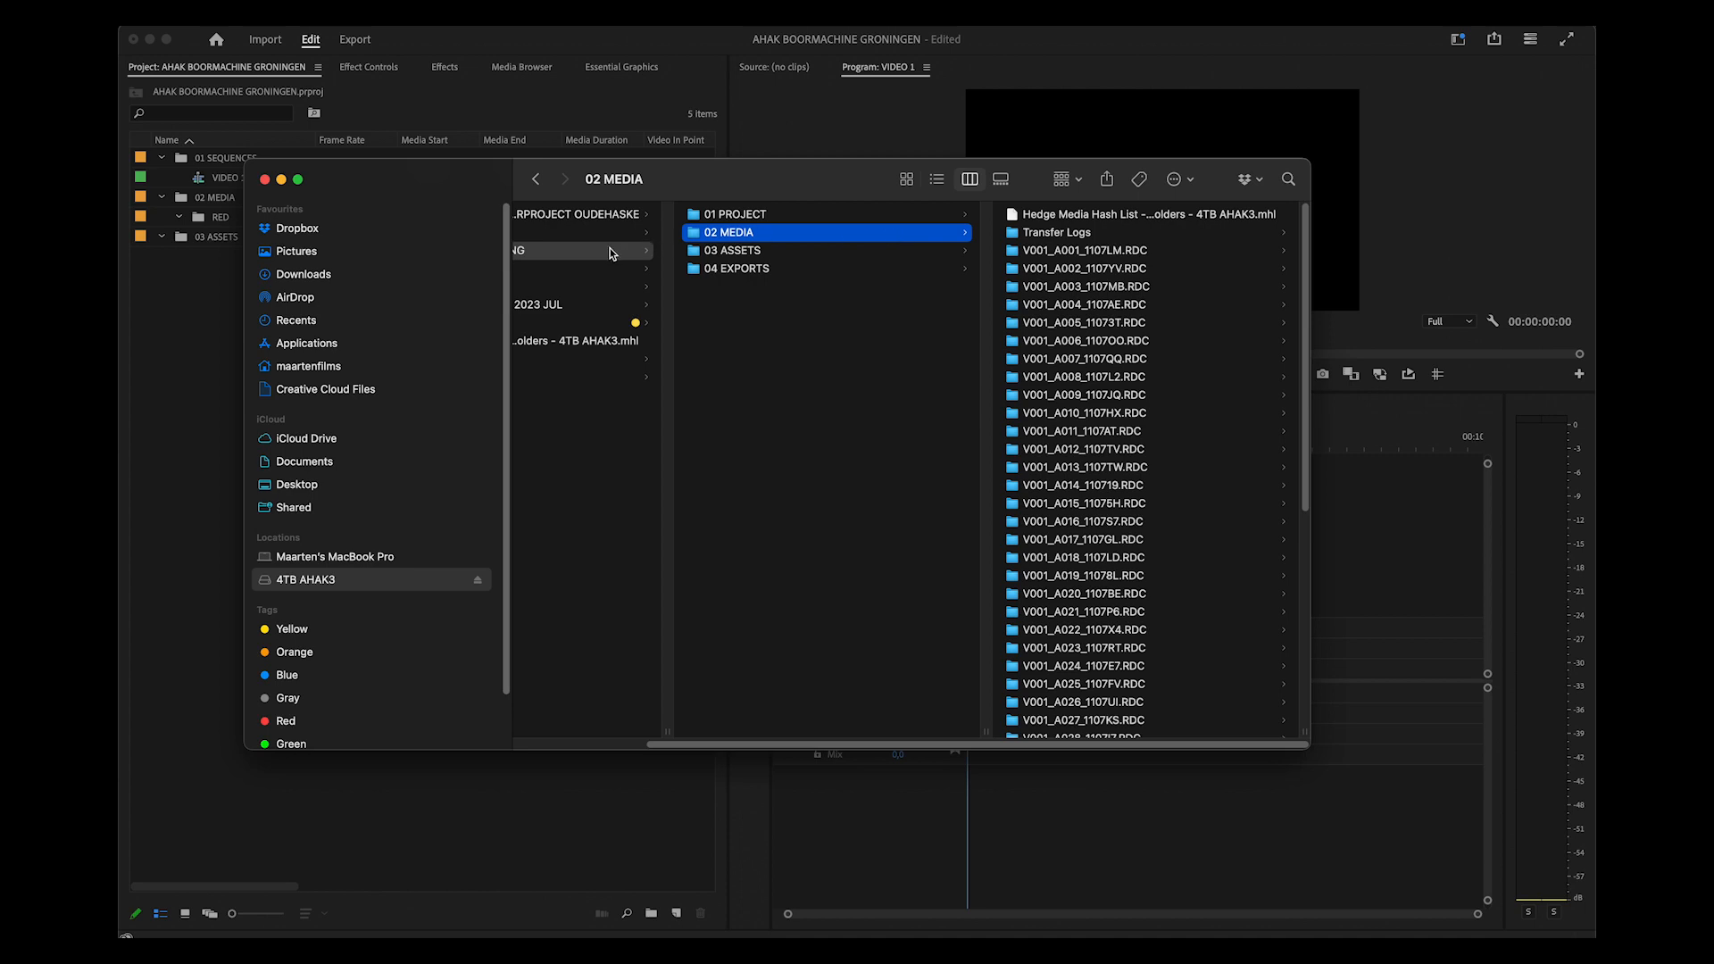
left_click(585, 232)
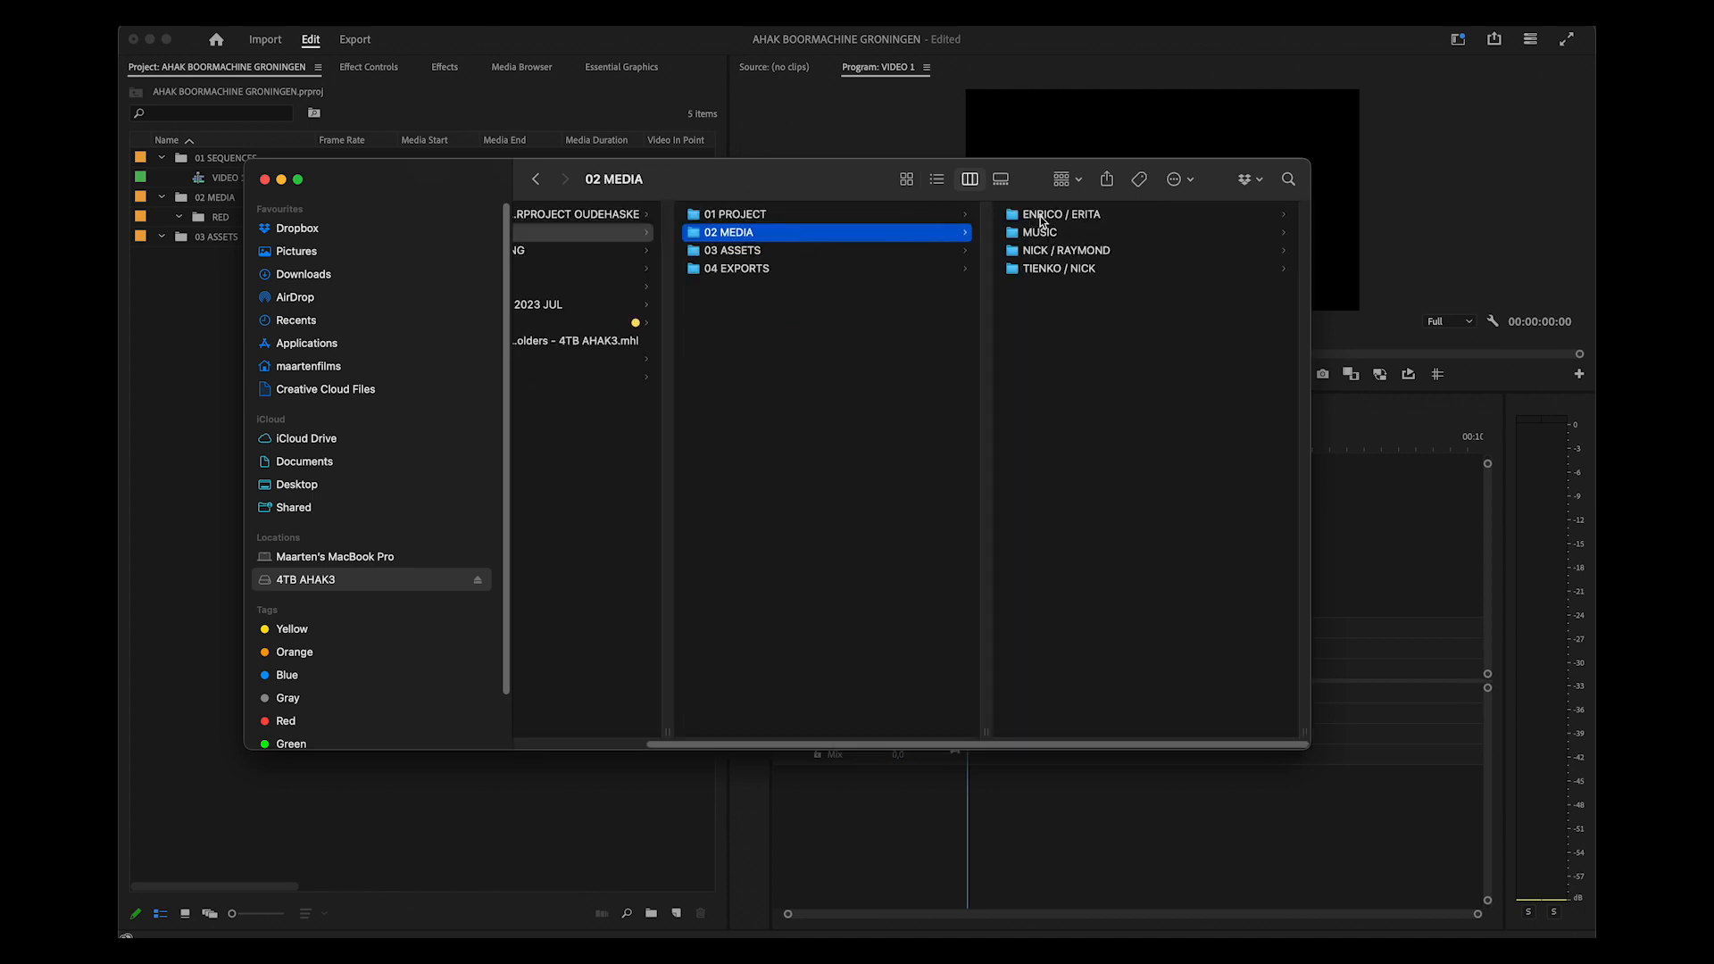
mouse_move(1059, 227)
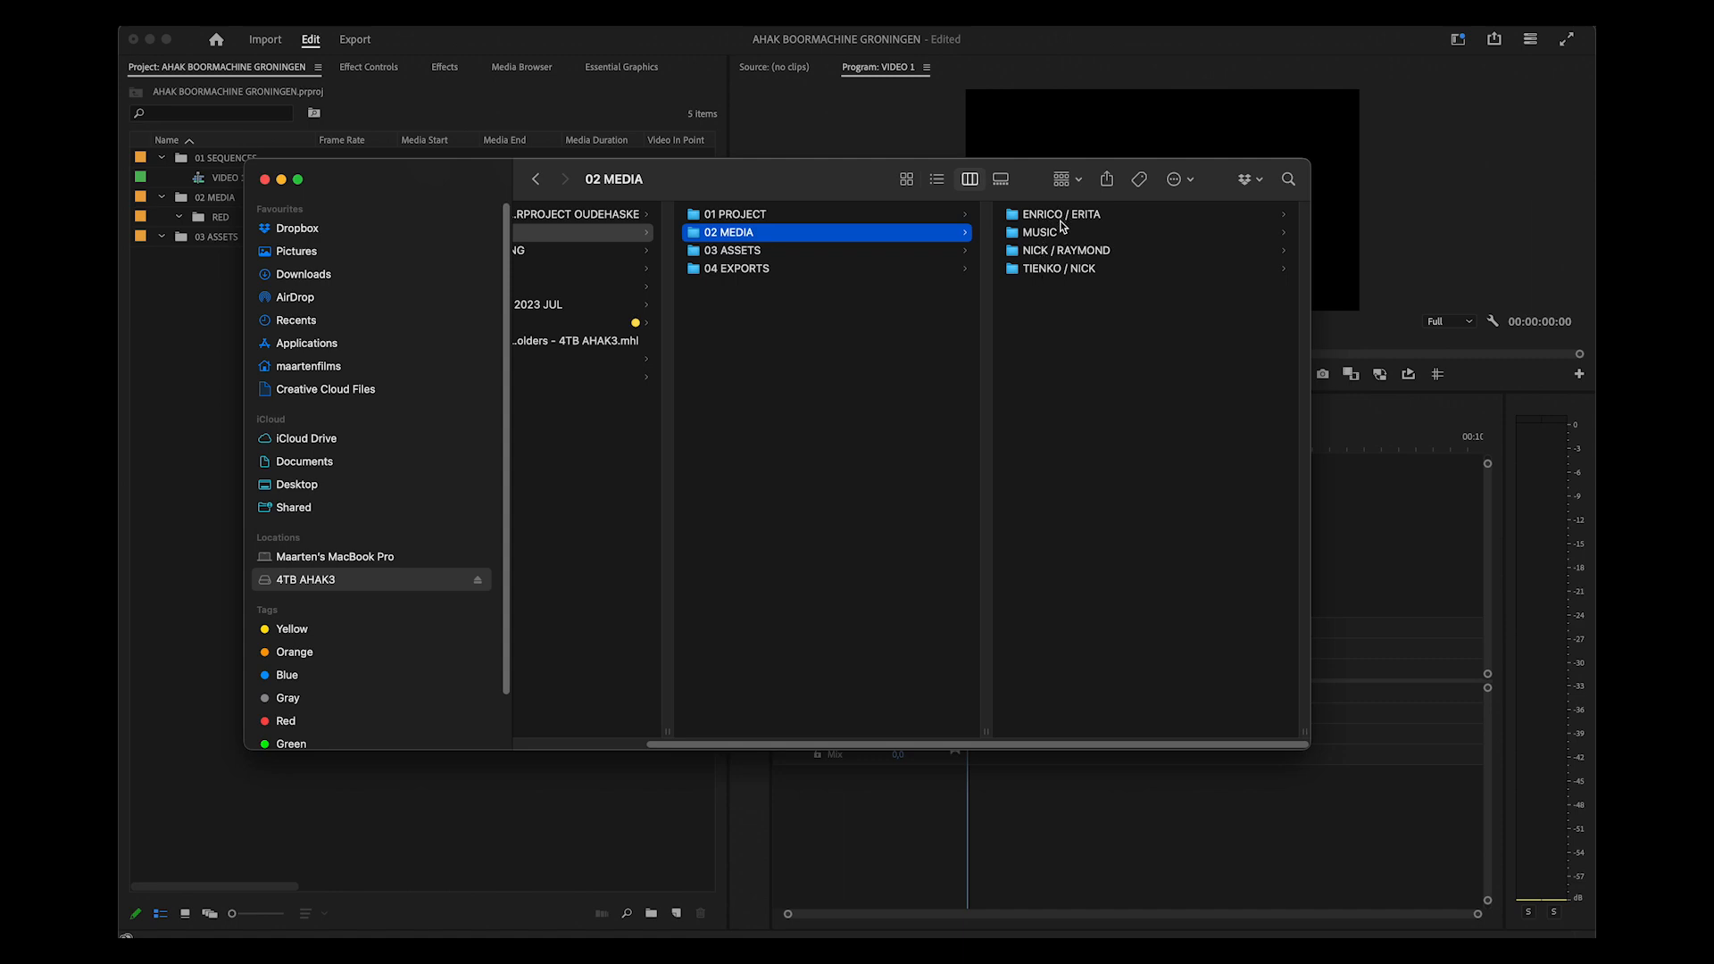
left_click(582, 214)
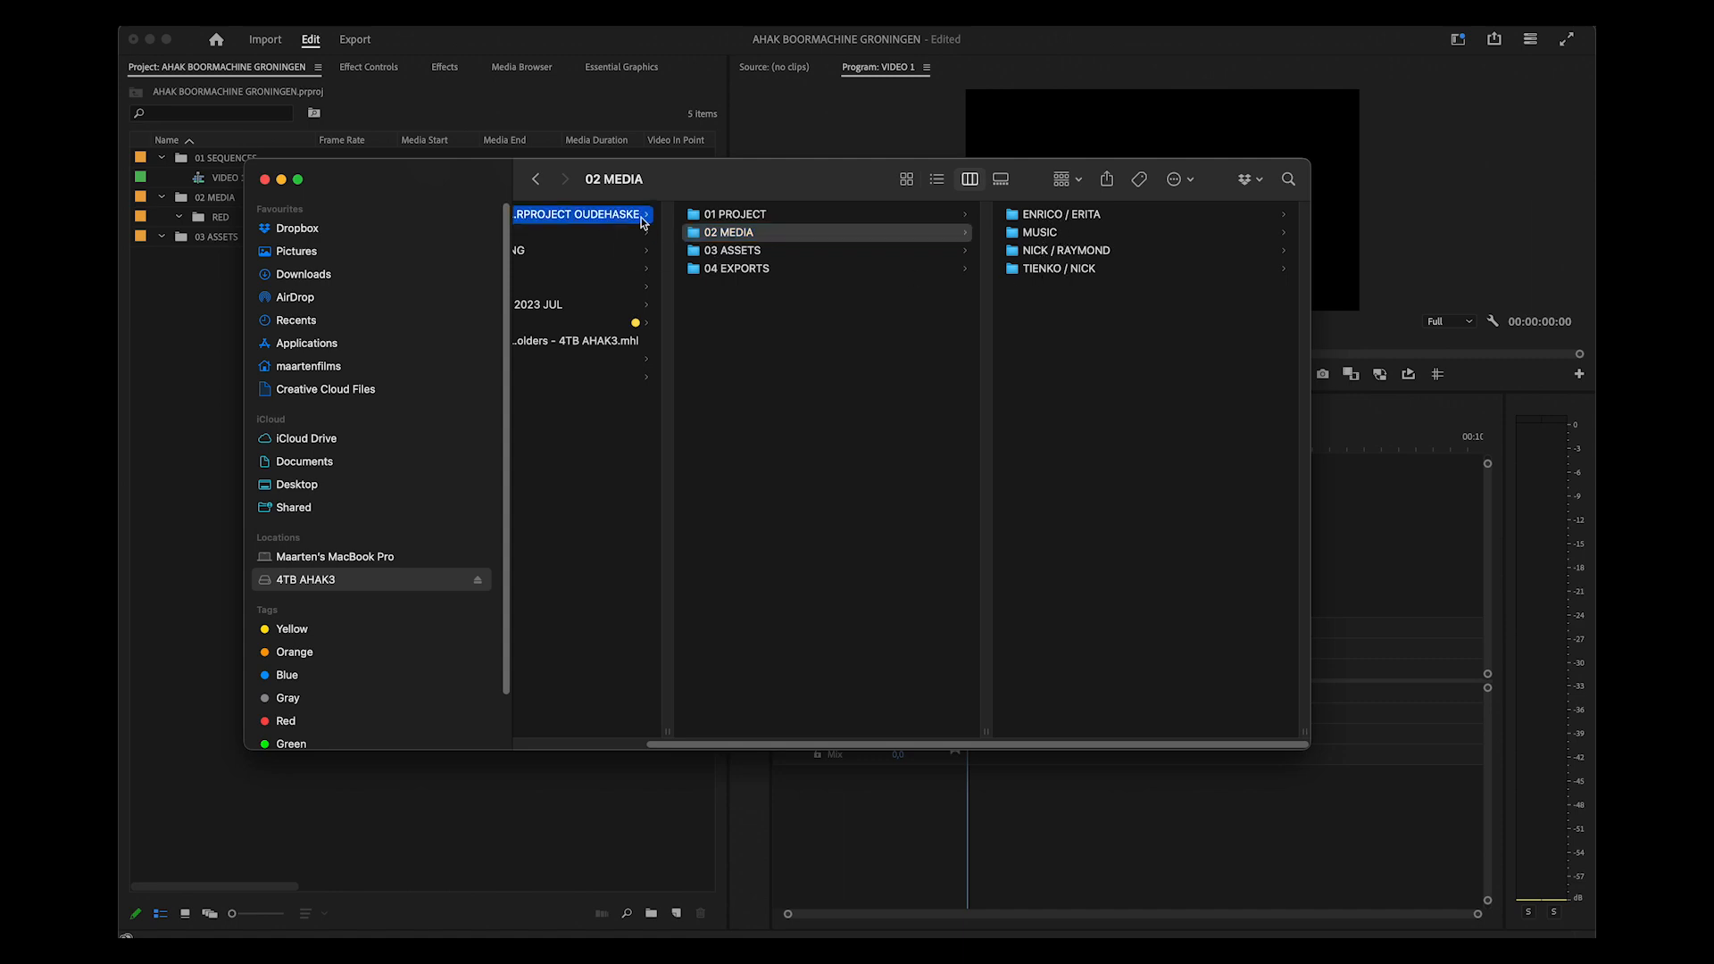
left_click(724, 232)
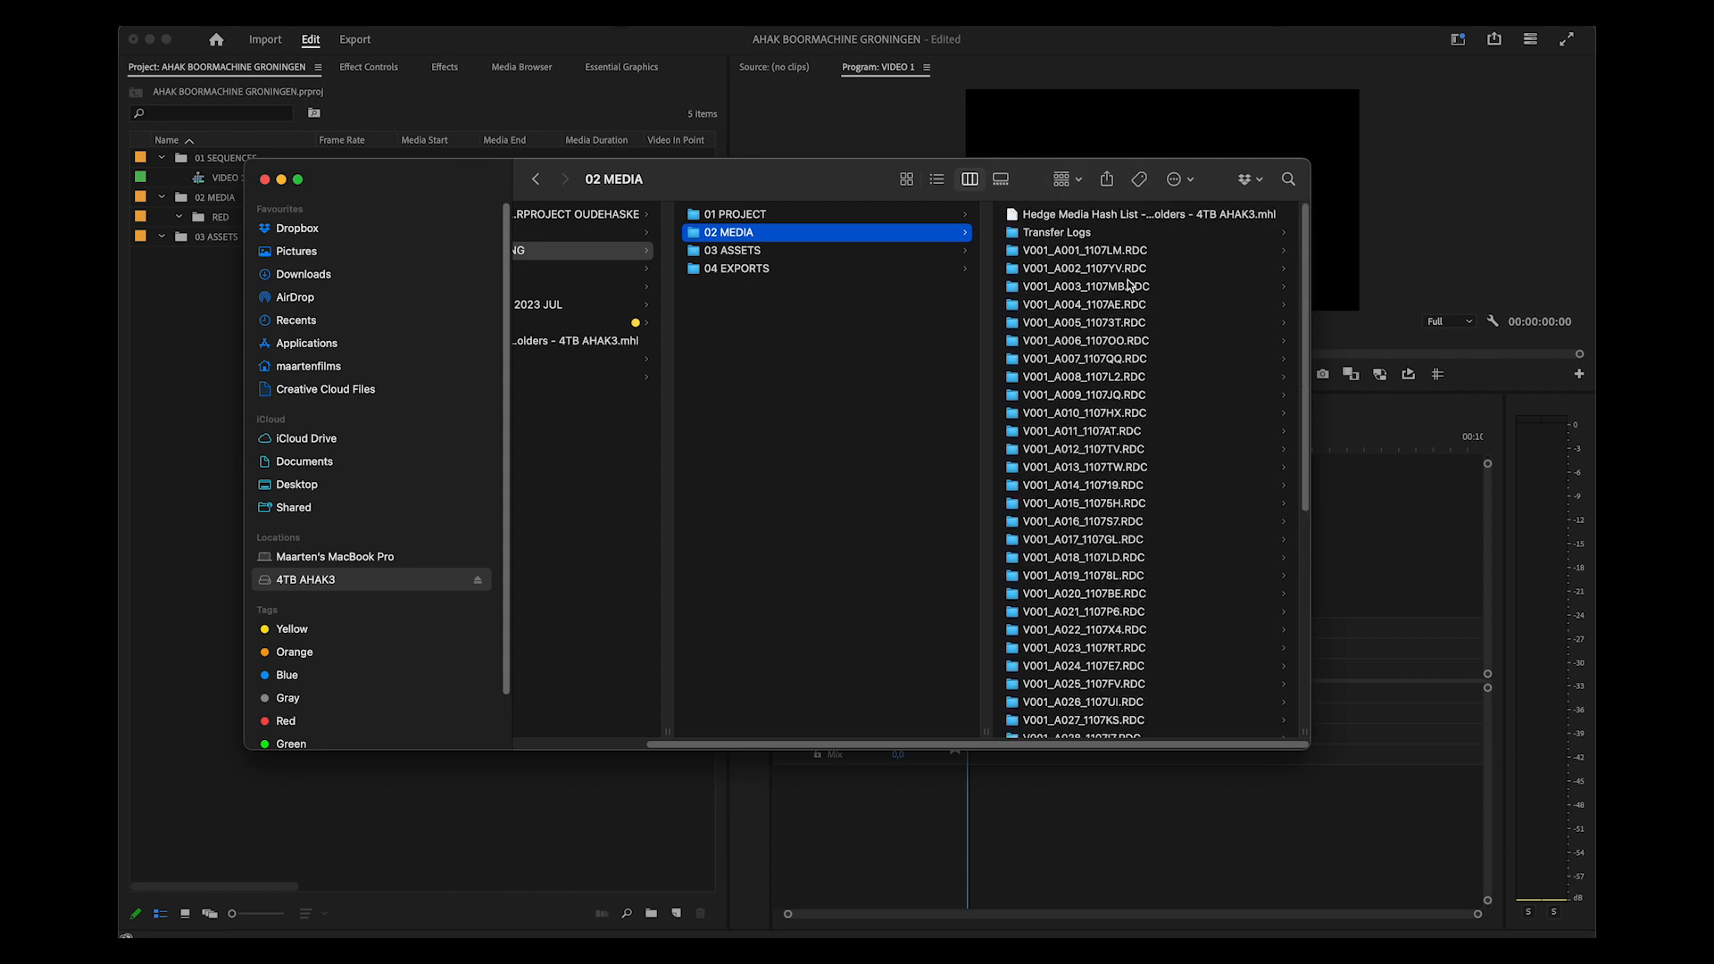
Inspect several .RDC clip folders and end on V001_A001_1107LM.RDC with its .R3D, .rtn and .wav files
left_click(762, 430)
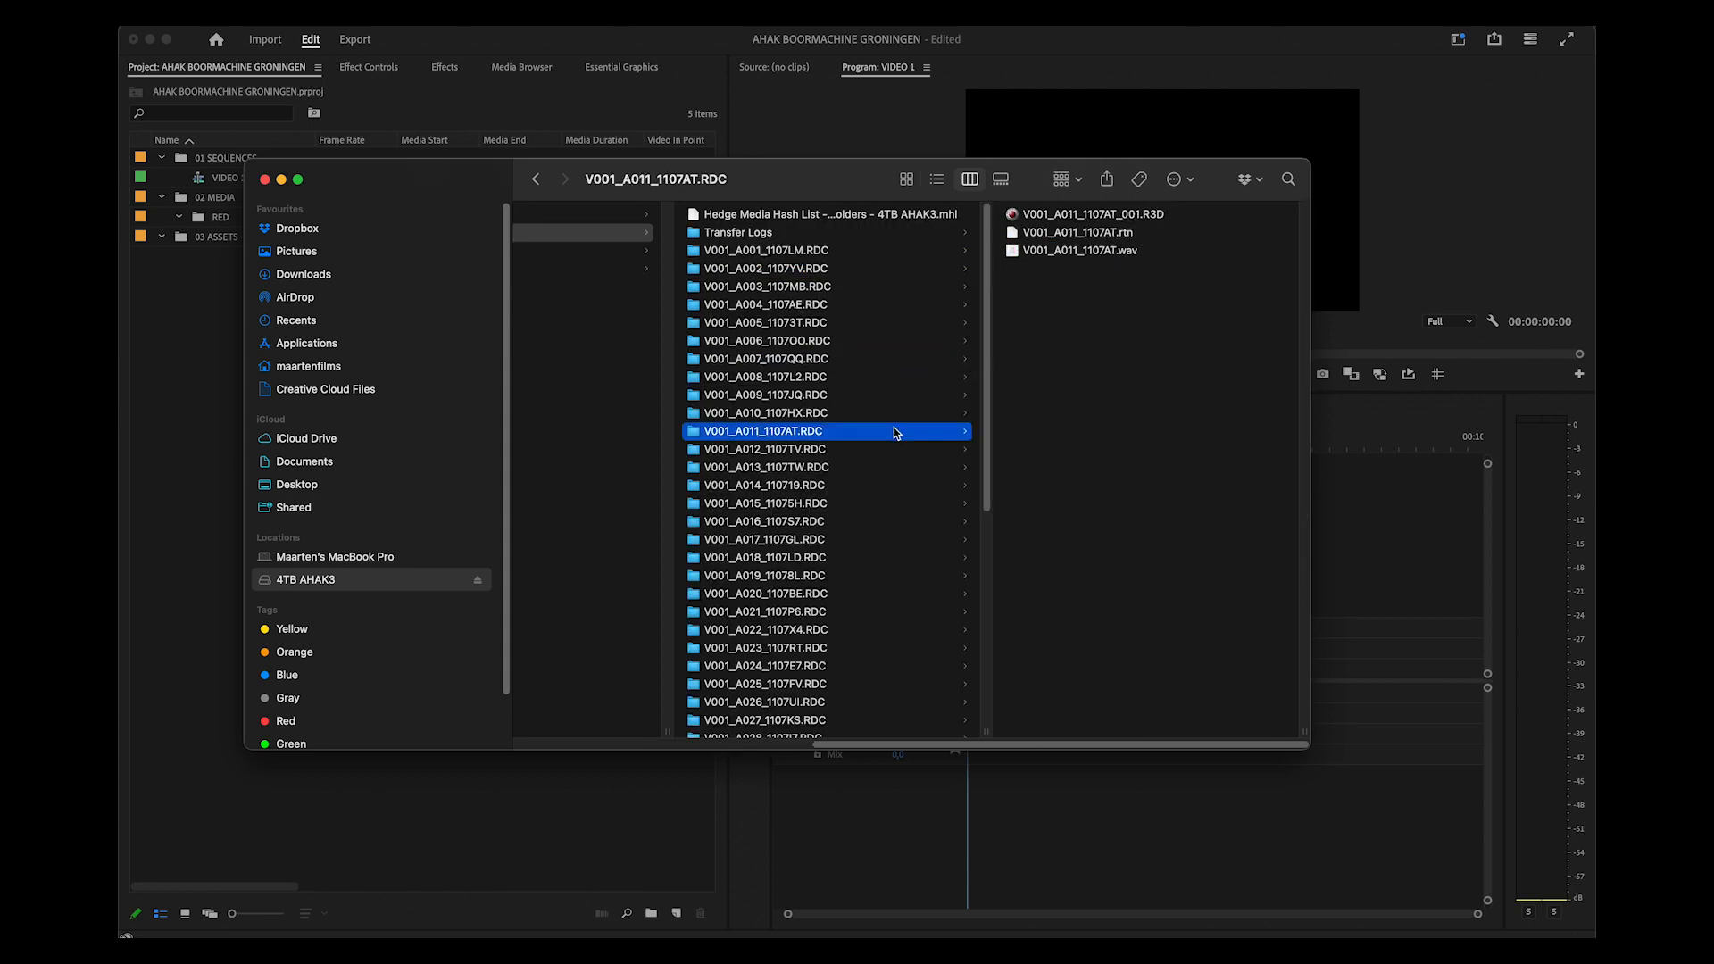
left_click(765, 250)
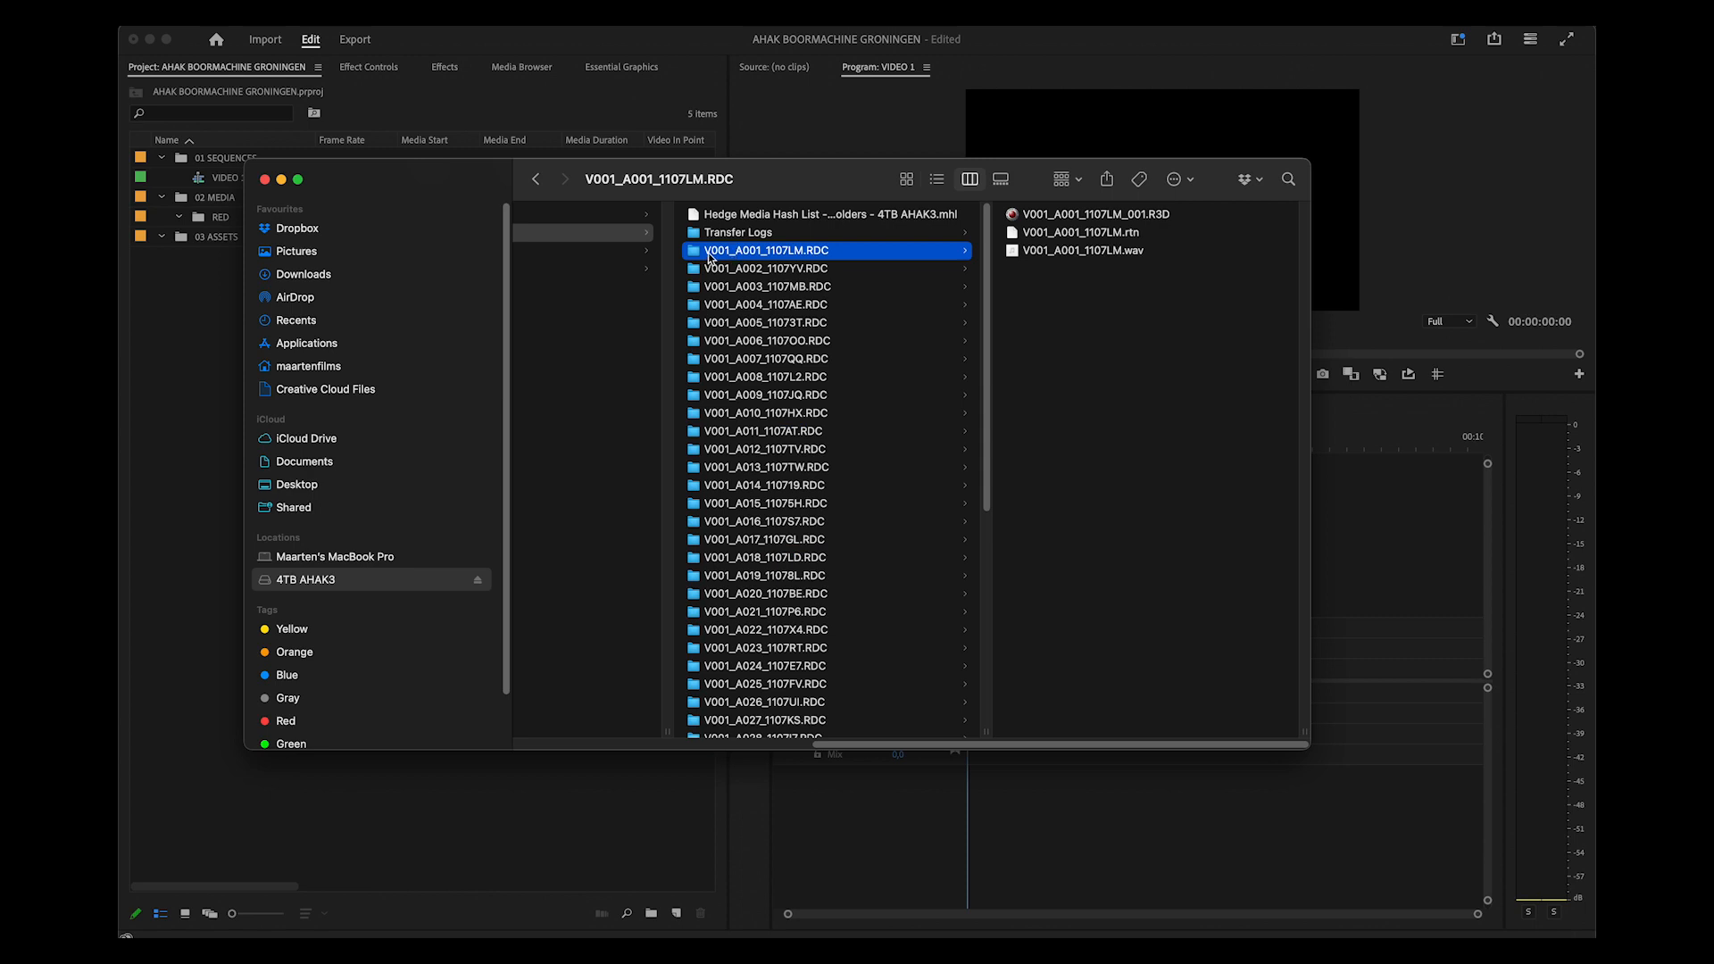
left_click(766, 268)
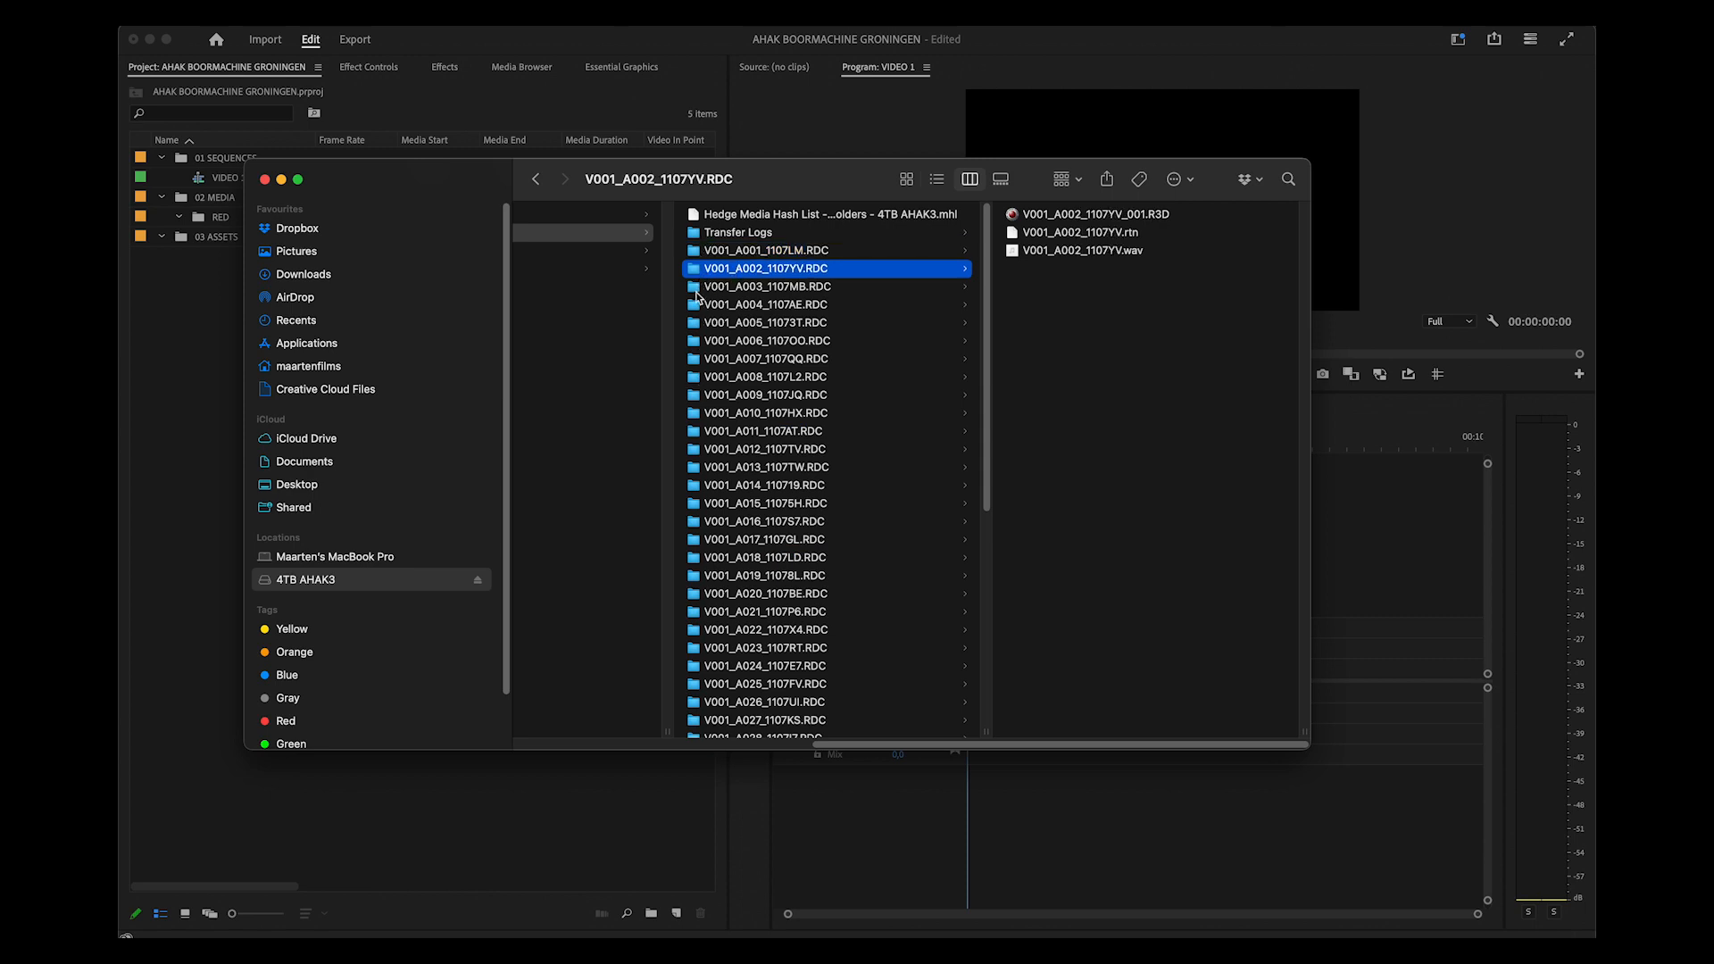
left_click(766, 359)
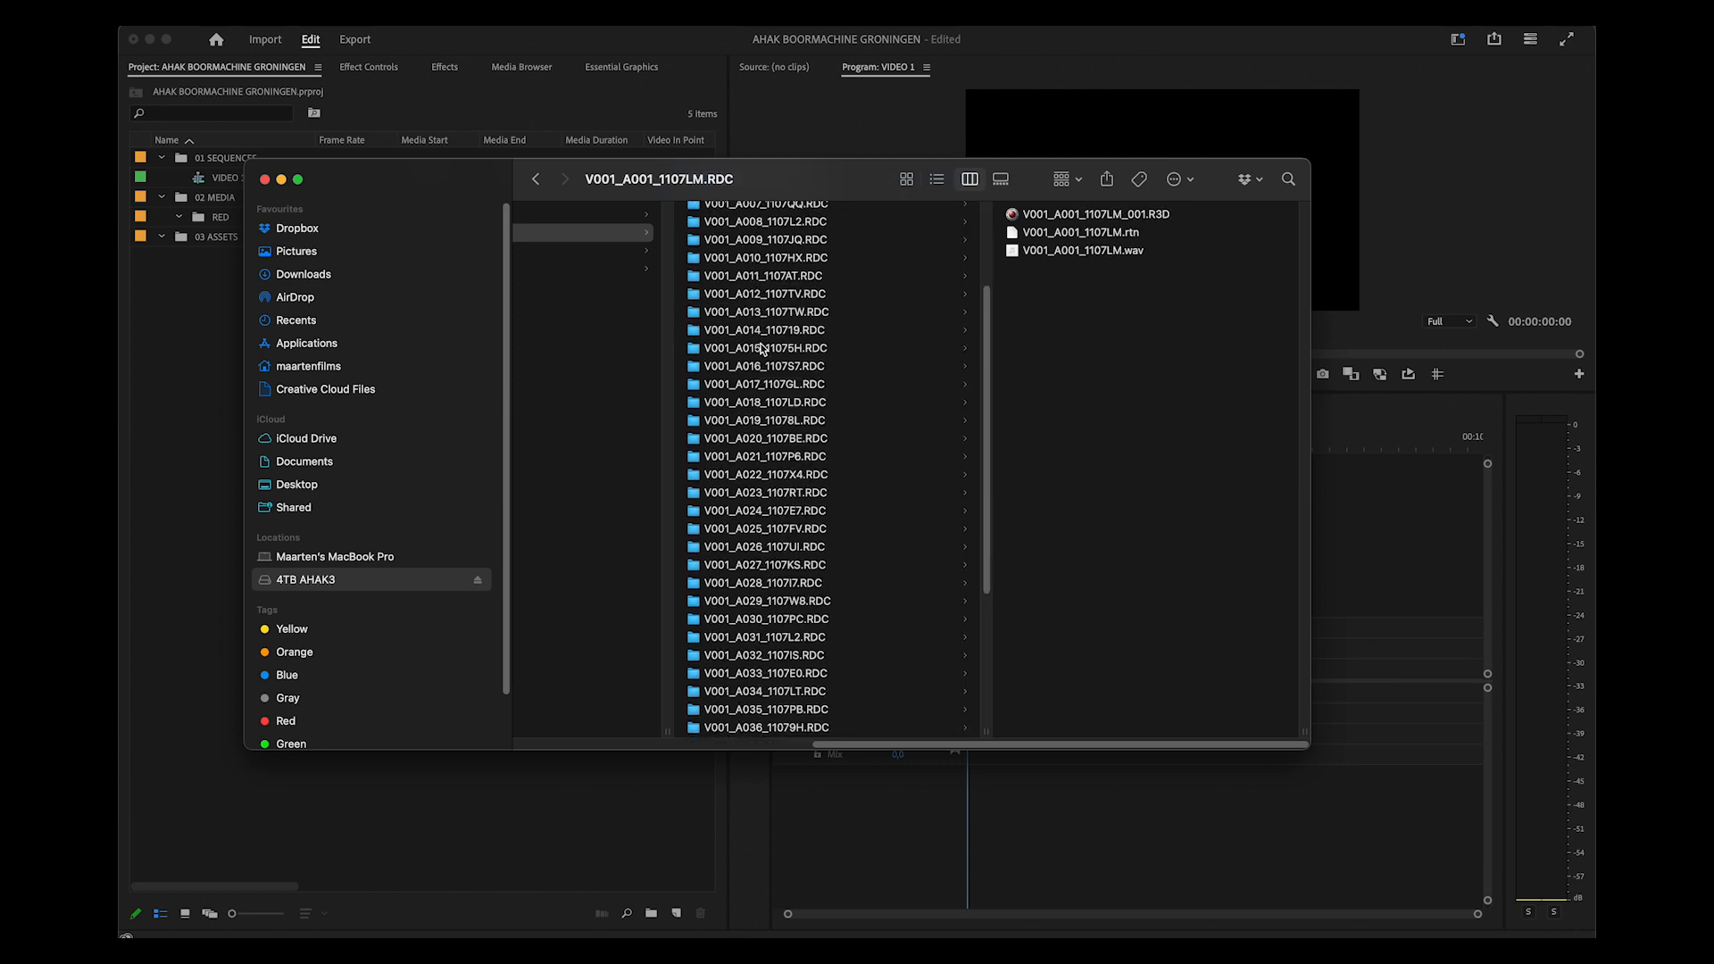
scroll("down", 3)
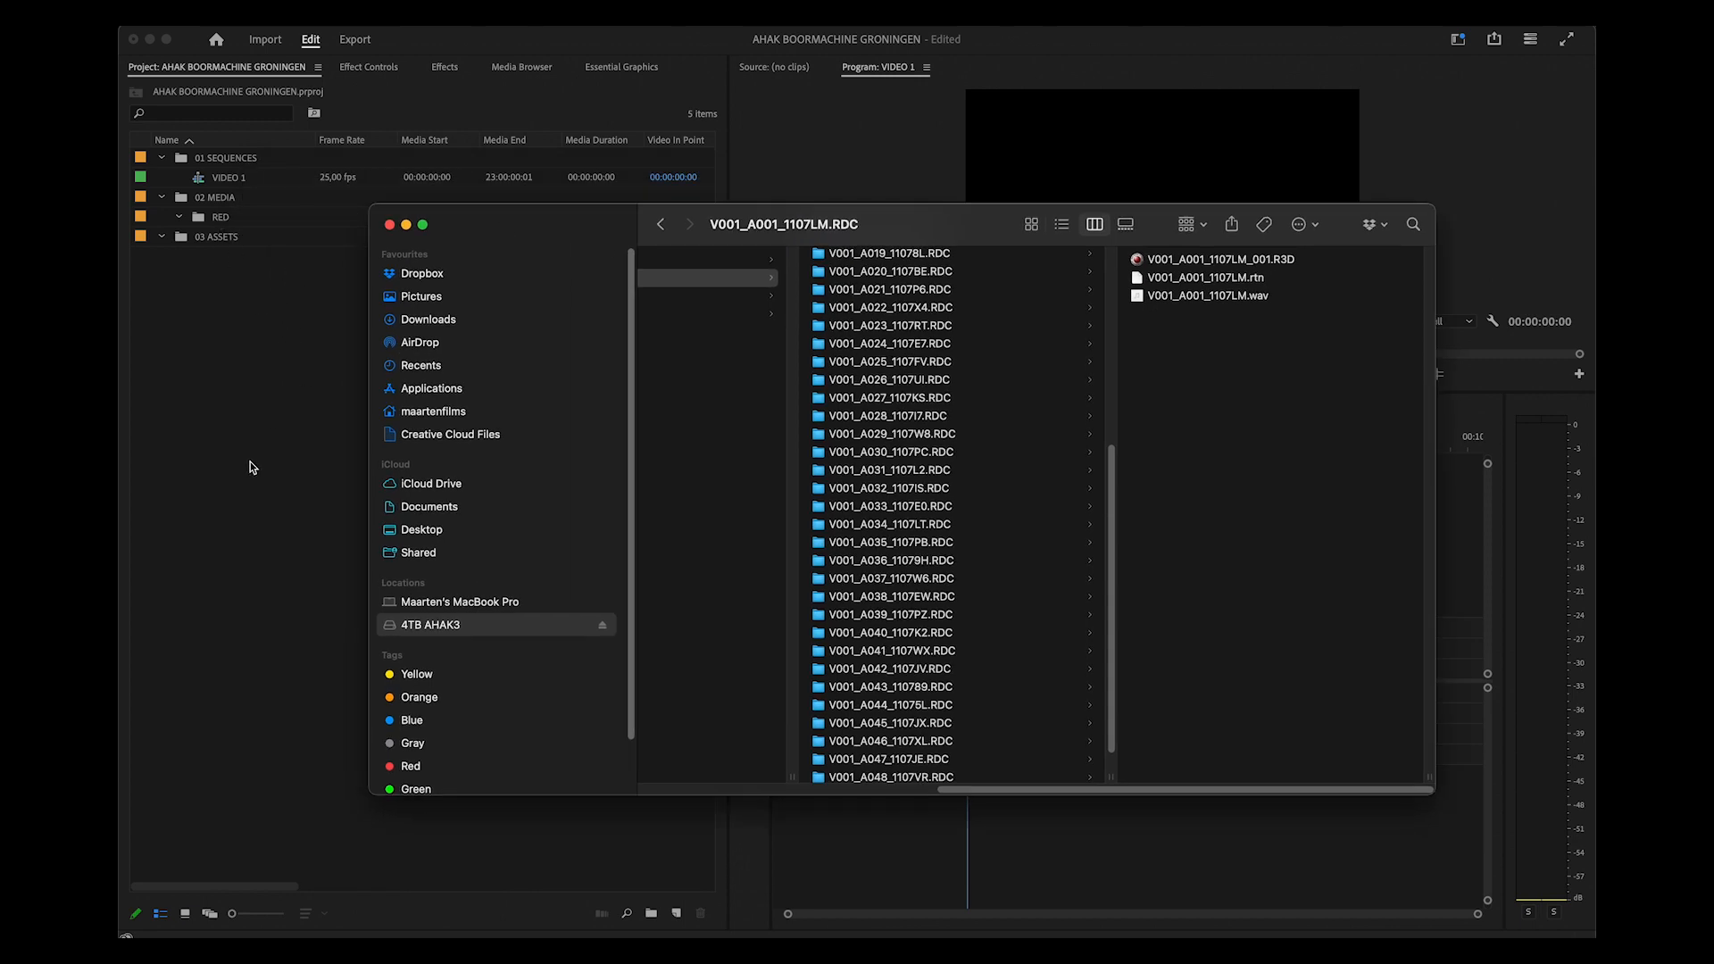
mouse_move(515, 162)
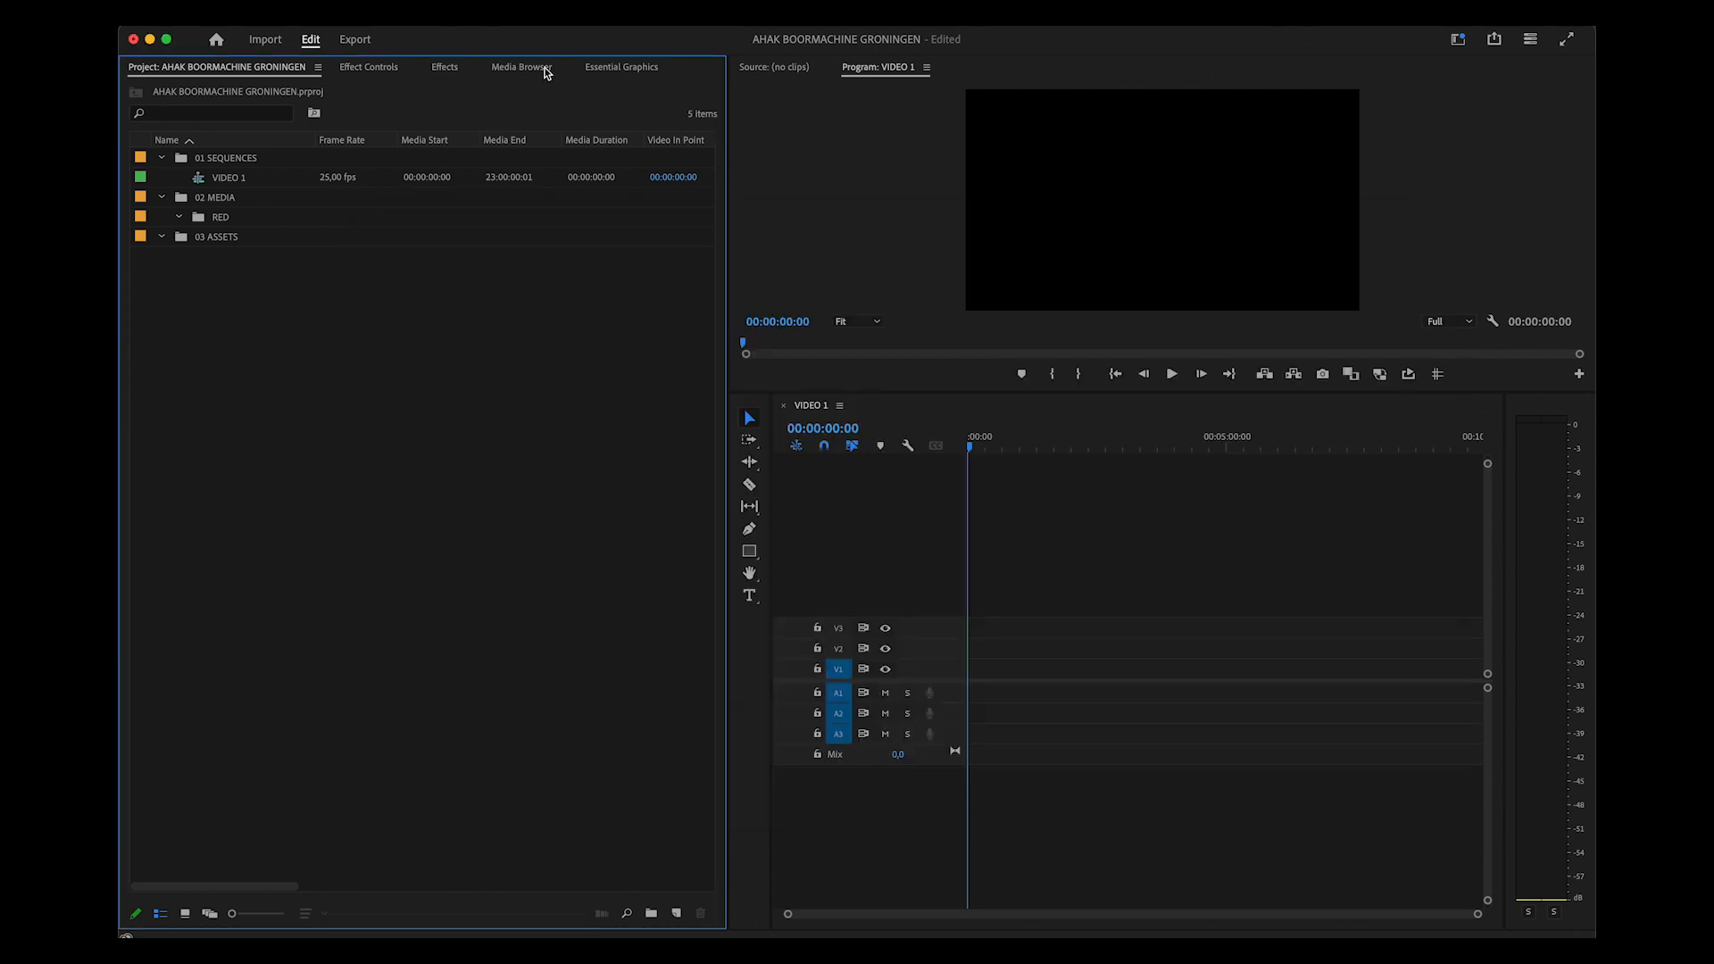
With the RED bin selected, browse to the R3D clips in 02 MEDIA via the Media Browser
left_click(219, 216)
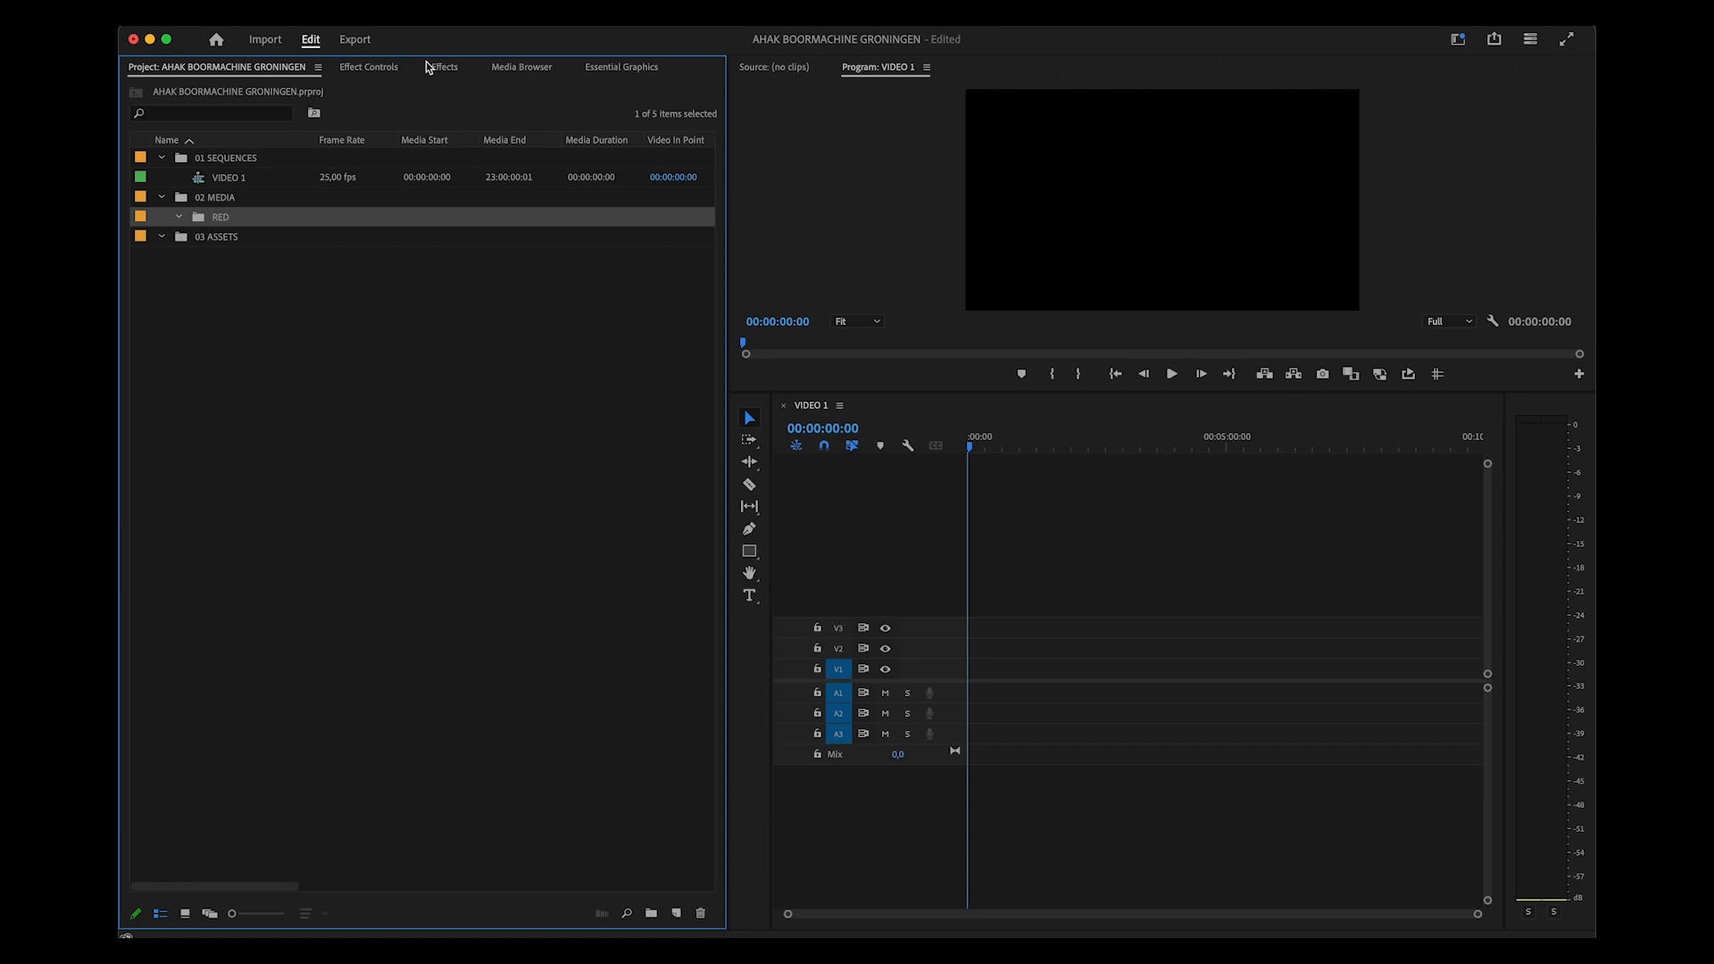
left_click(522, 66)
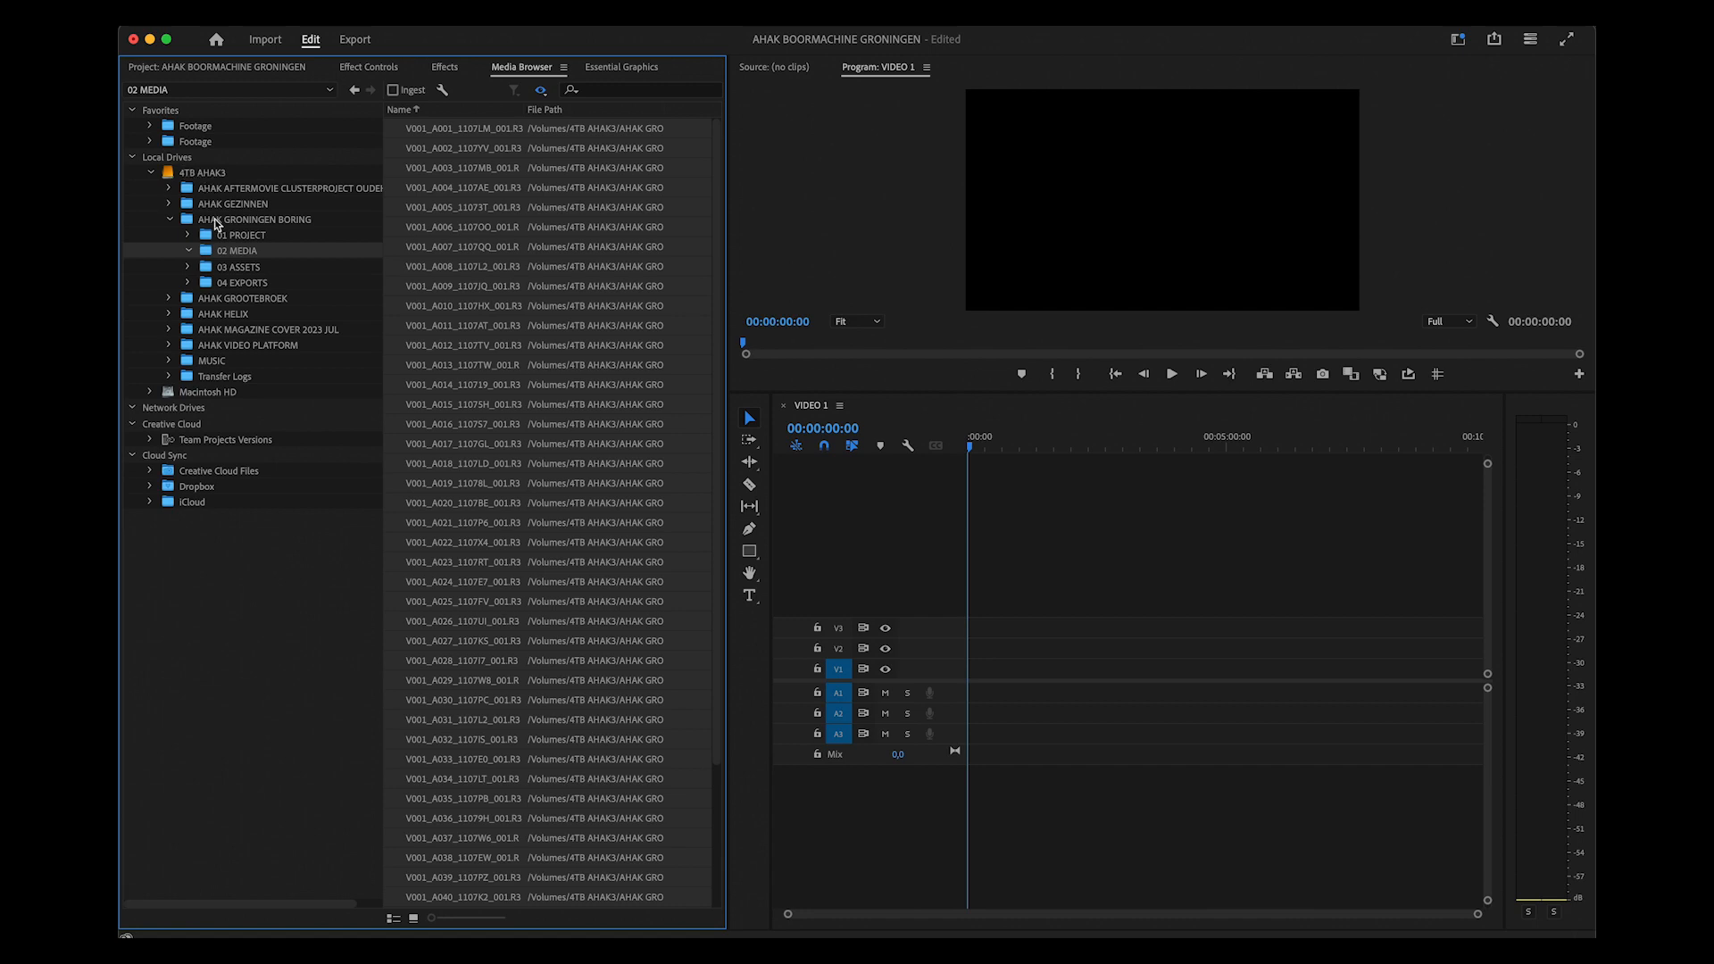
mouse_move(283, 253)
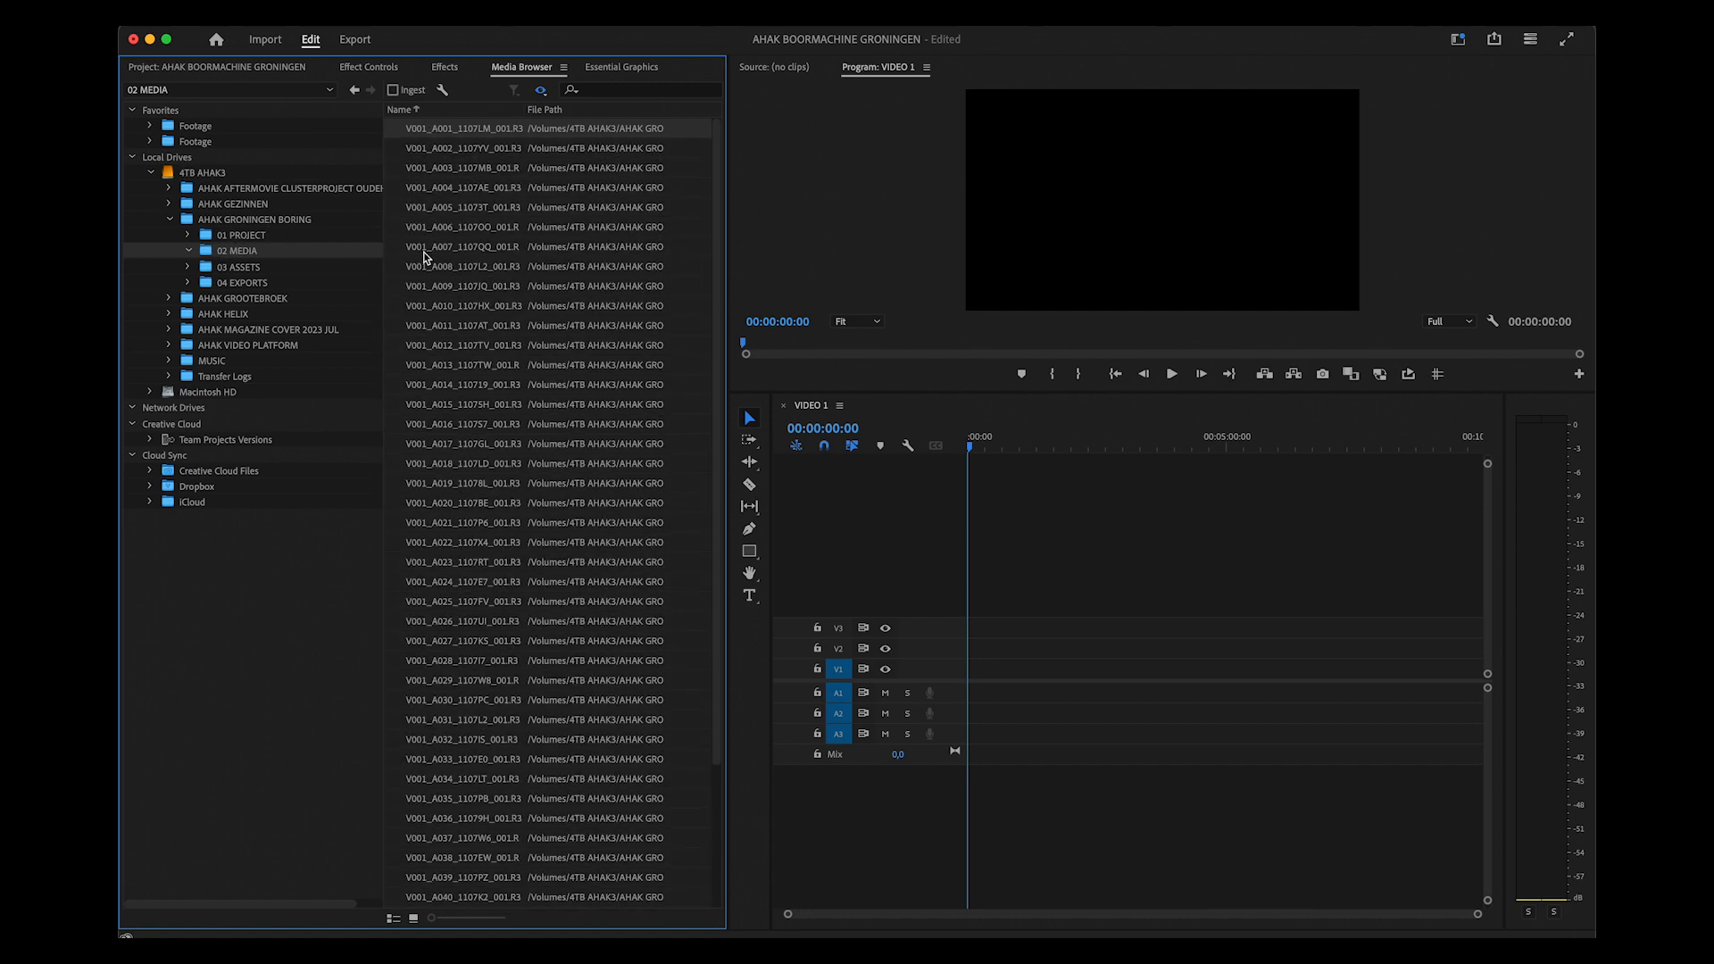
scroll("down", 3)
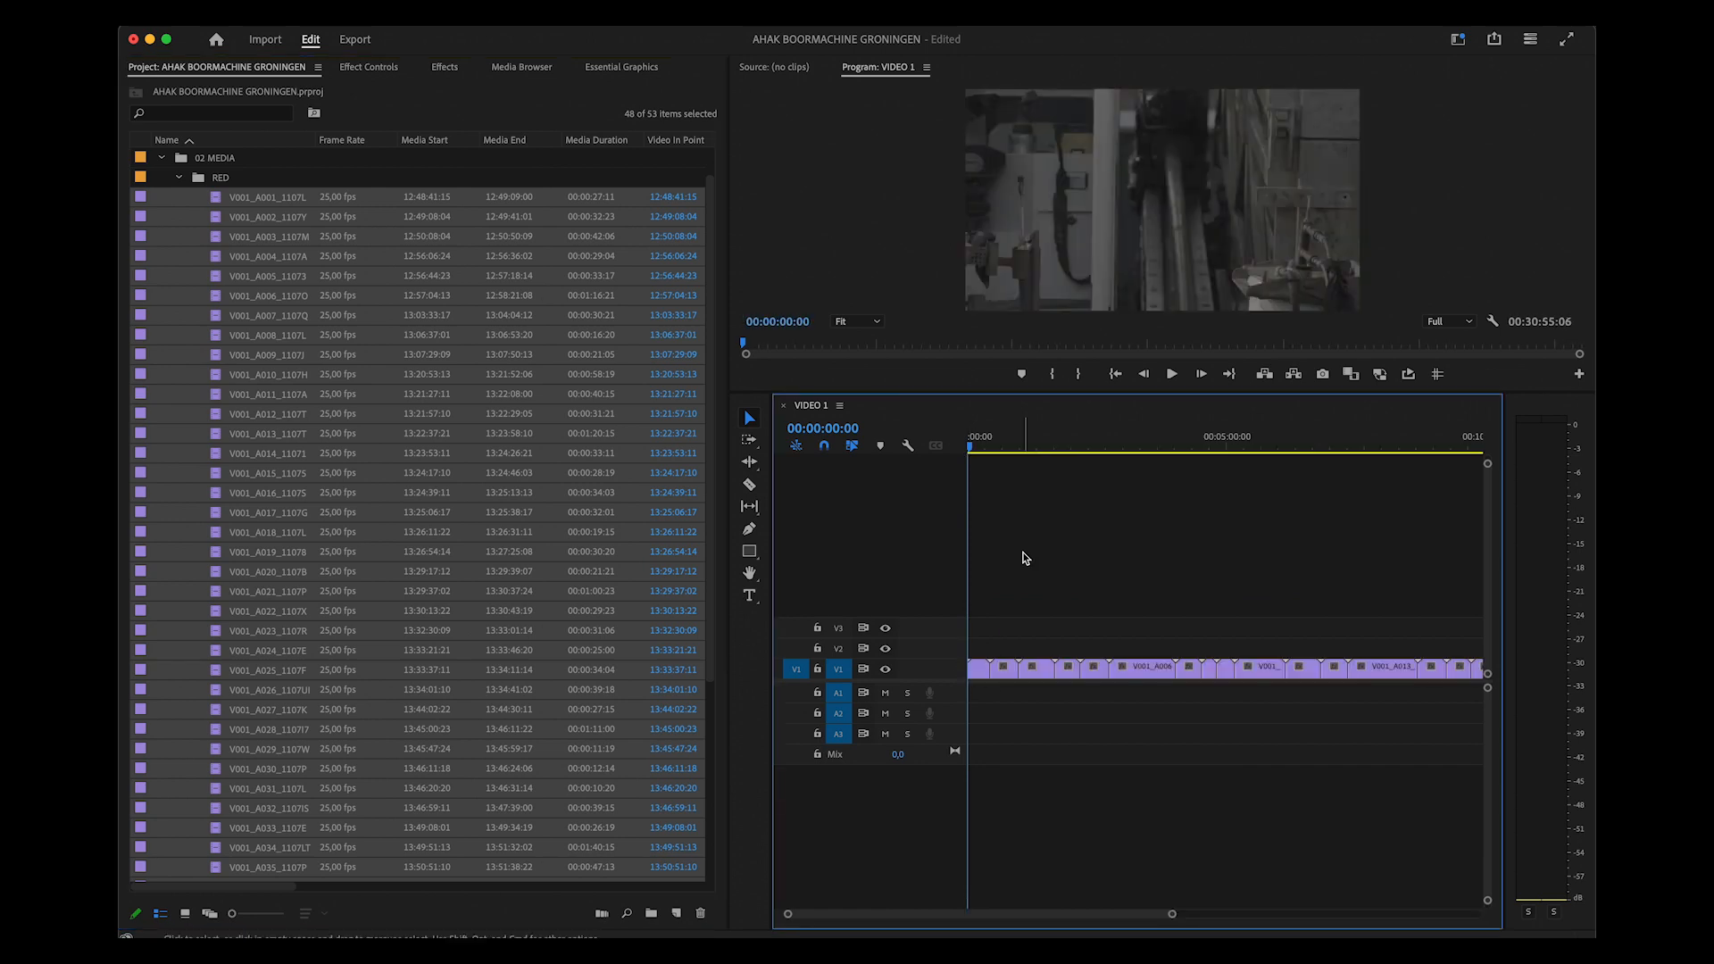
mouse_move(1030, 587)
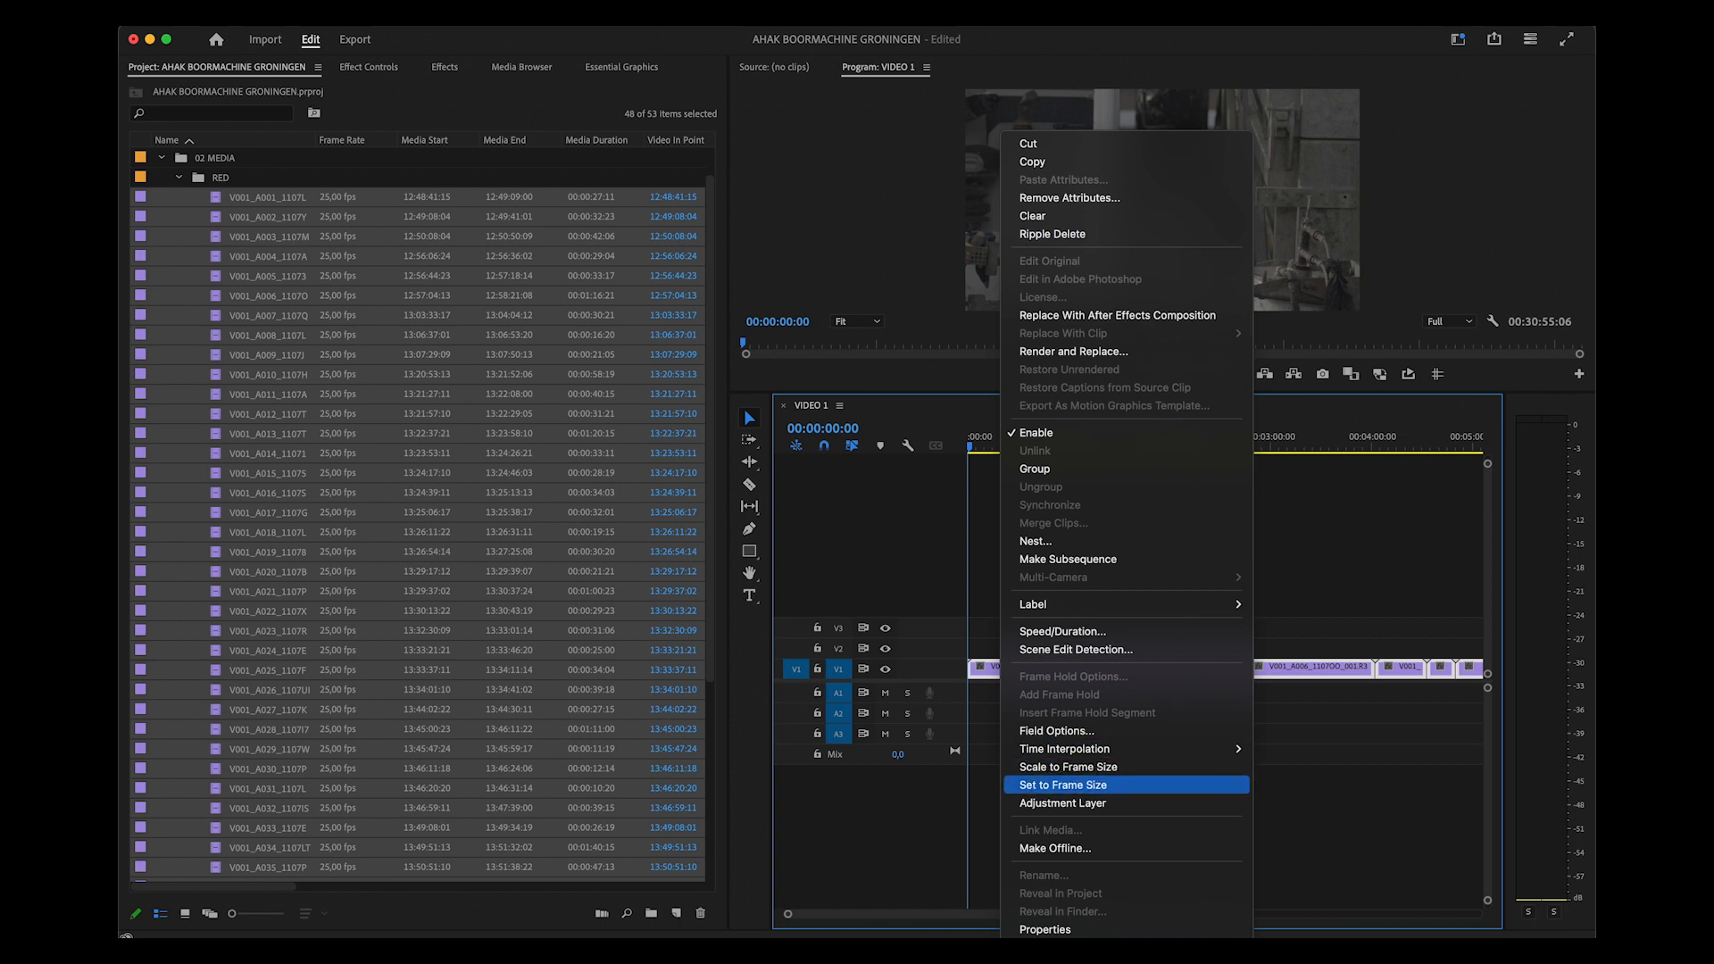
Import the R3D clips into RED, place them on VIDEO 1 and set them to frame size
left_click(1062, 785)
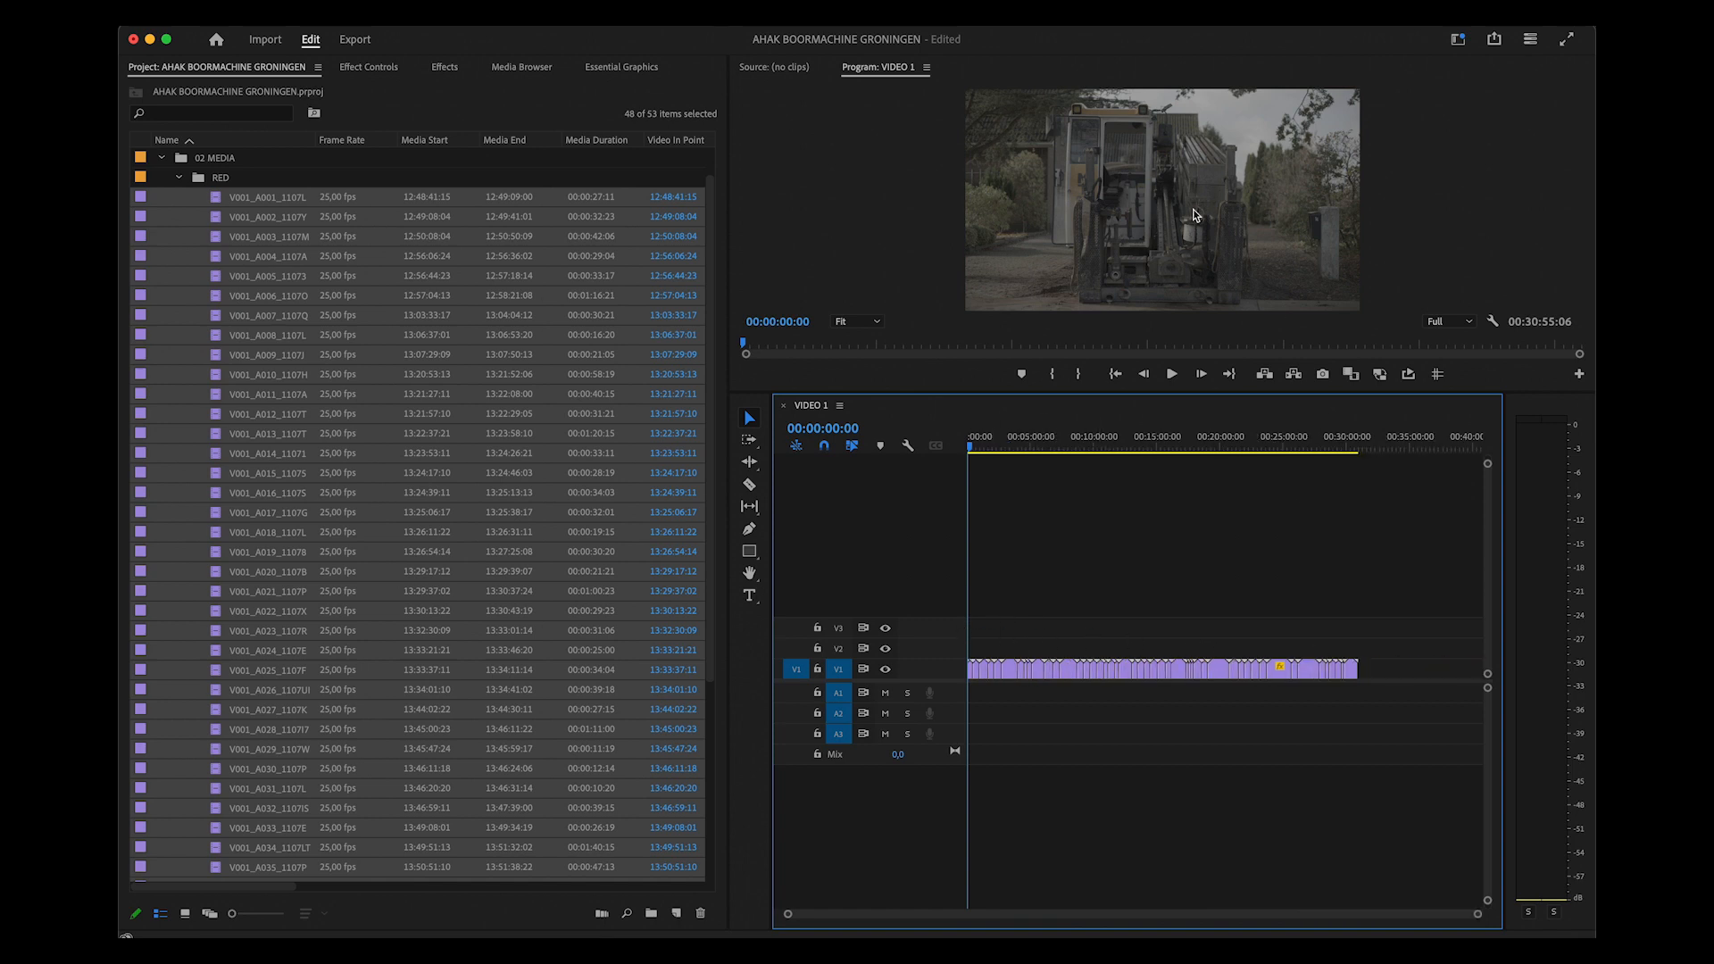
mouse_move(305, 82)
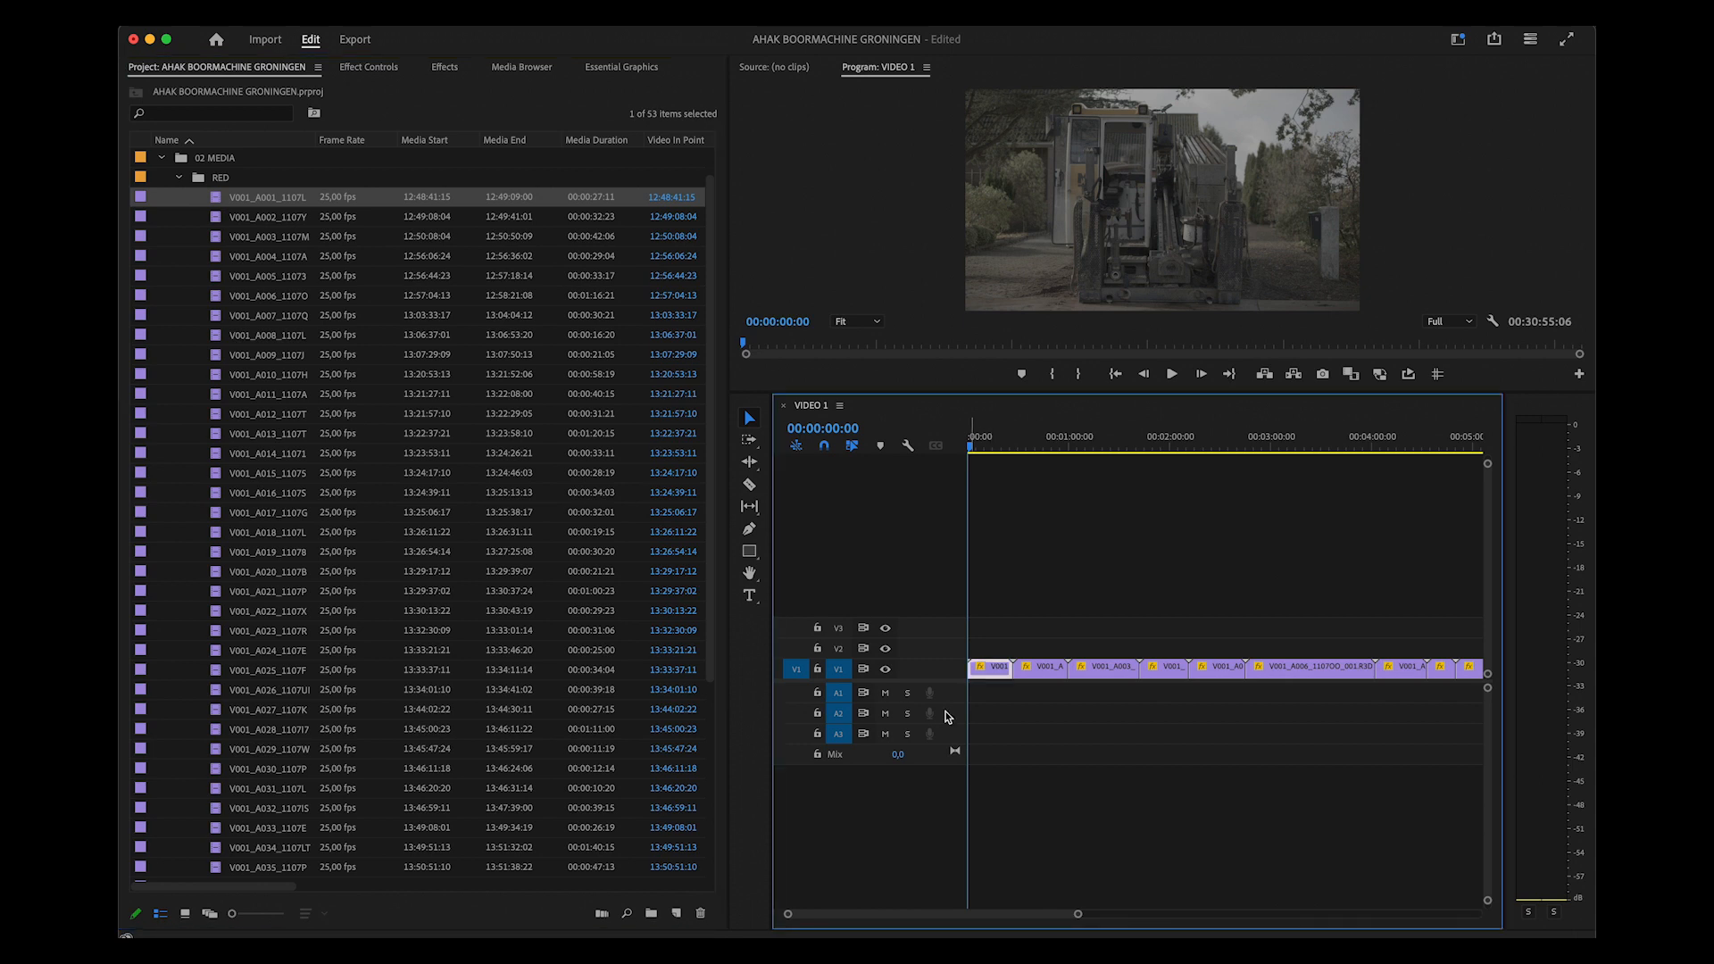
Set the first clip's RED output transform to Rec.709 colour space with BT.1886 gamma
left_click(367, 66)
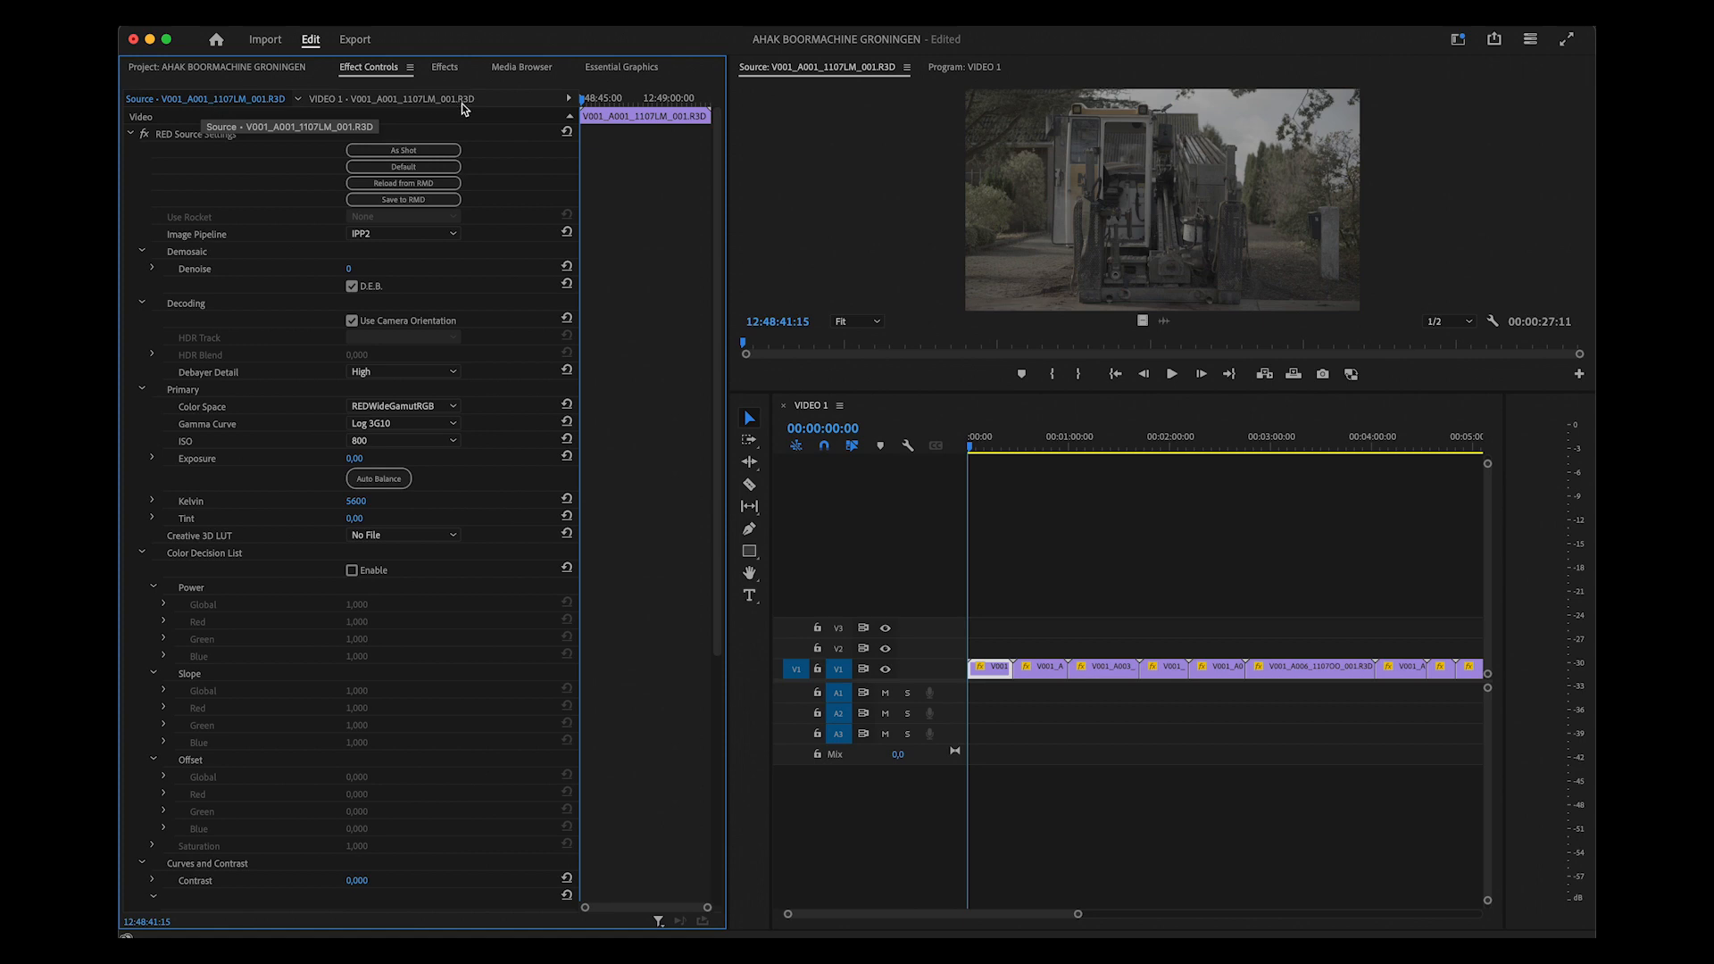
scroll("down", 3)
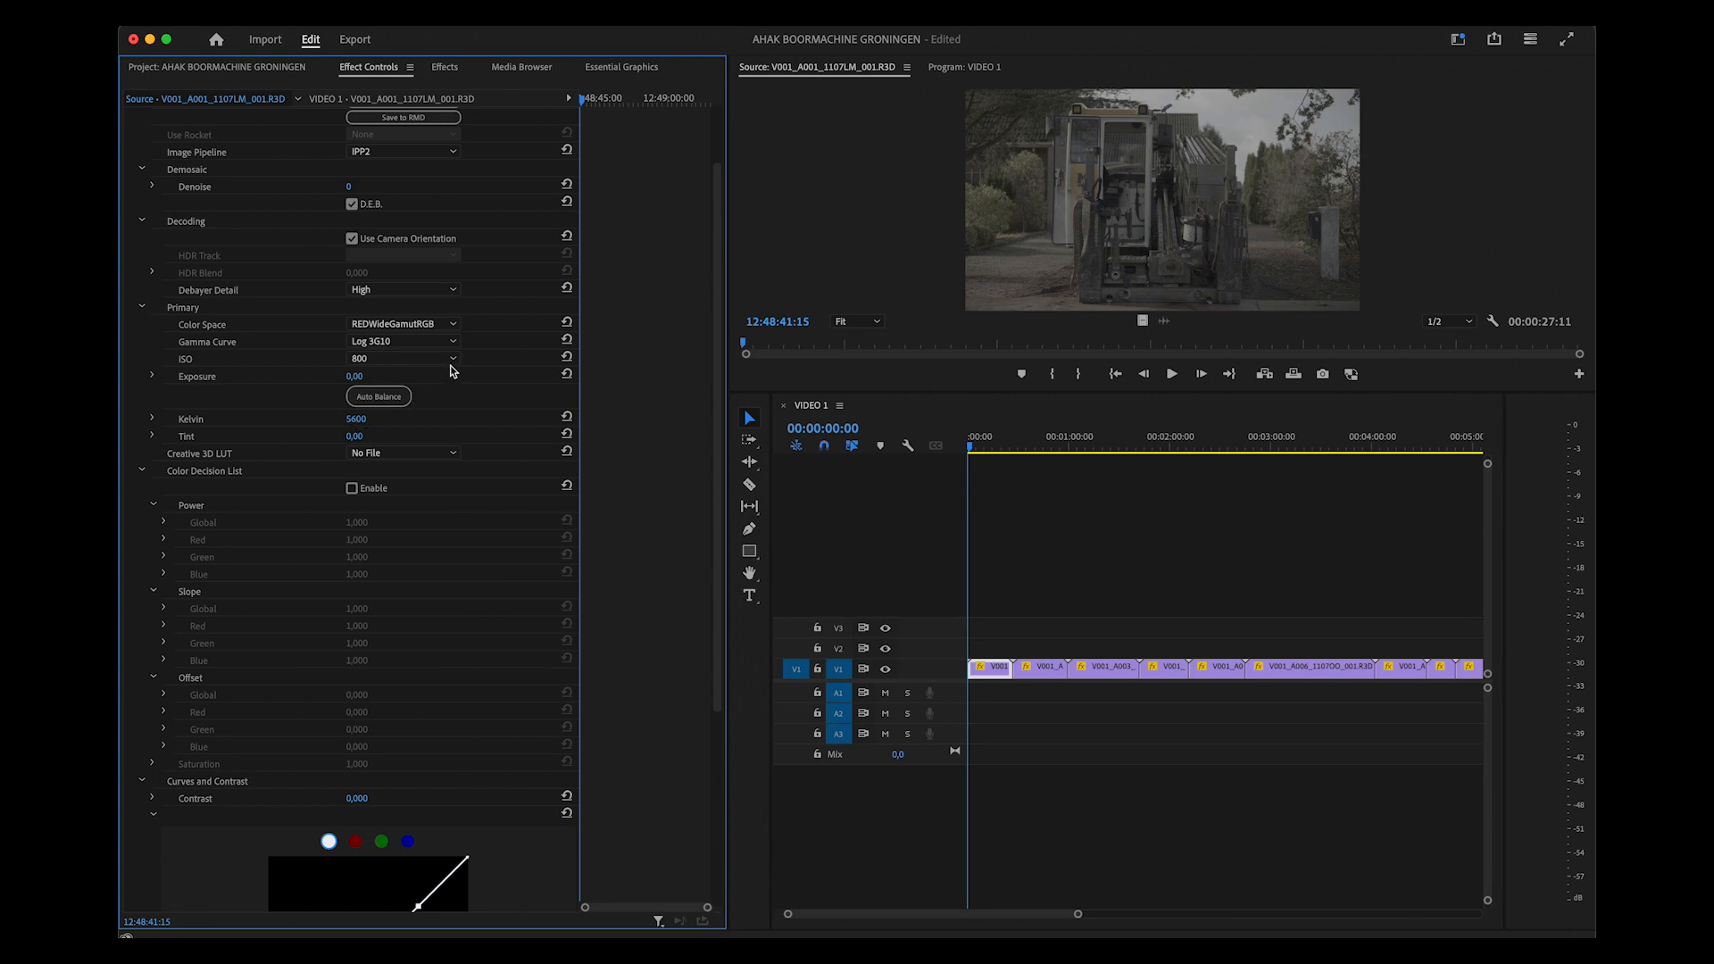
mouse_move(507, 464)
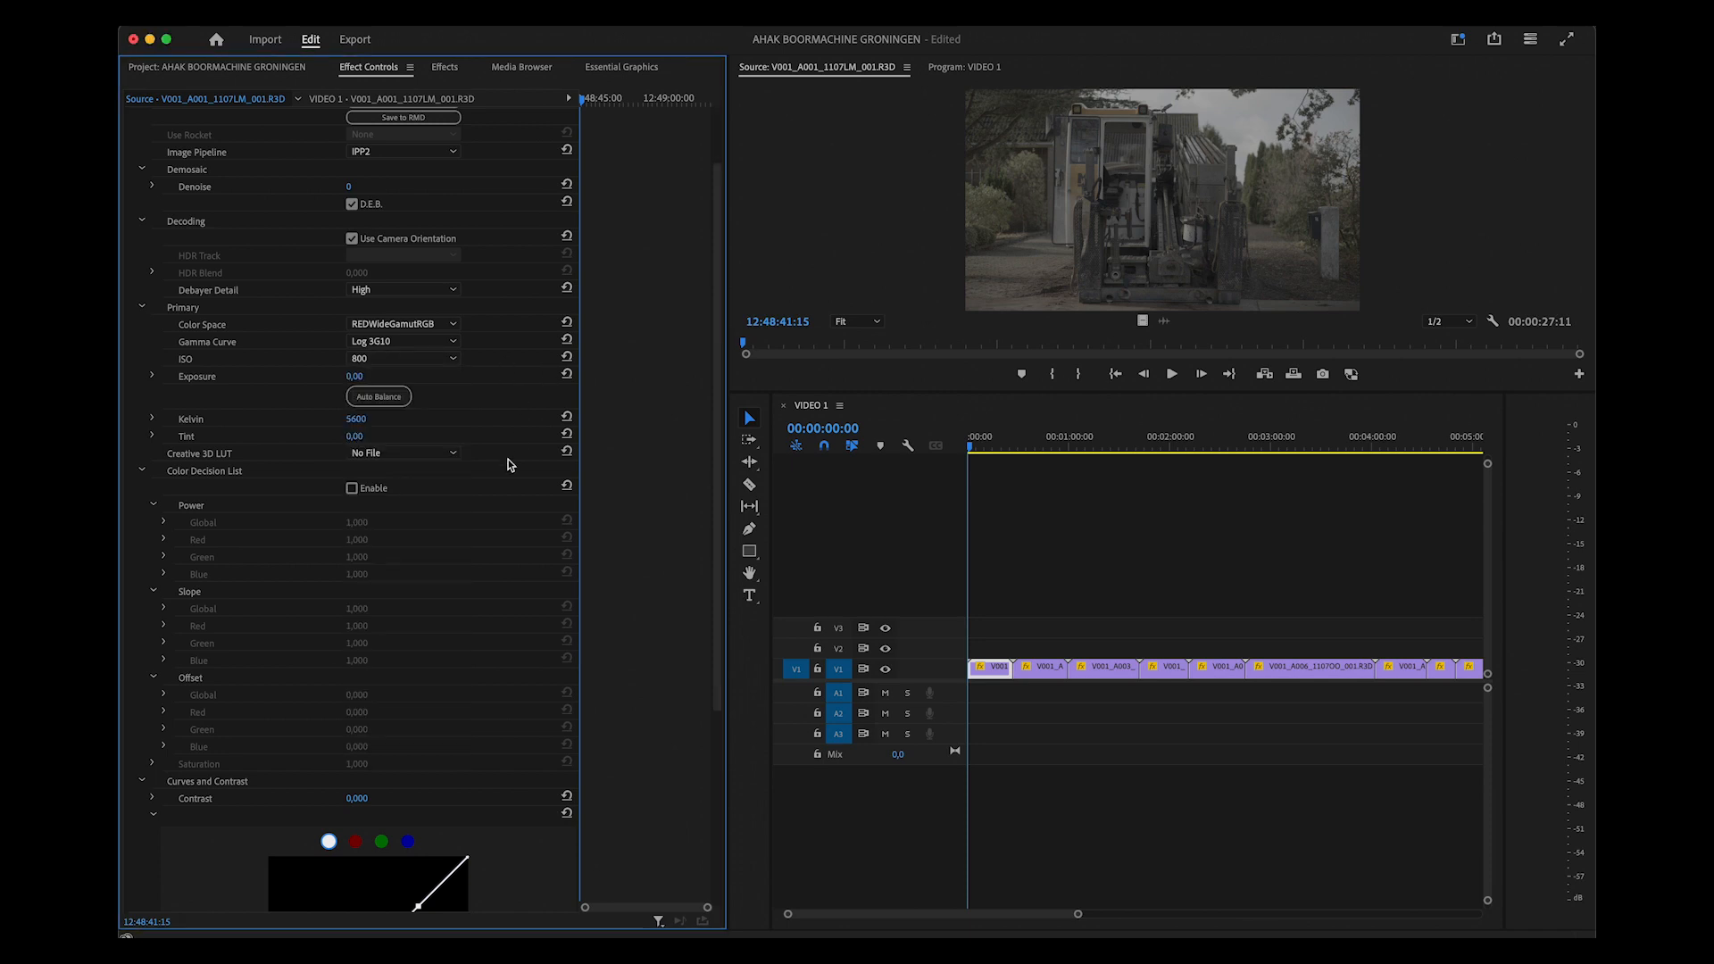
scroll("down", 3)
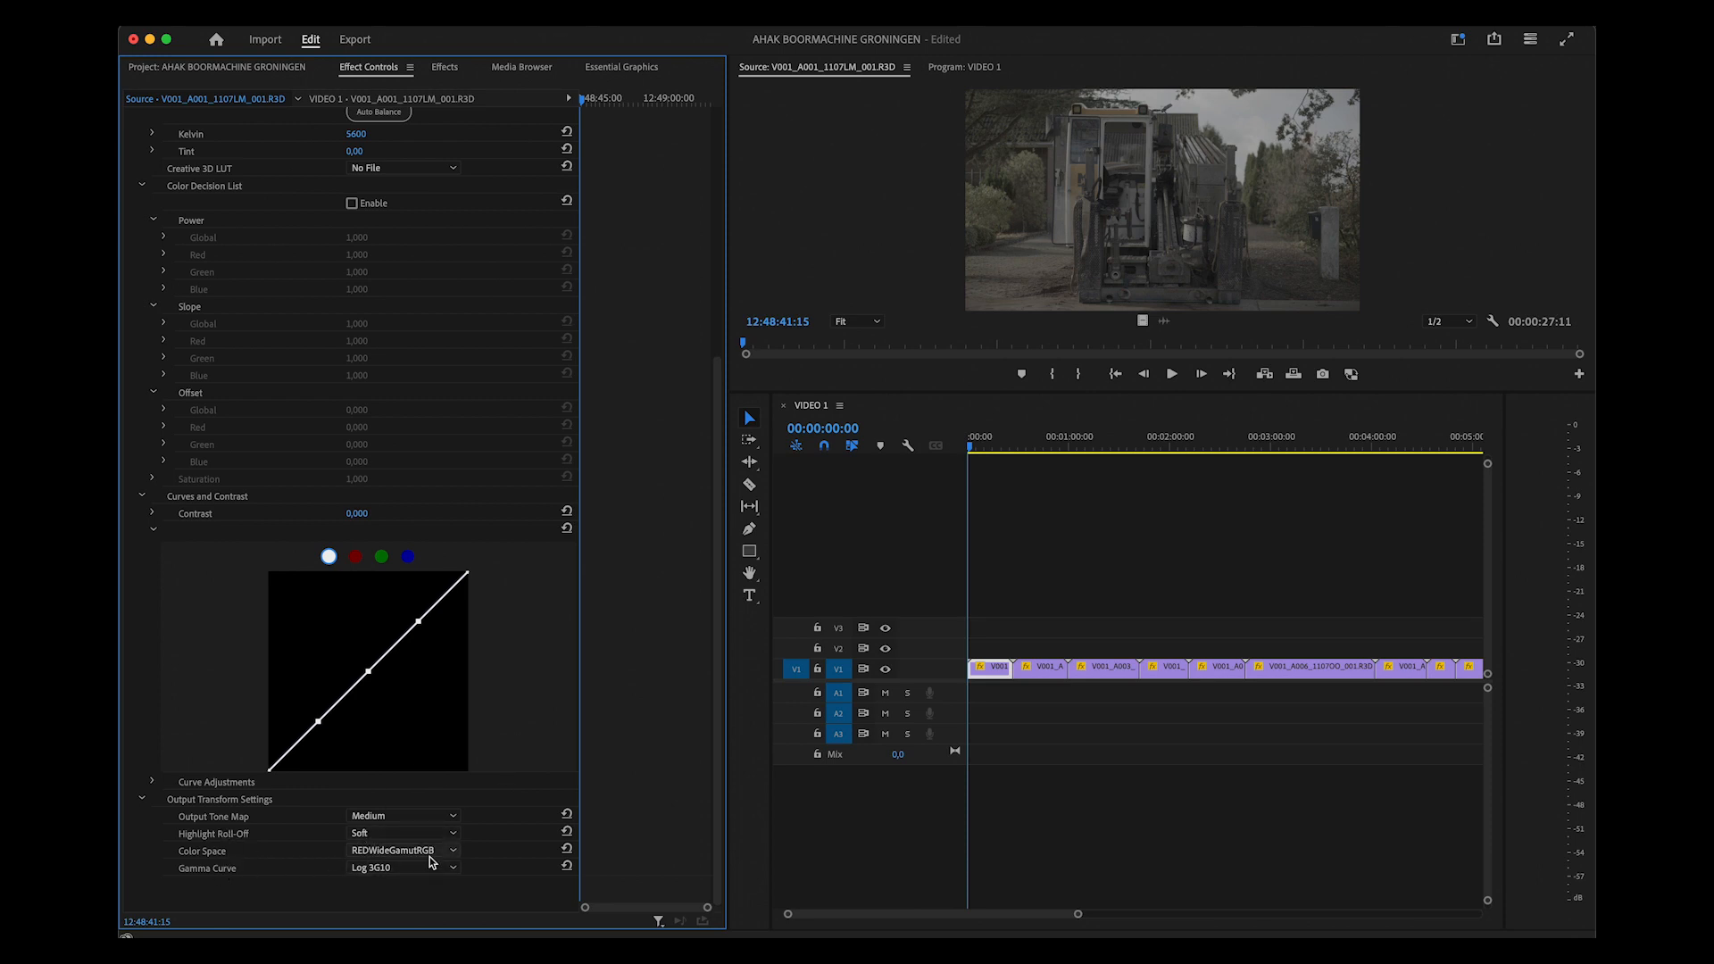
left_click(401, 850)
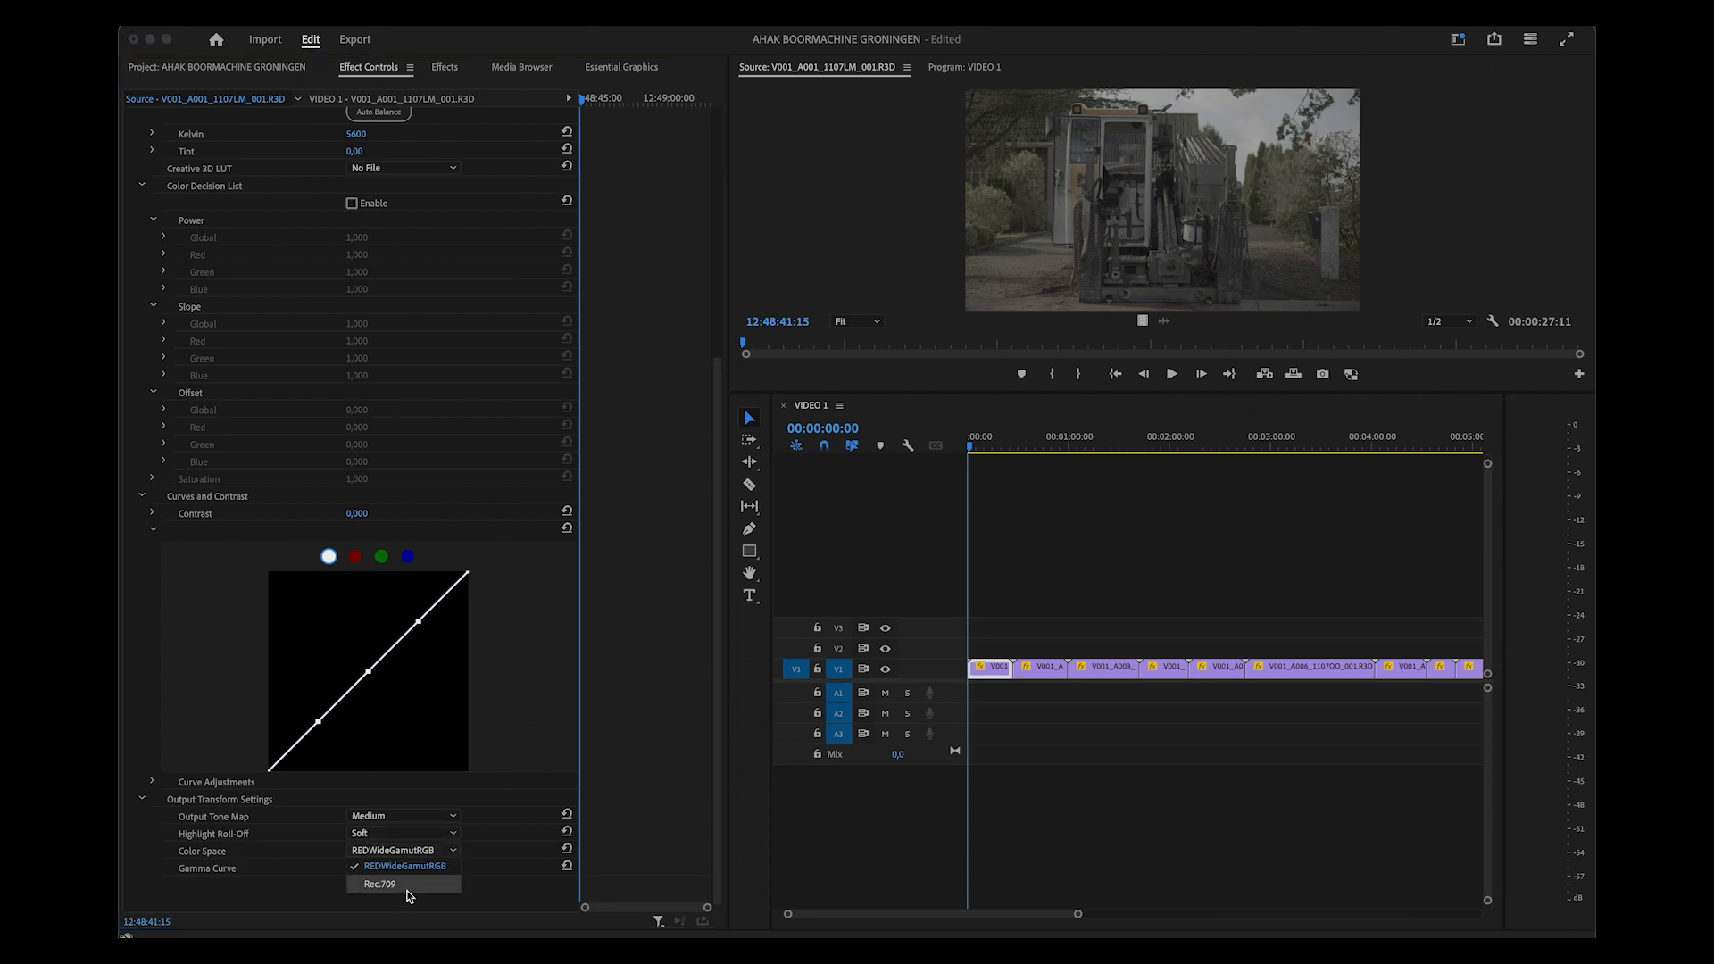
left_click(378, 884)
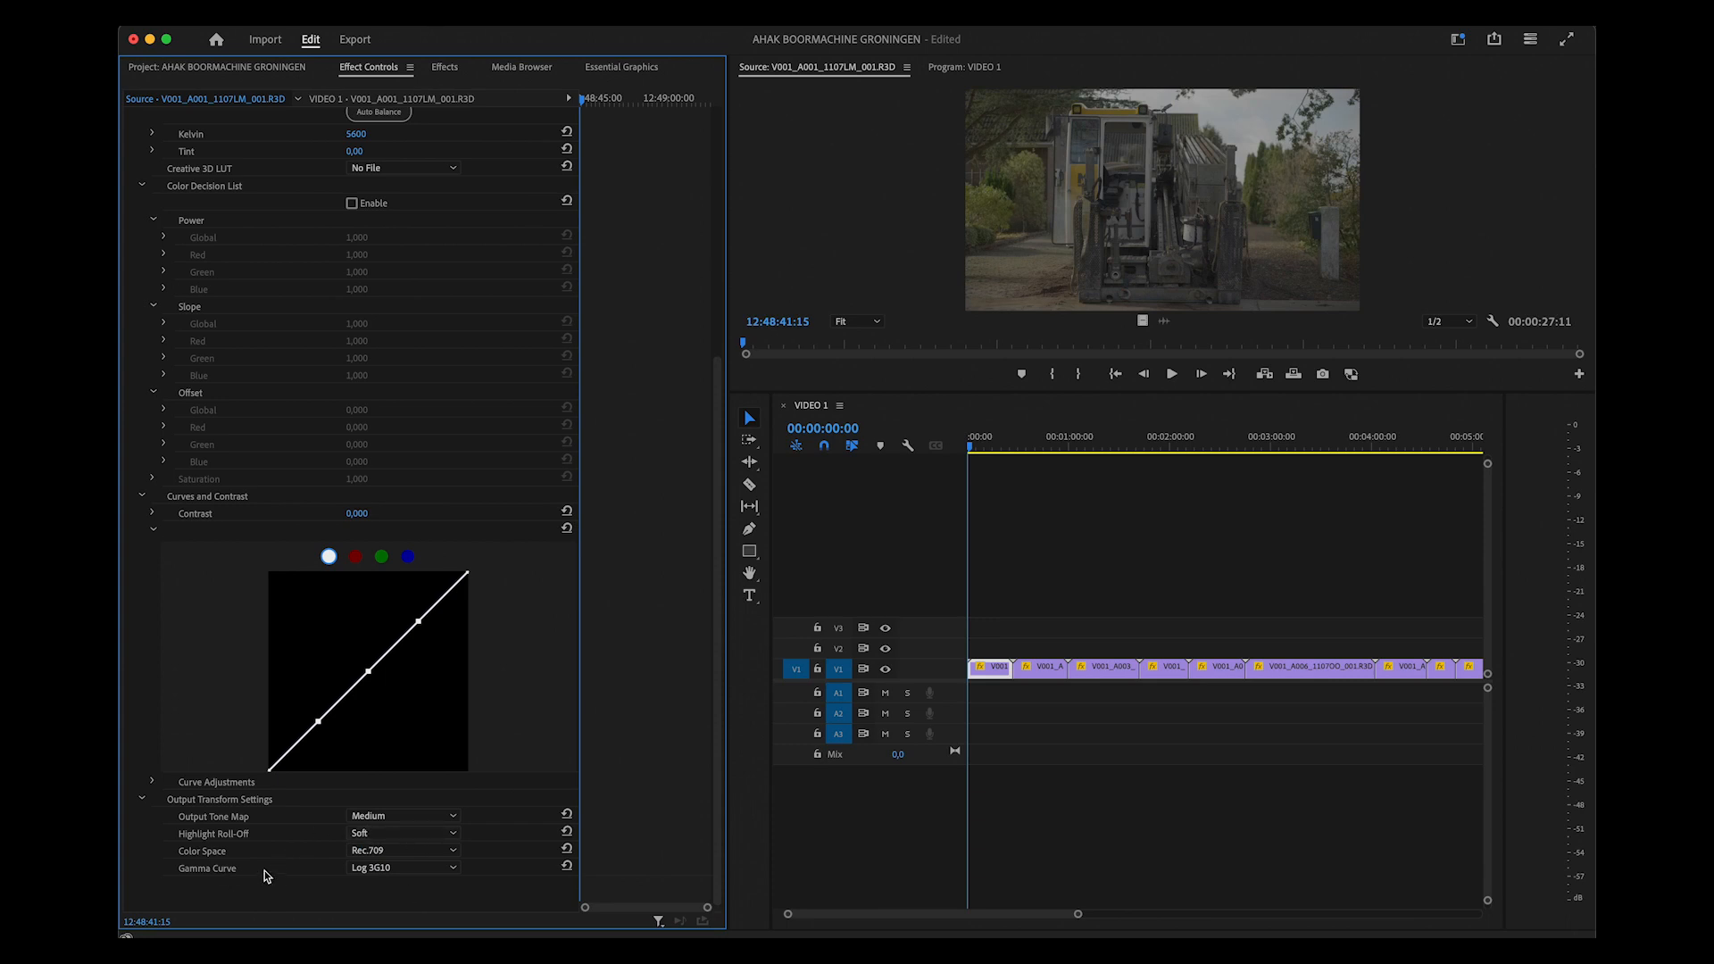
left_click(402, 868)
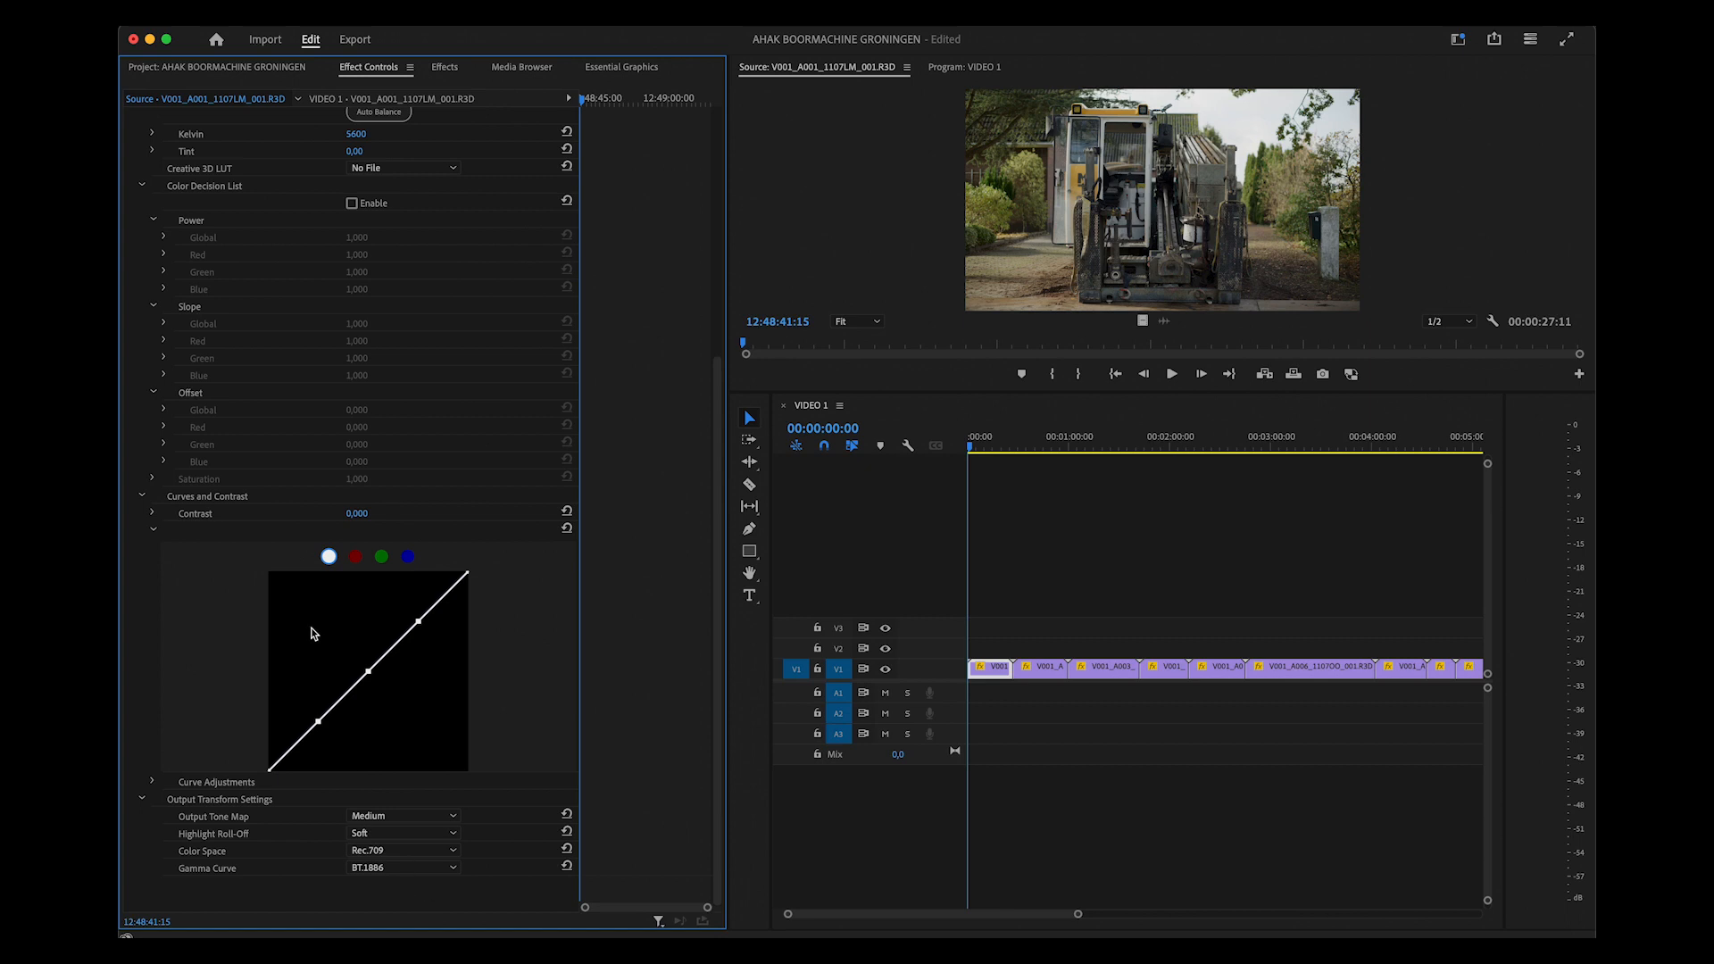
mouse_move(1174, 265)
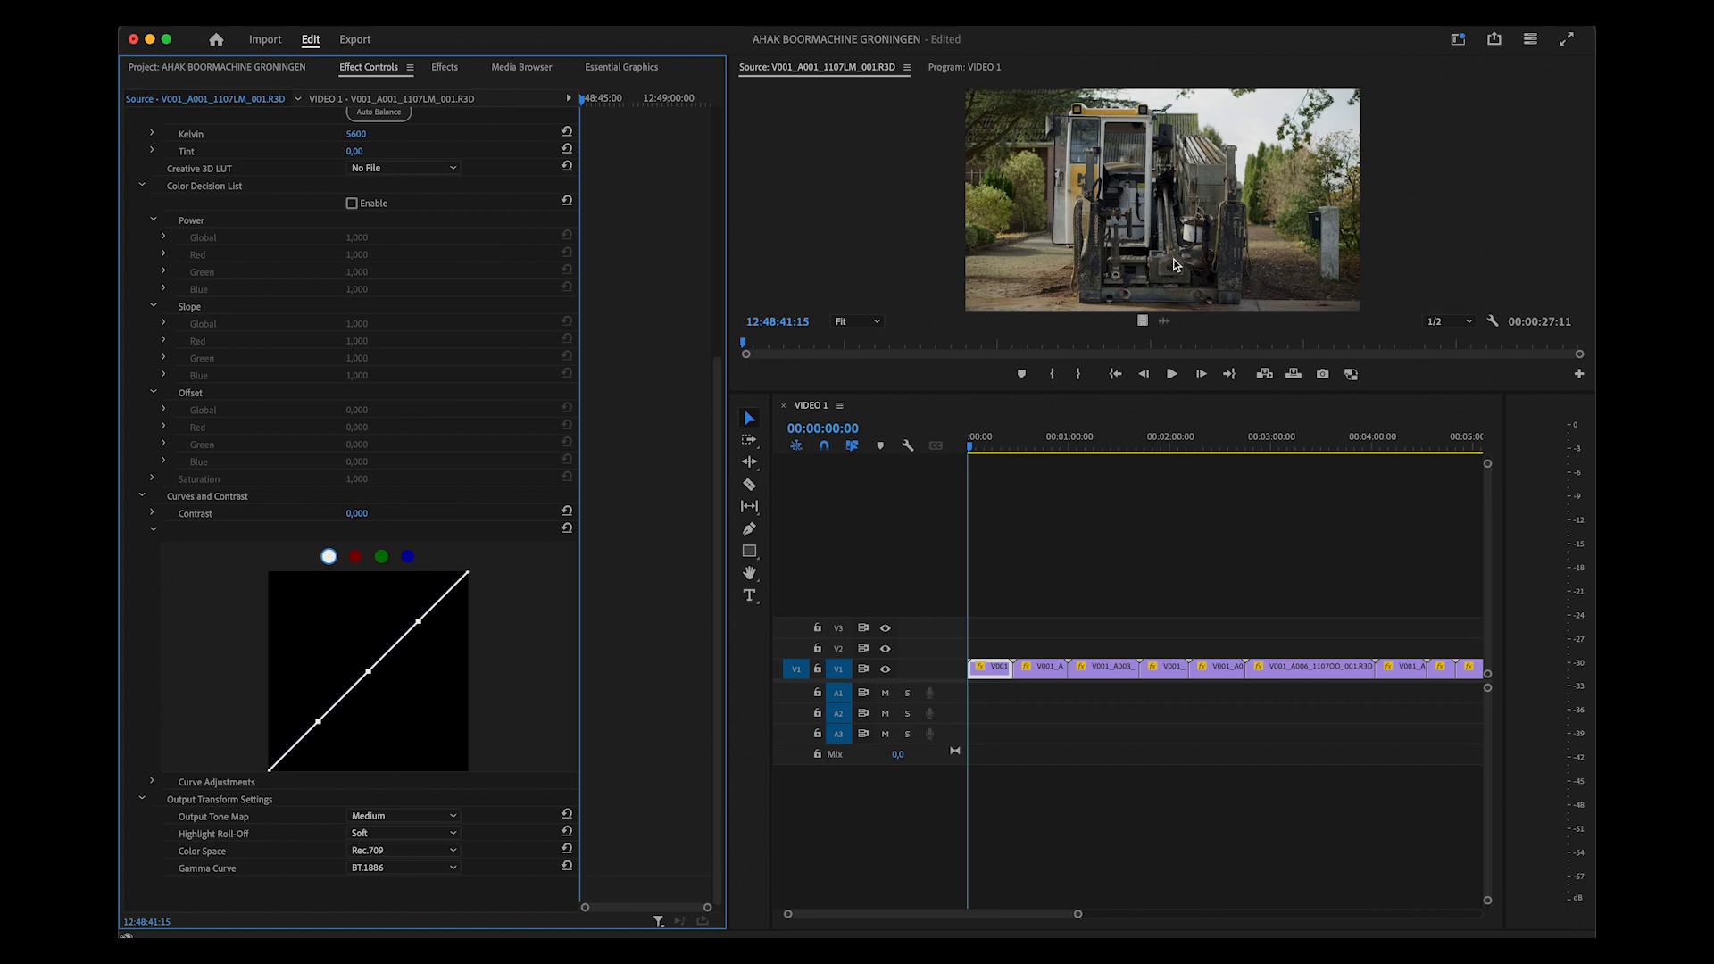
mouse_move(509, 620)
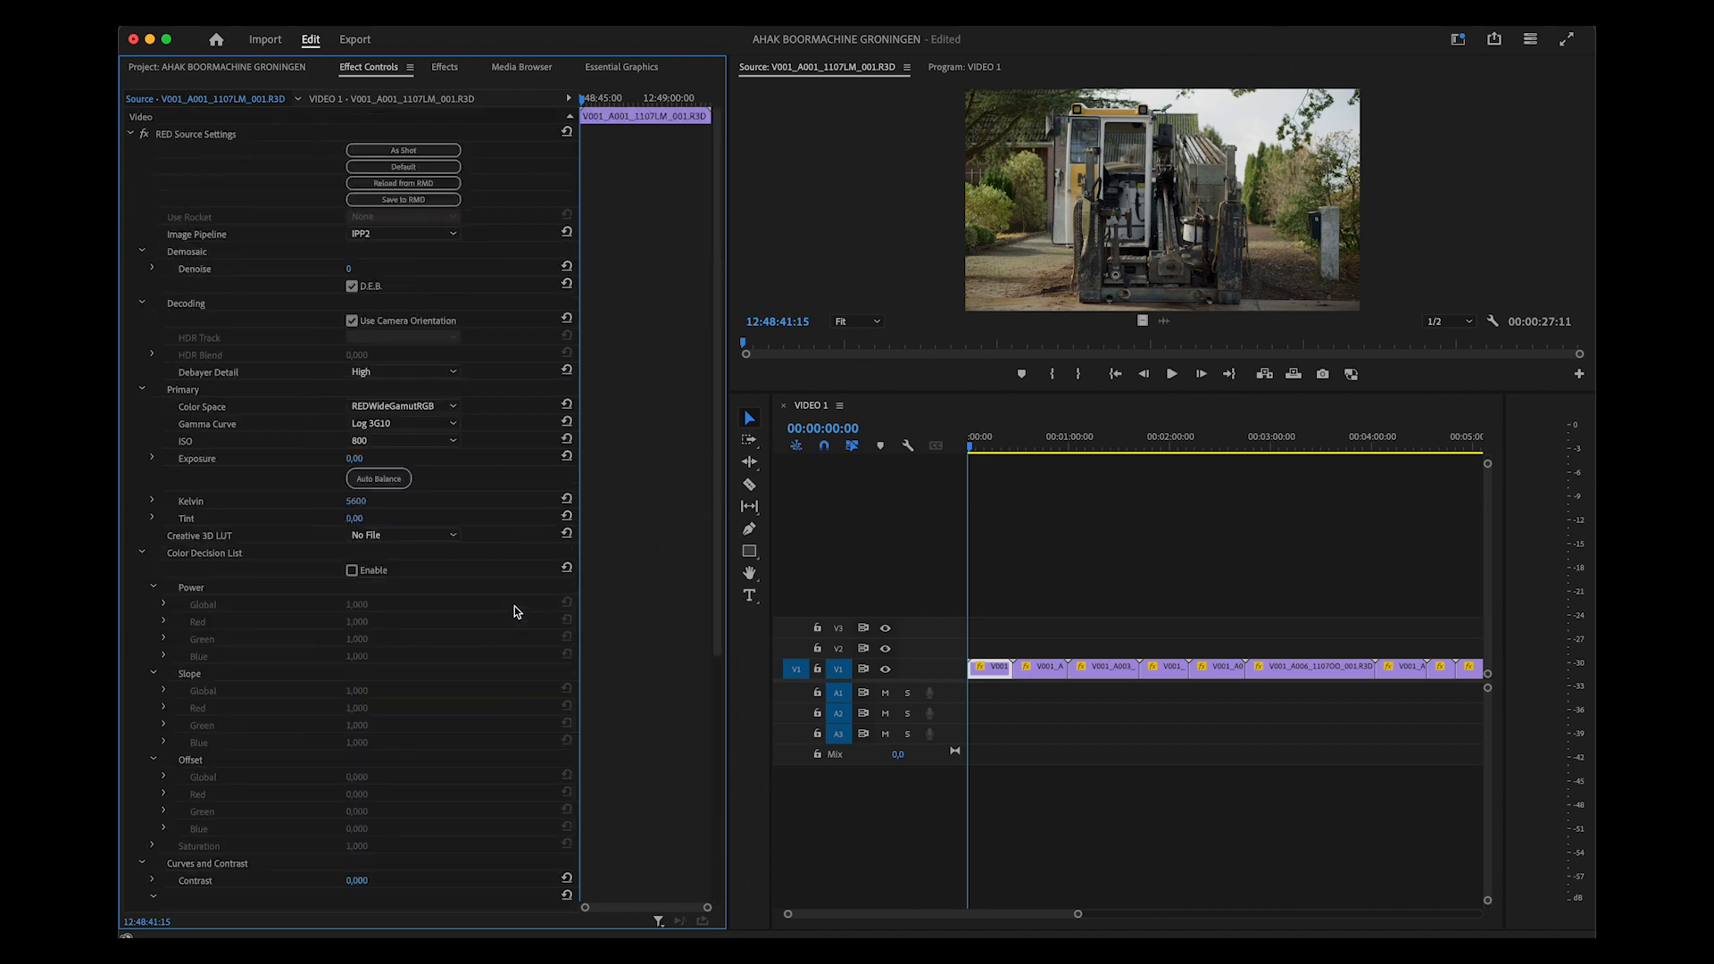
mouse_move(187, 145)
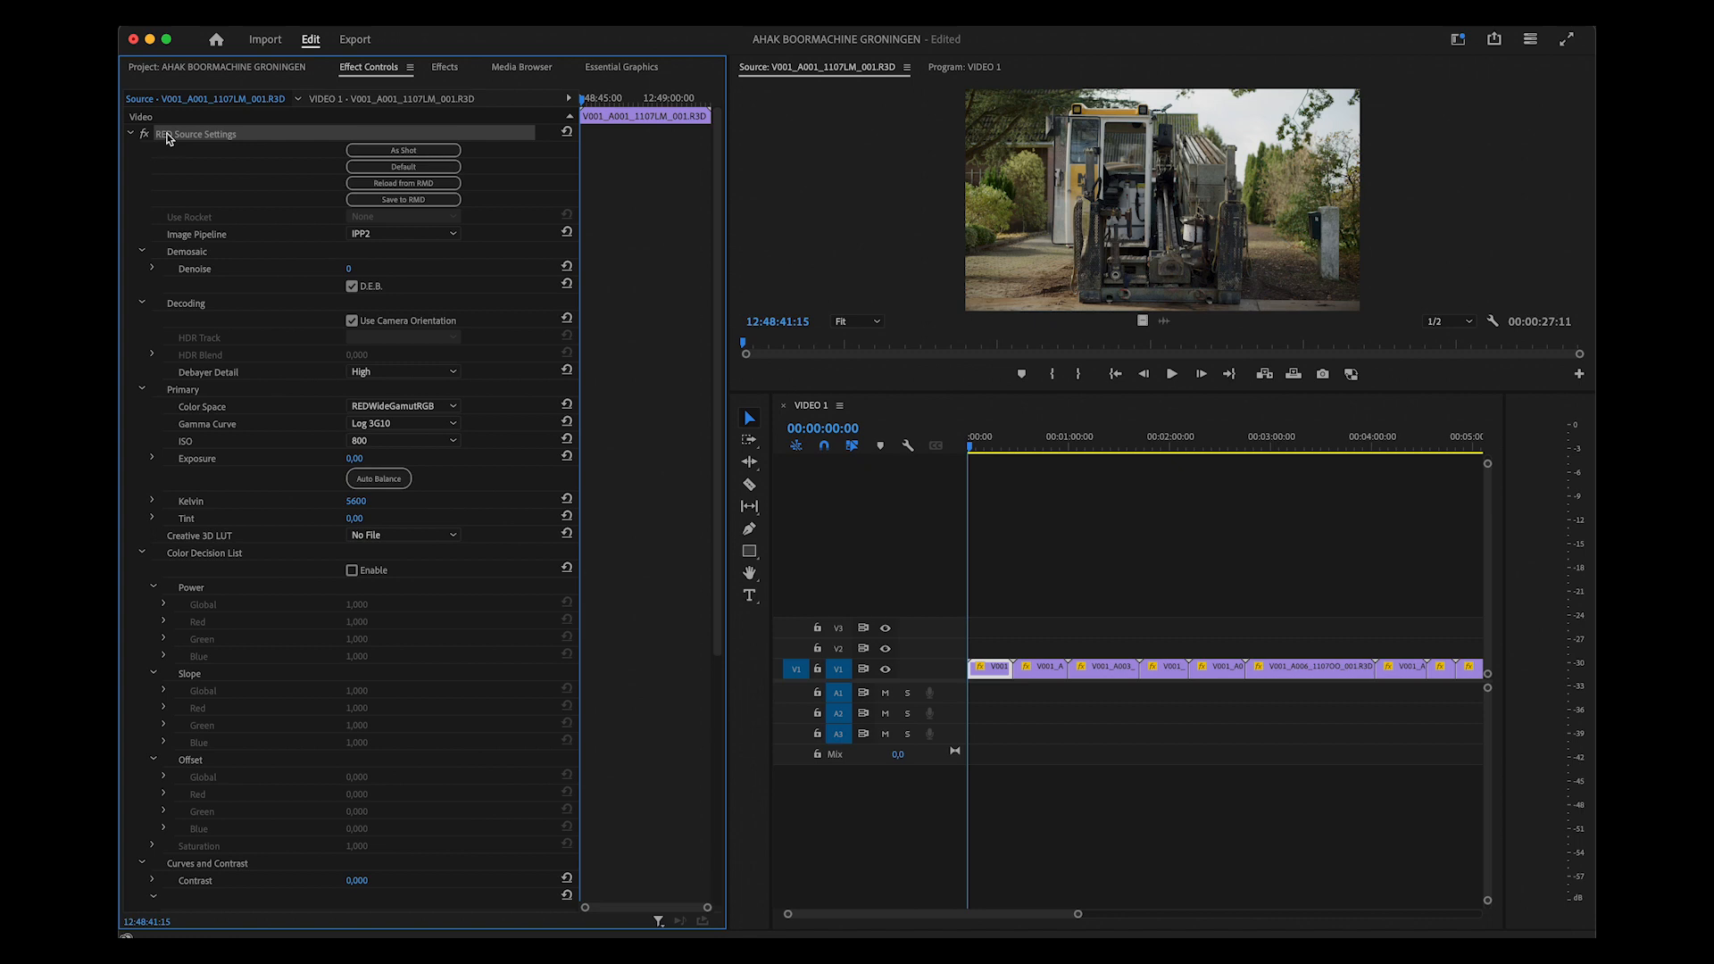
mouse_move(179, 139)
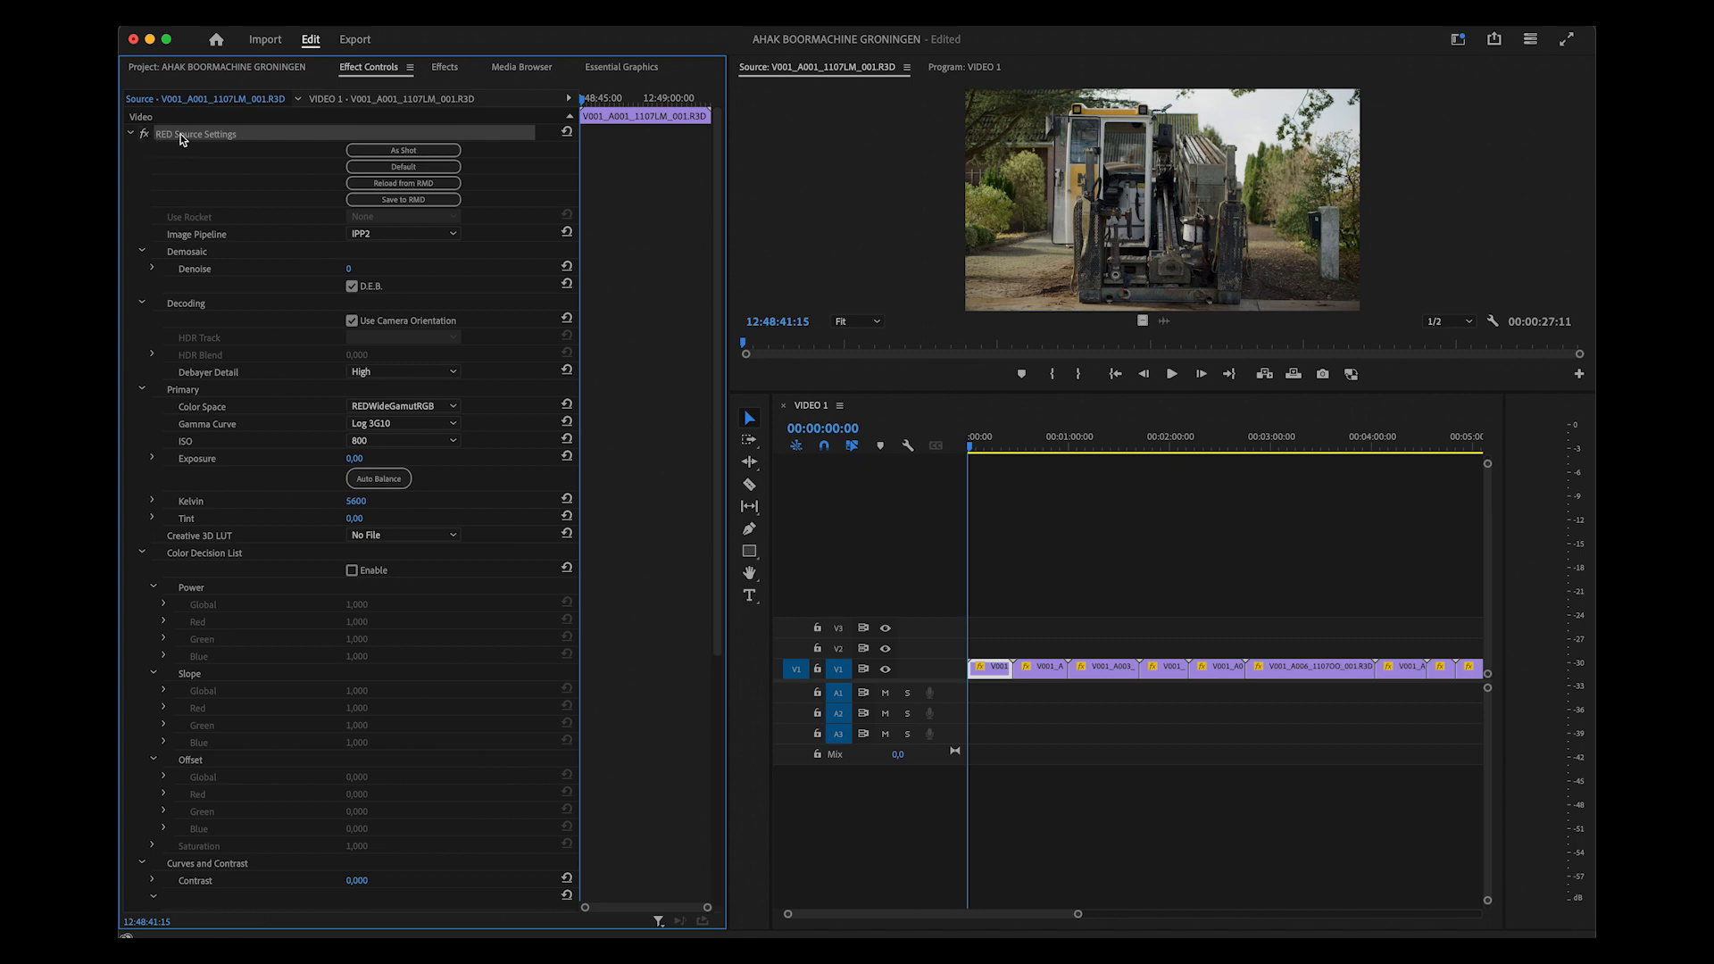
mouse_move(521, 343)
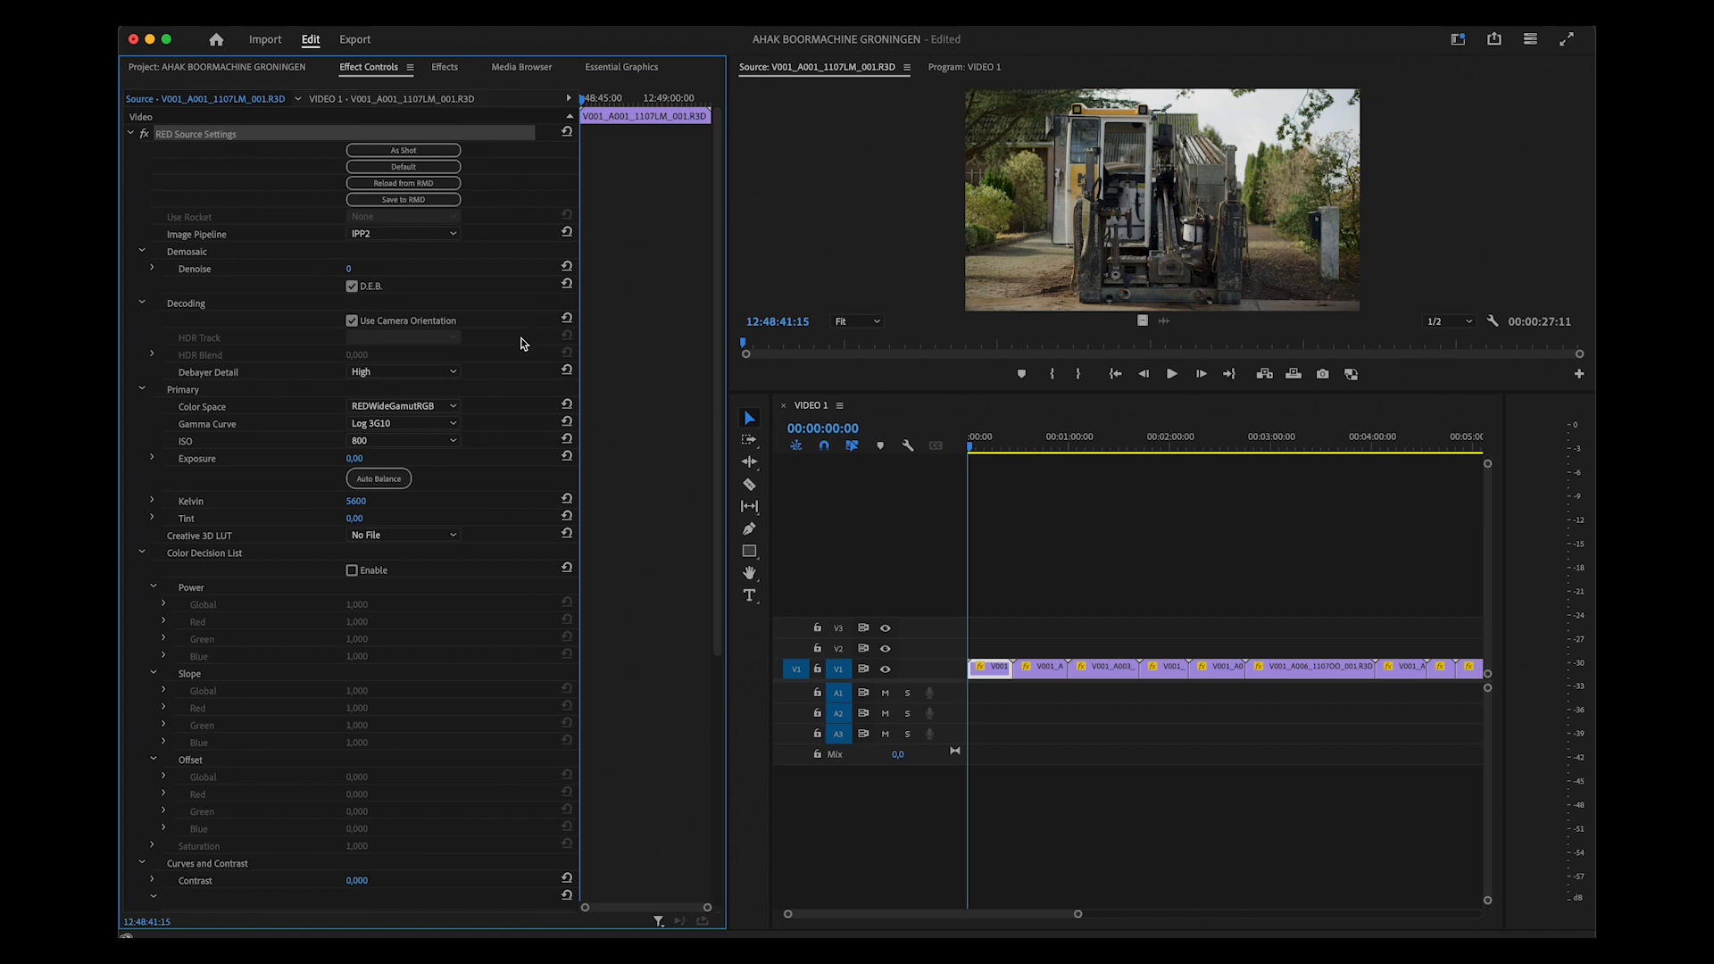
Save the first clip's RED Source Settings as a preset and return to the RED bin
scroll("down", 3)
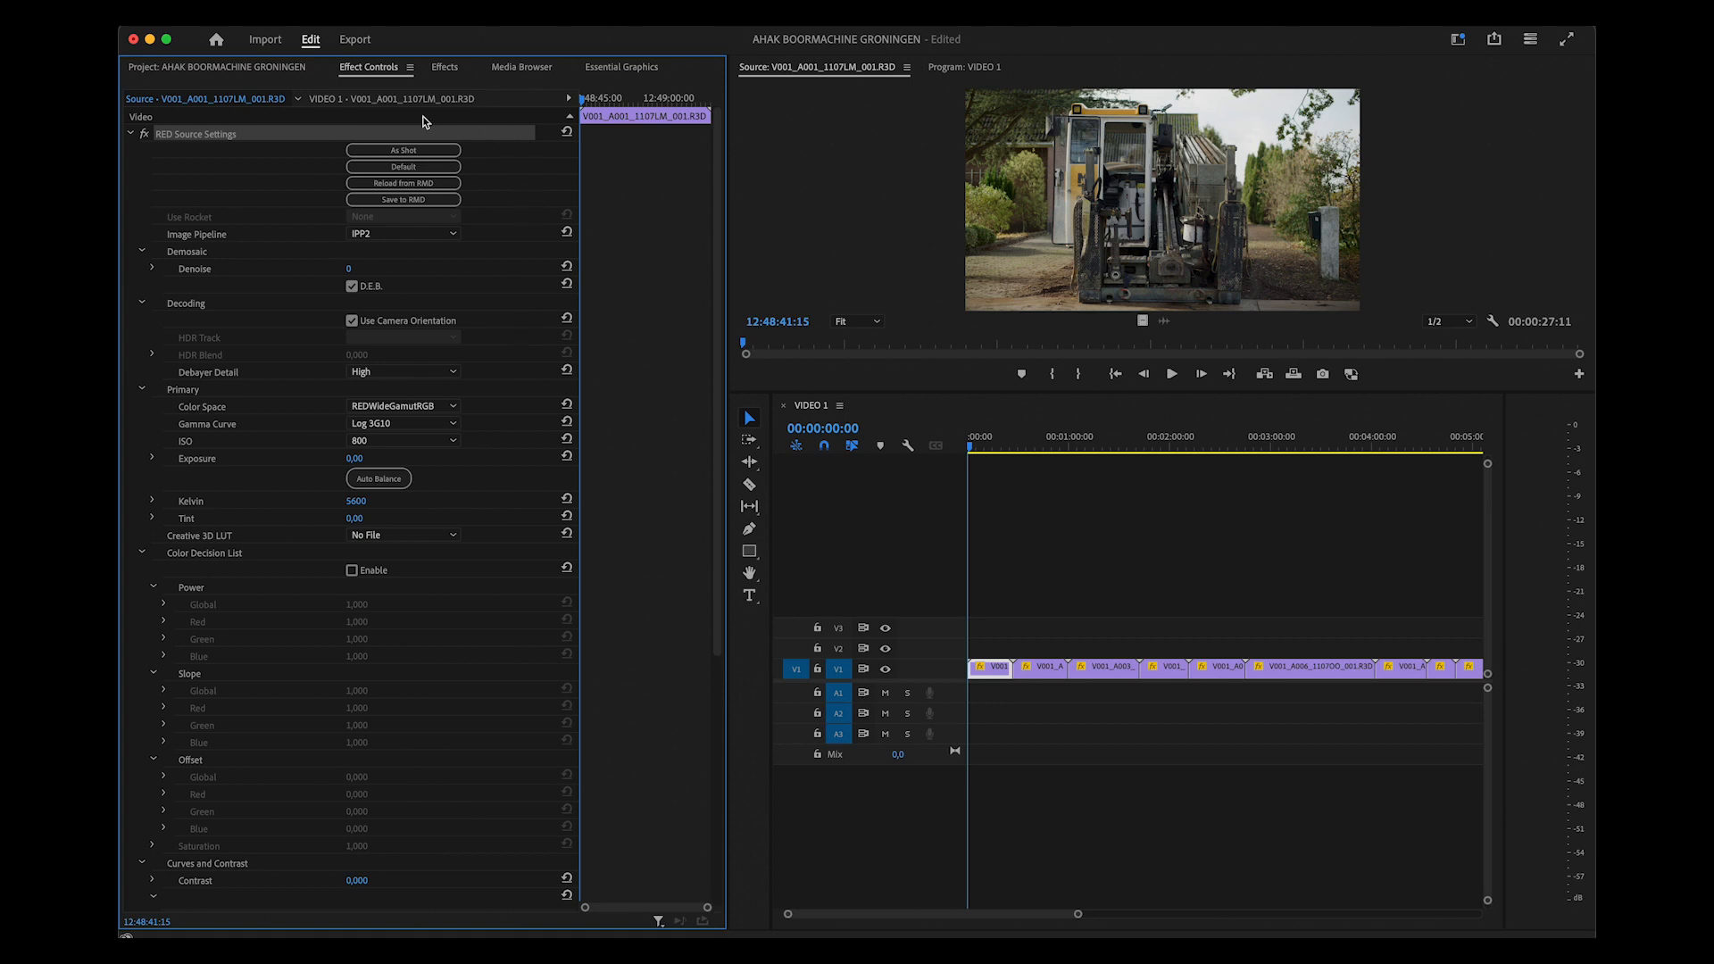
right_click(196, 134)
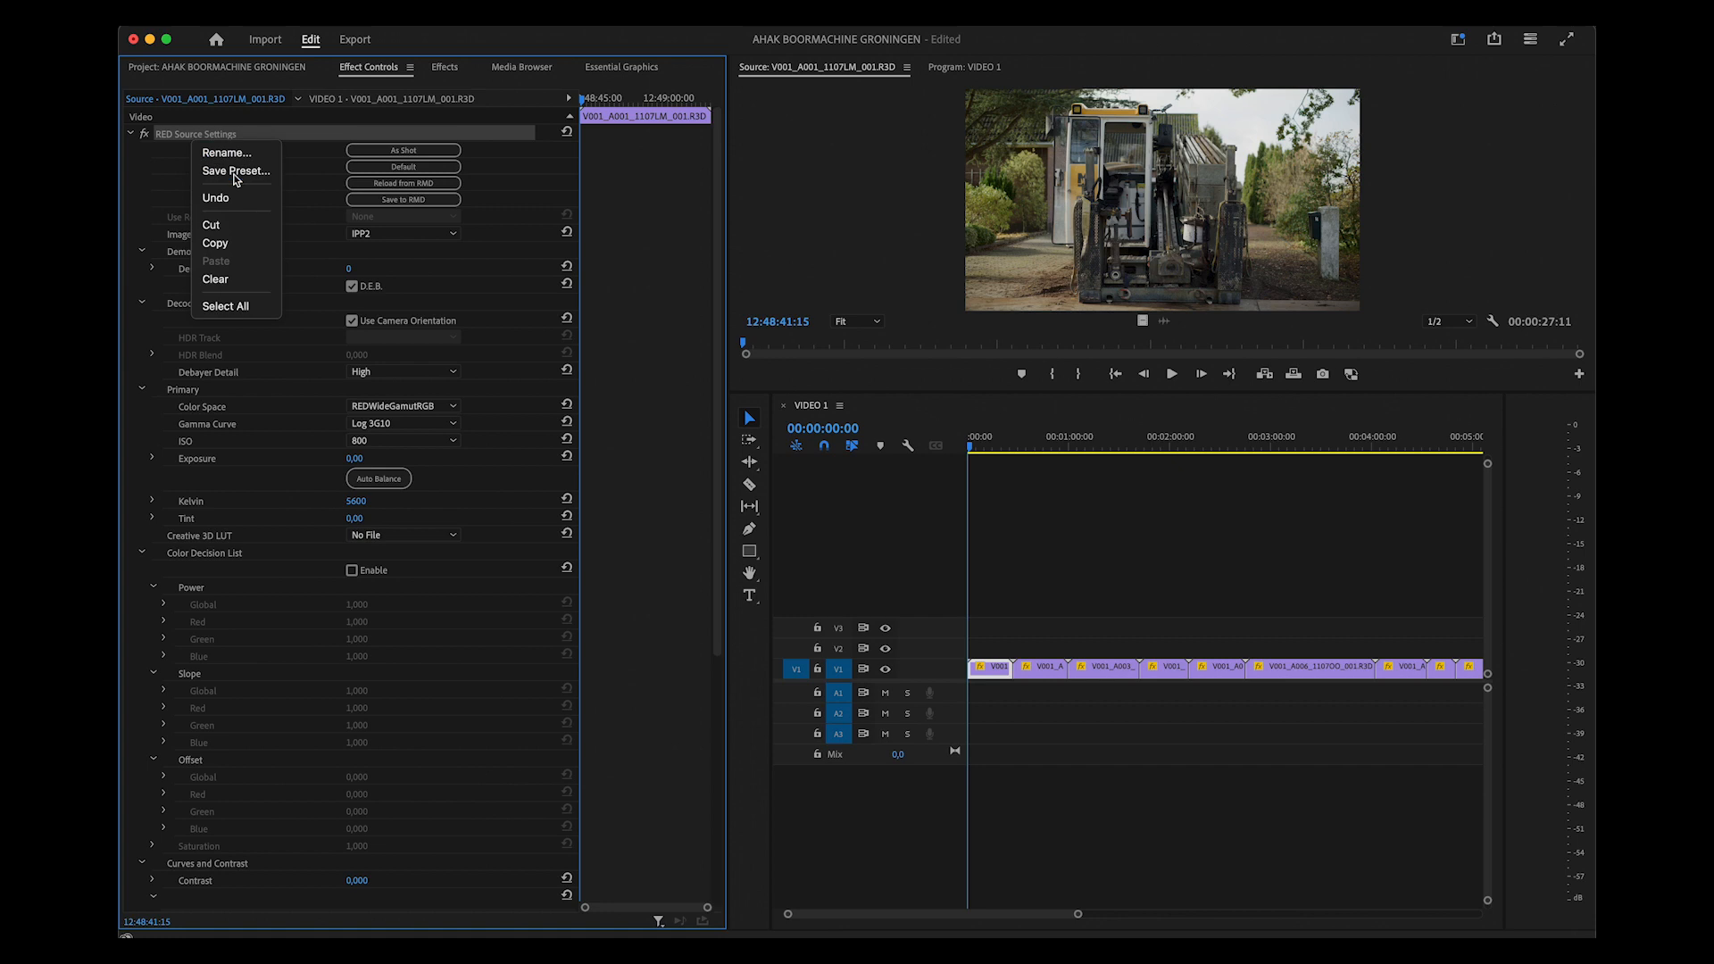
left_click(235, 171)
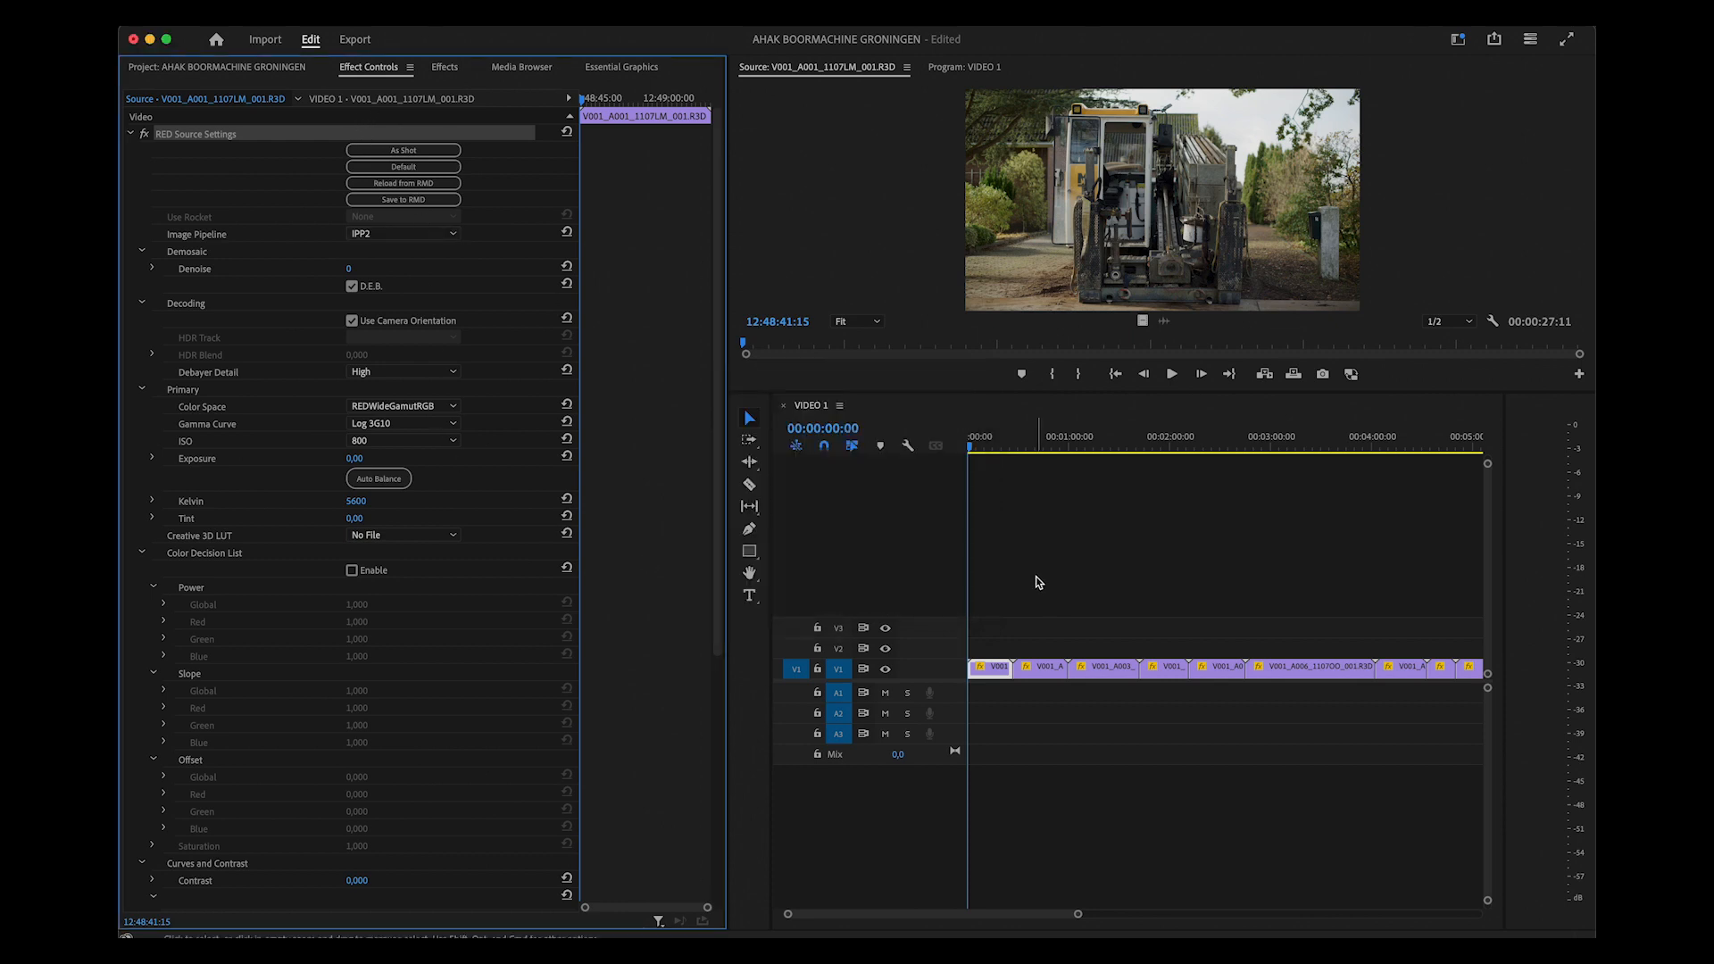
left_click(216, 66)
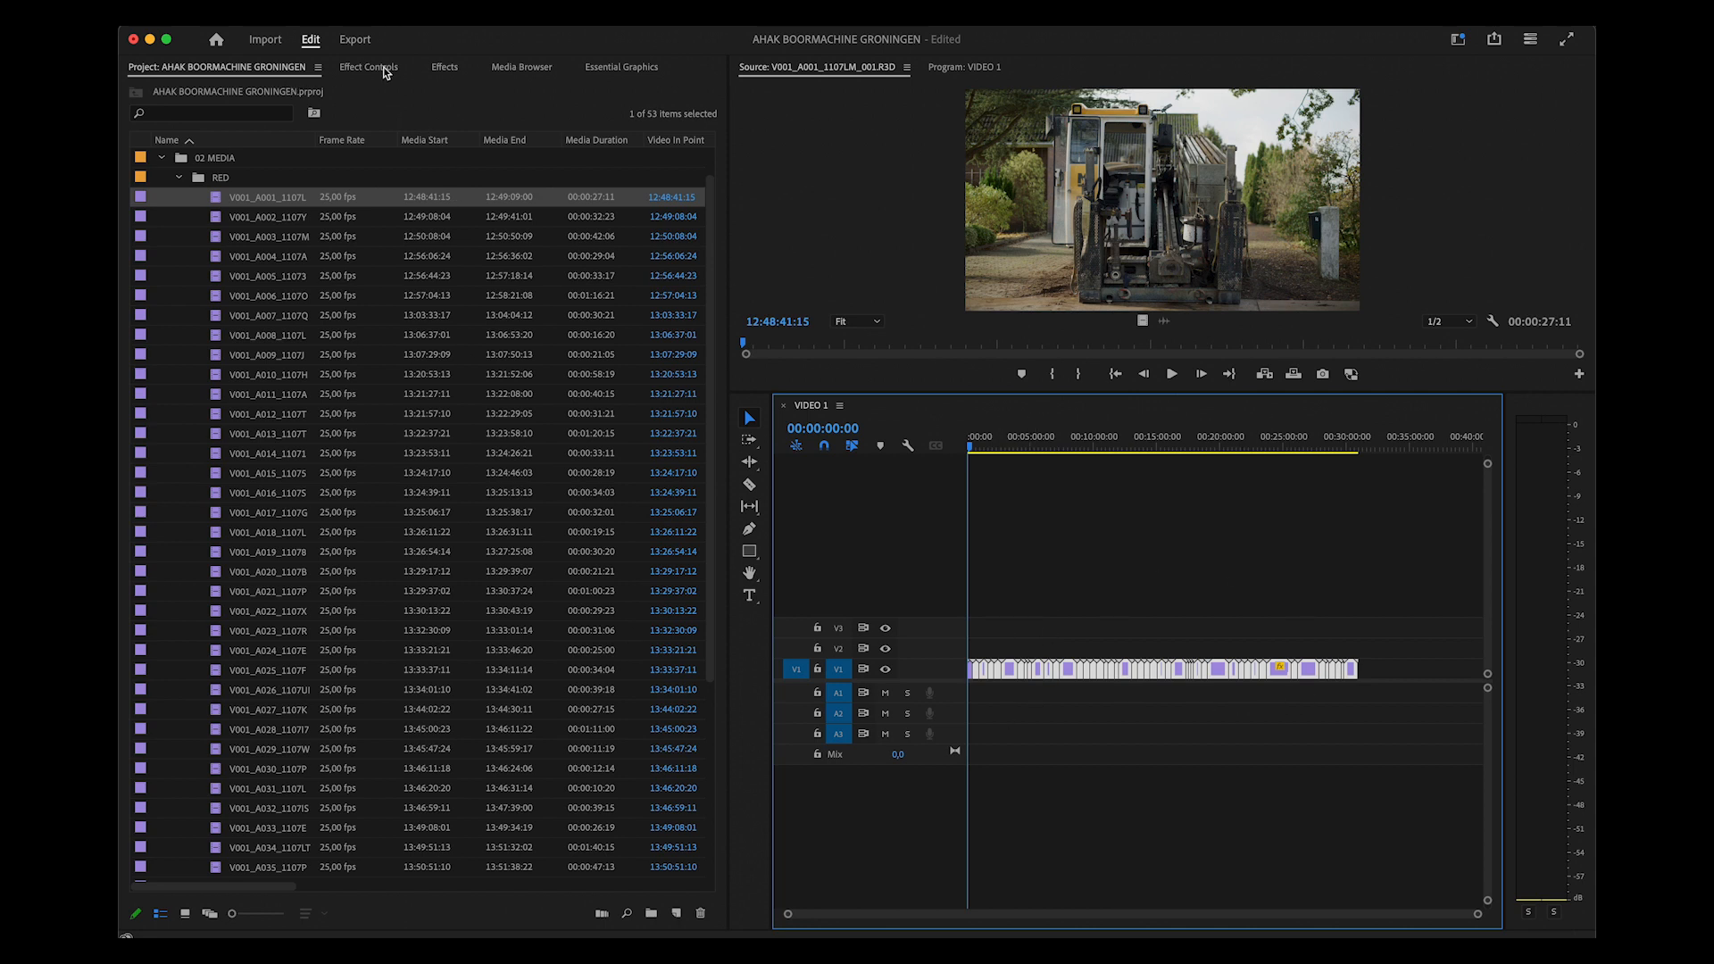
Apply the saved IPP2 800 5600 preset from Effects > Presets to the timeline RED clips
left_click(445, 66)
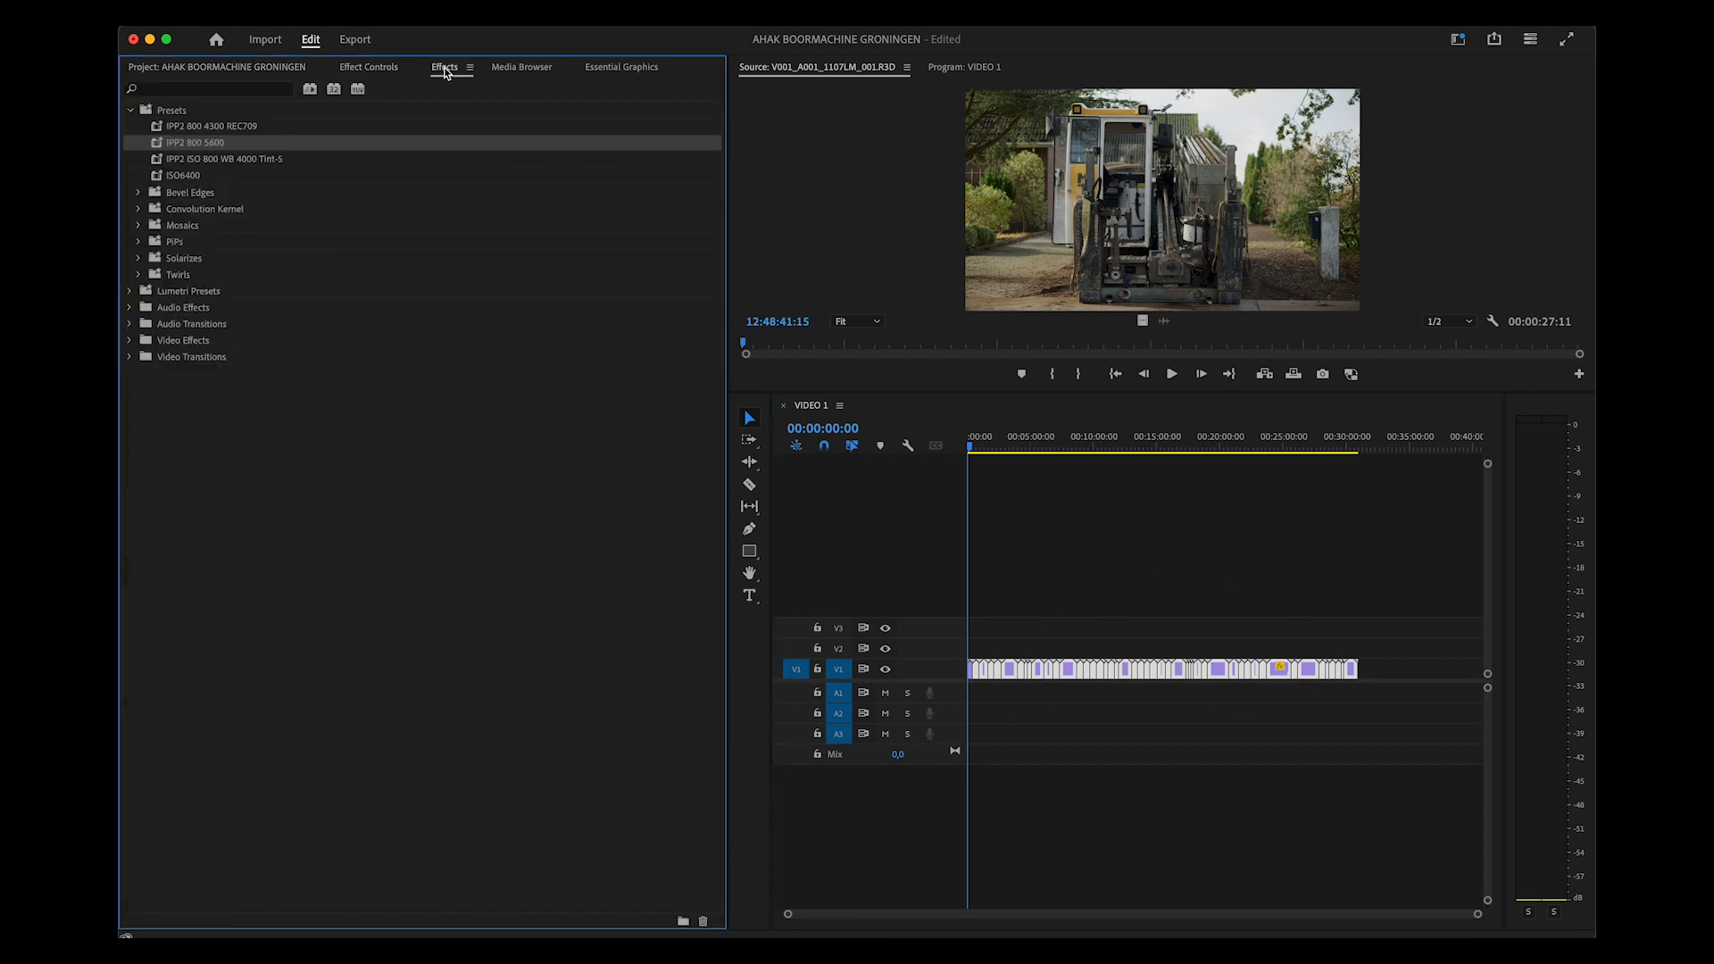
left_click(130, 109)
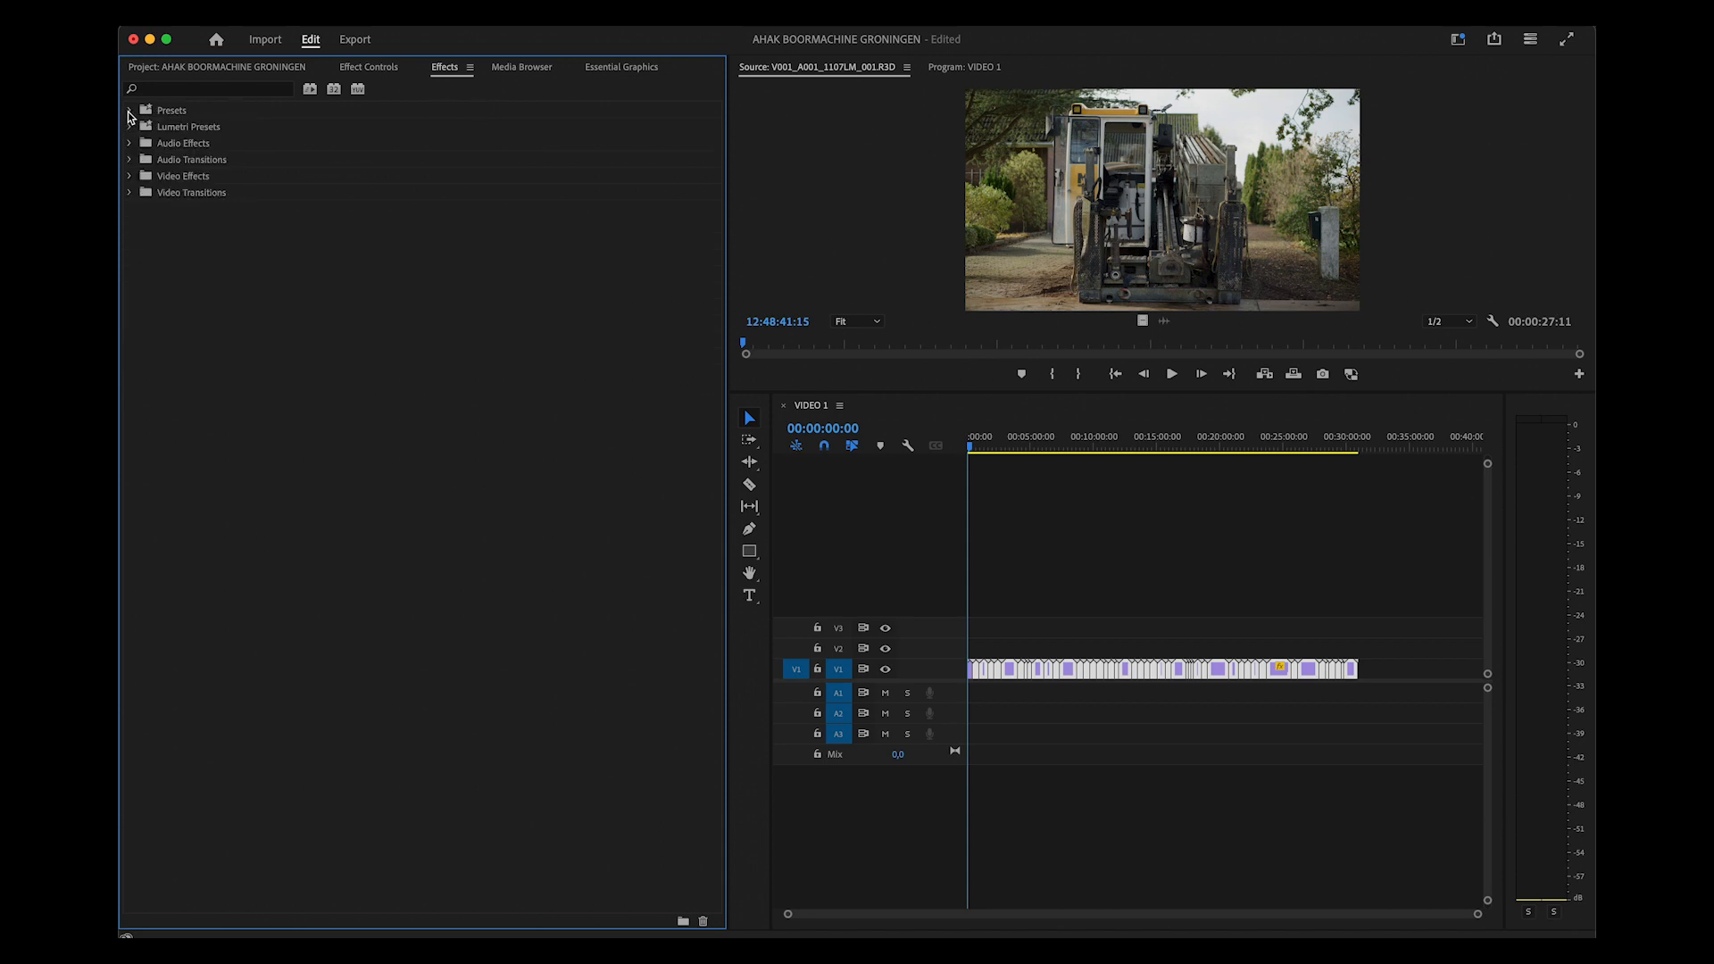
left_click(128, 109)
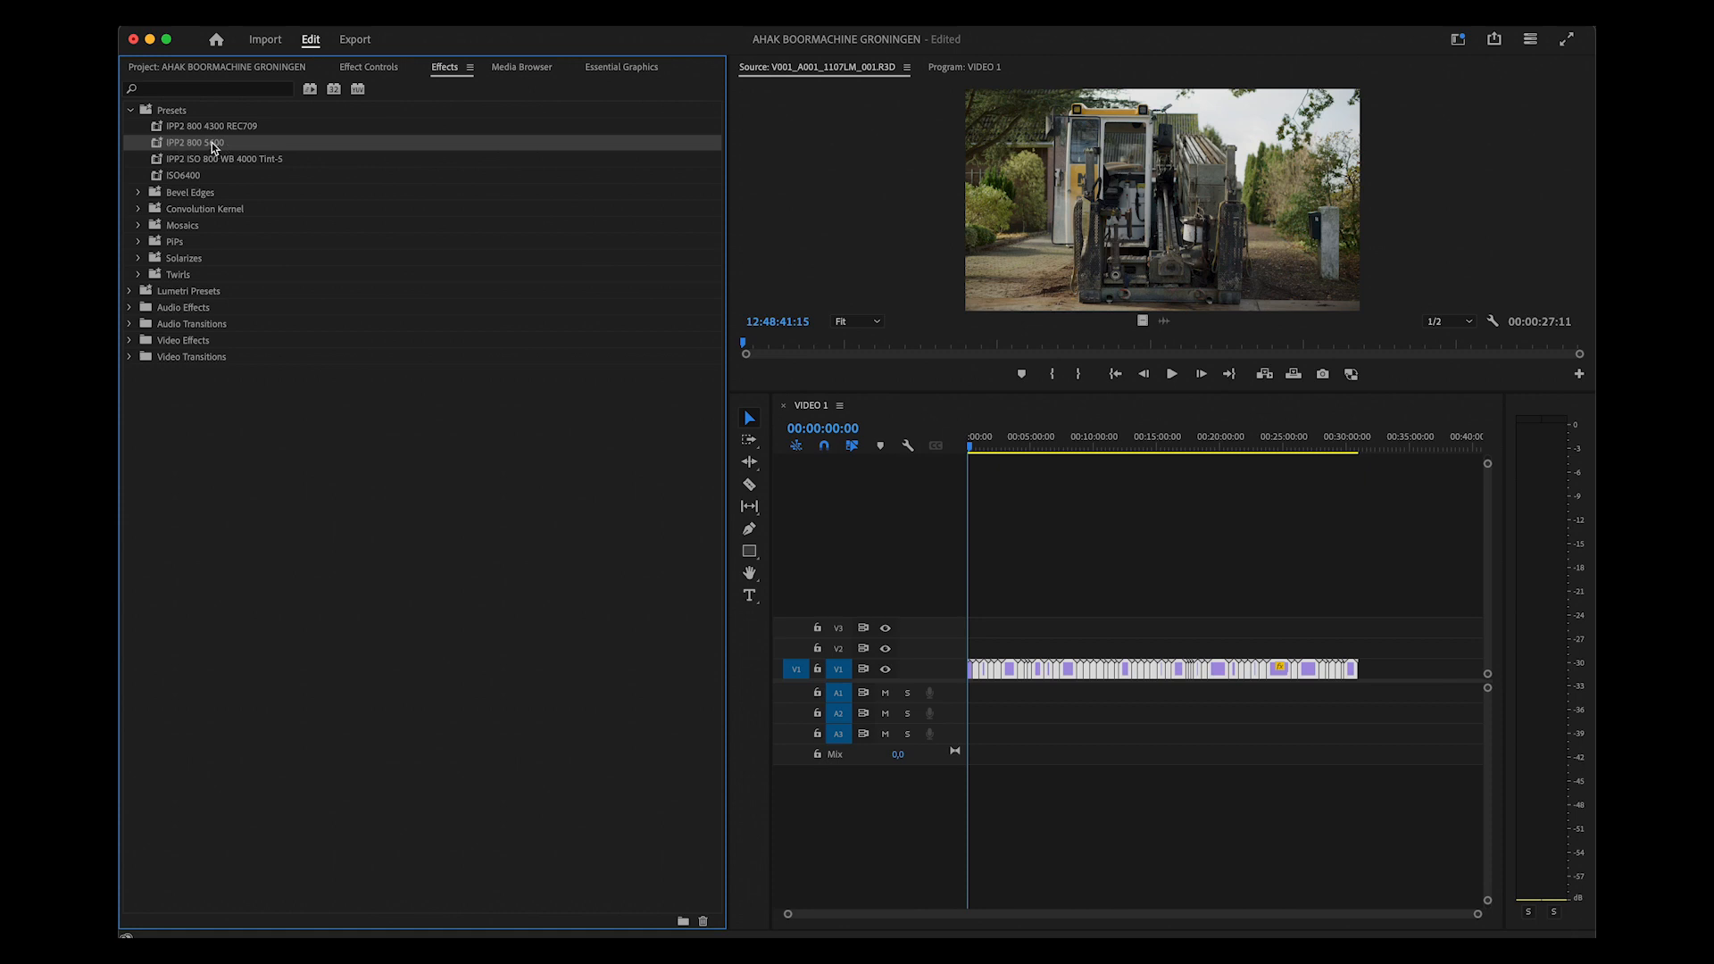
mouse_move(213, 148)
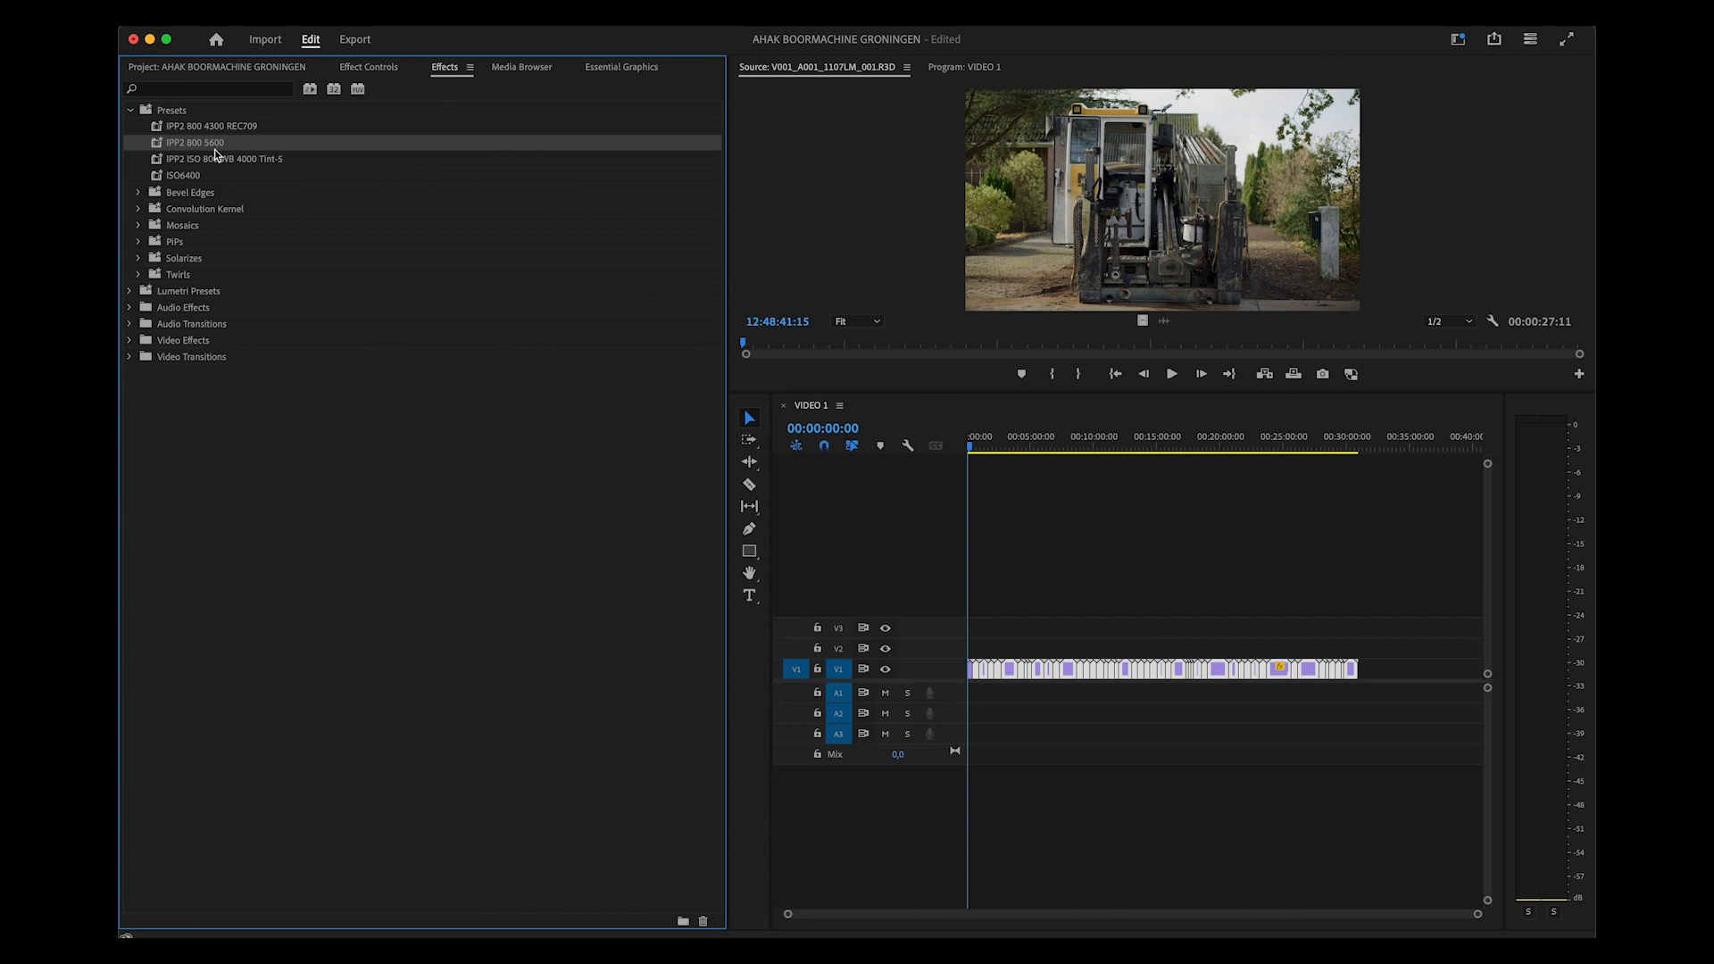
mouse_move(207, 148)
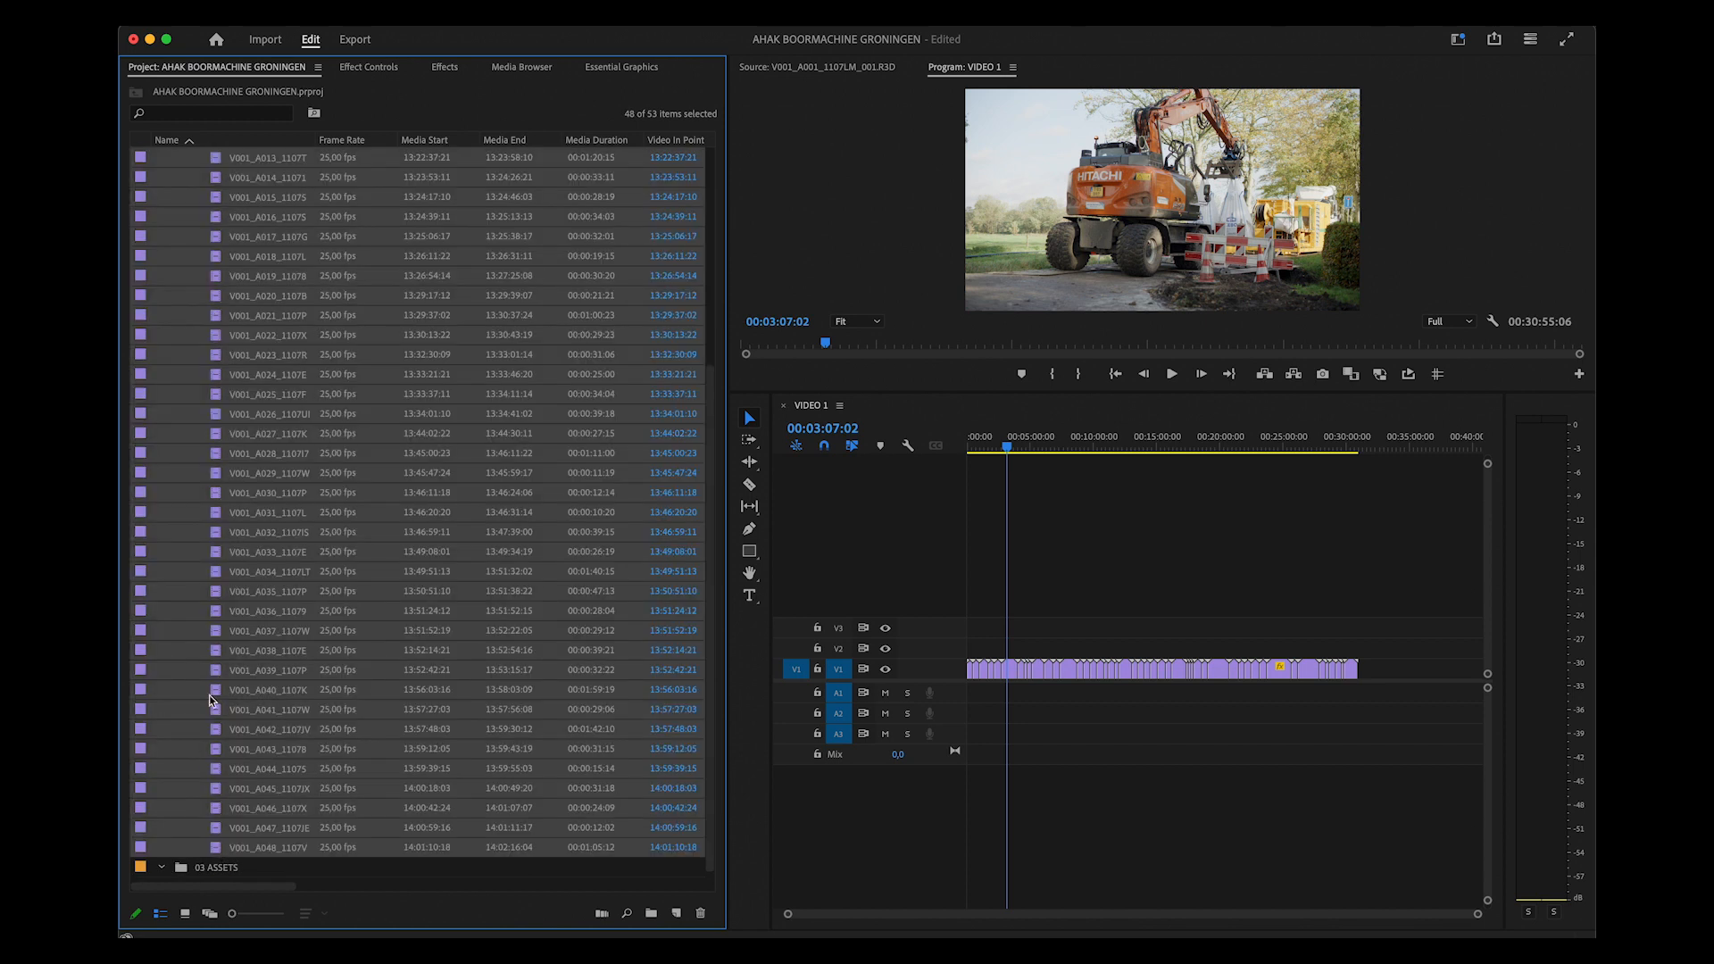
left_click(445, 66)
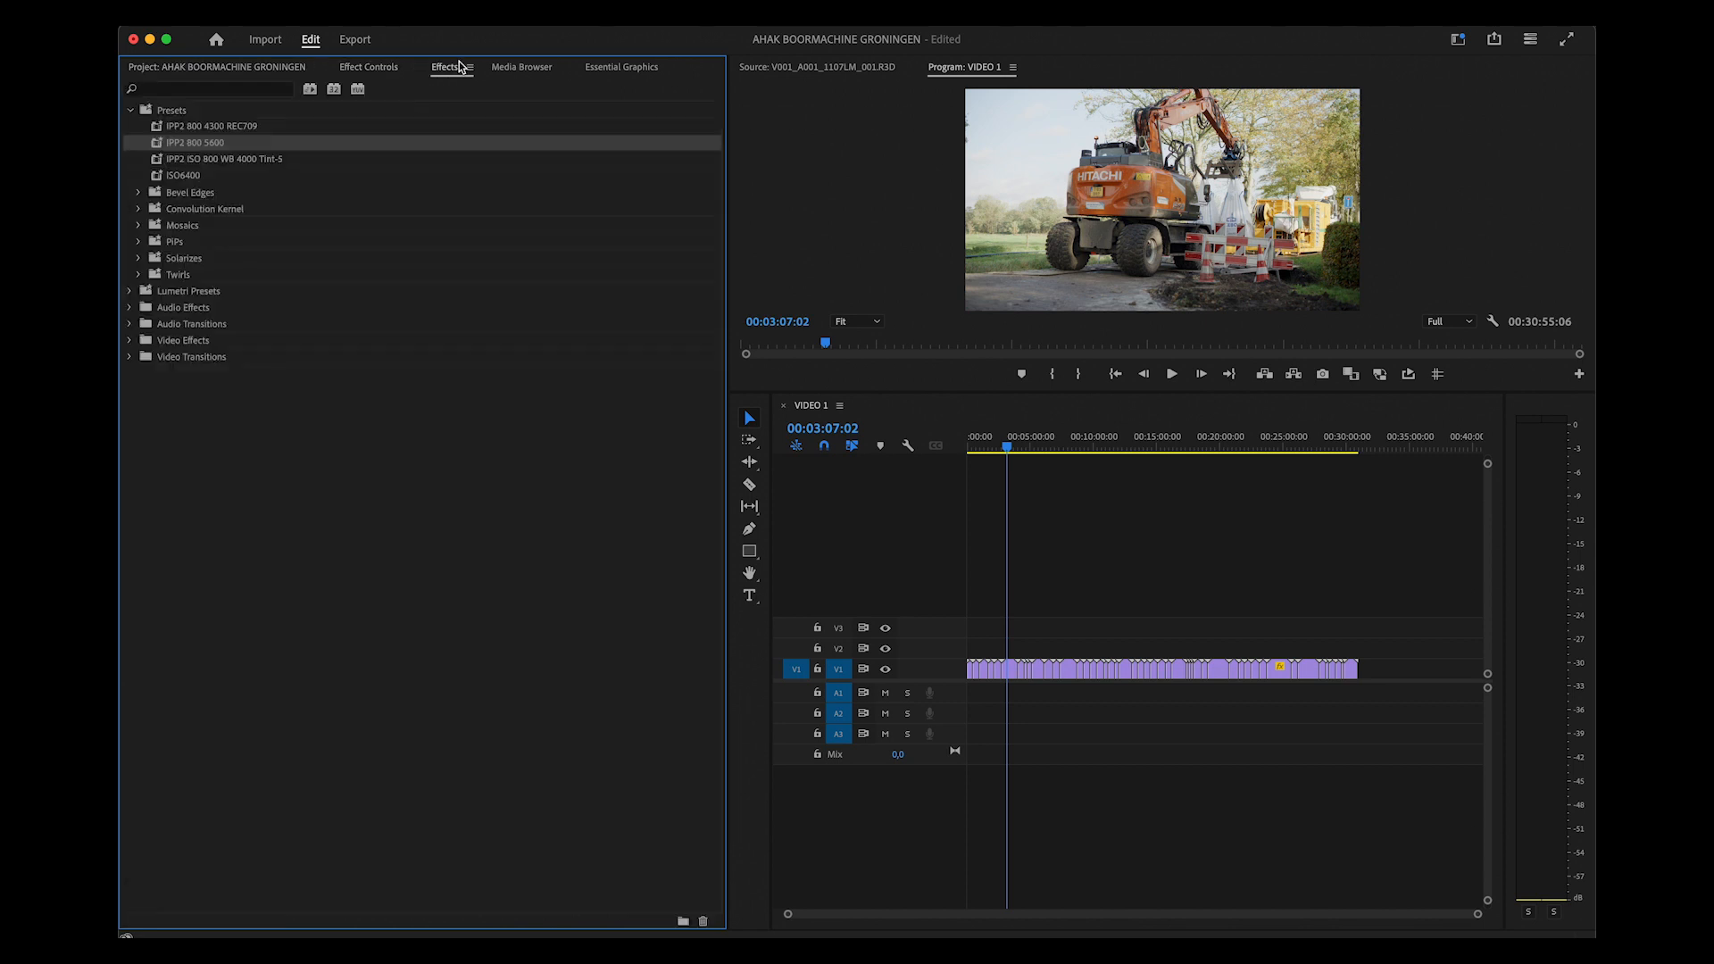